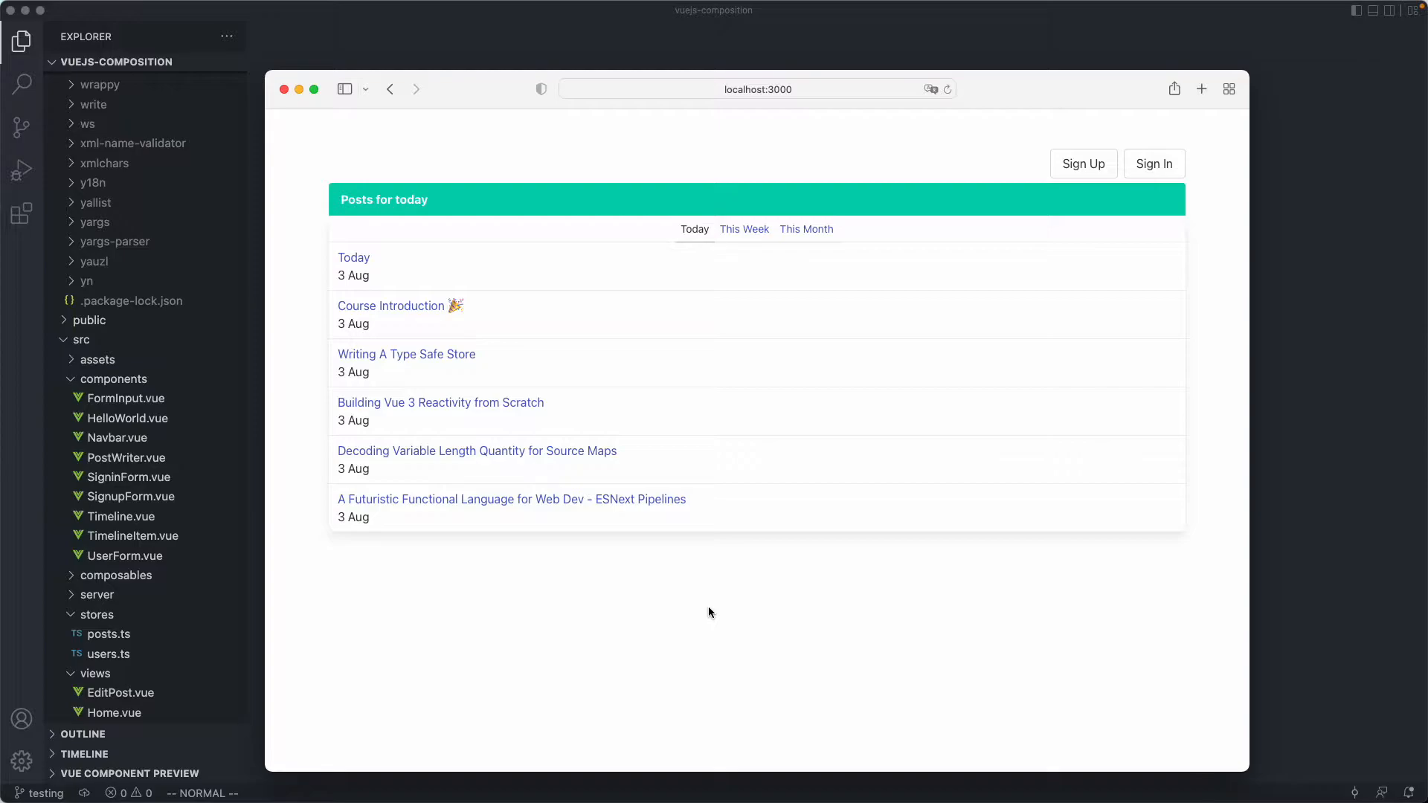
Toggle the browser between this week's and today's posts, then scroll the VS Code project folders.
click(743, 228)
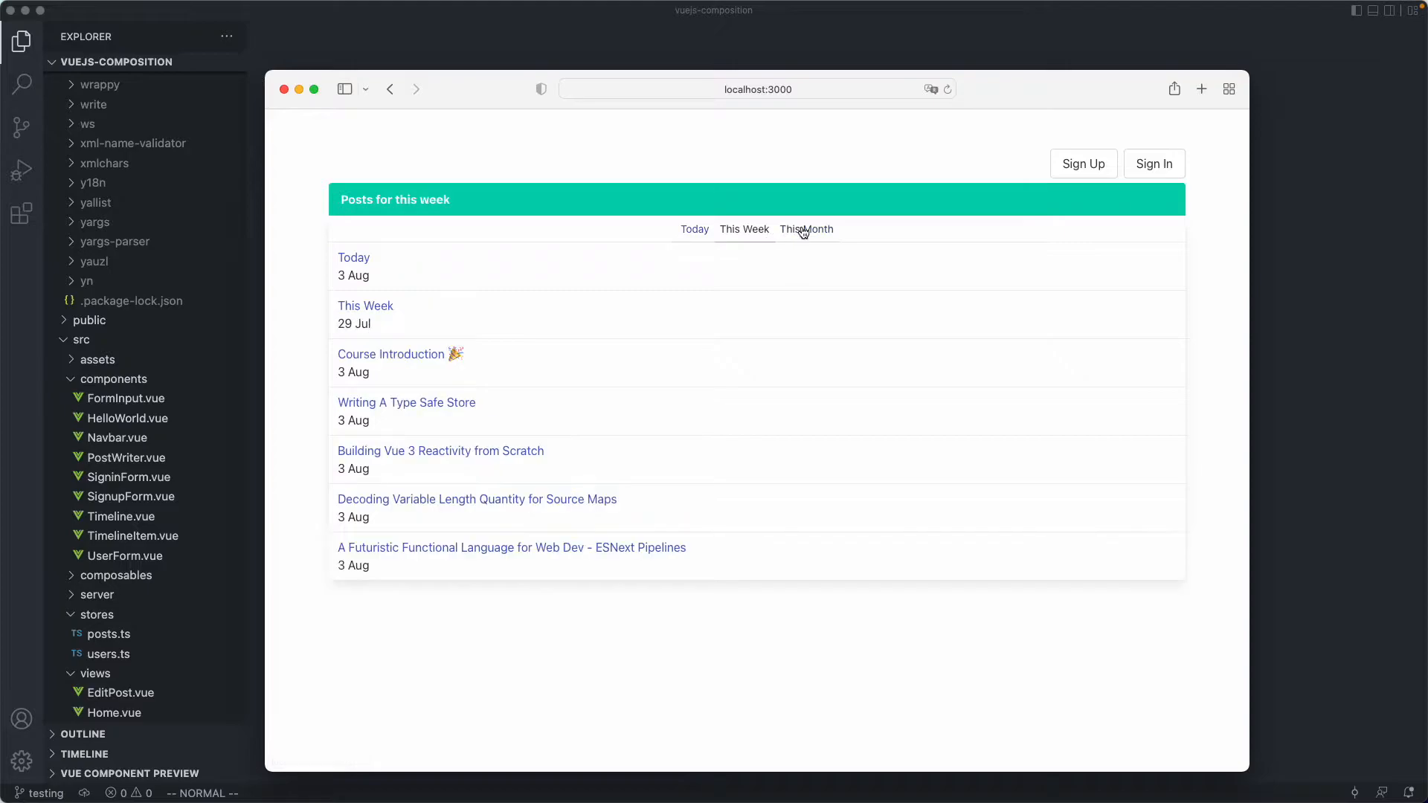
click(693, 228)
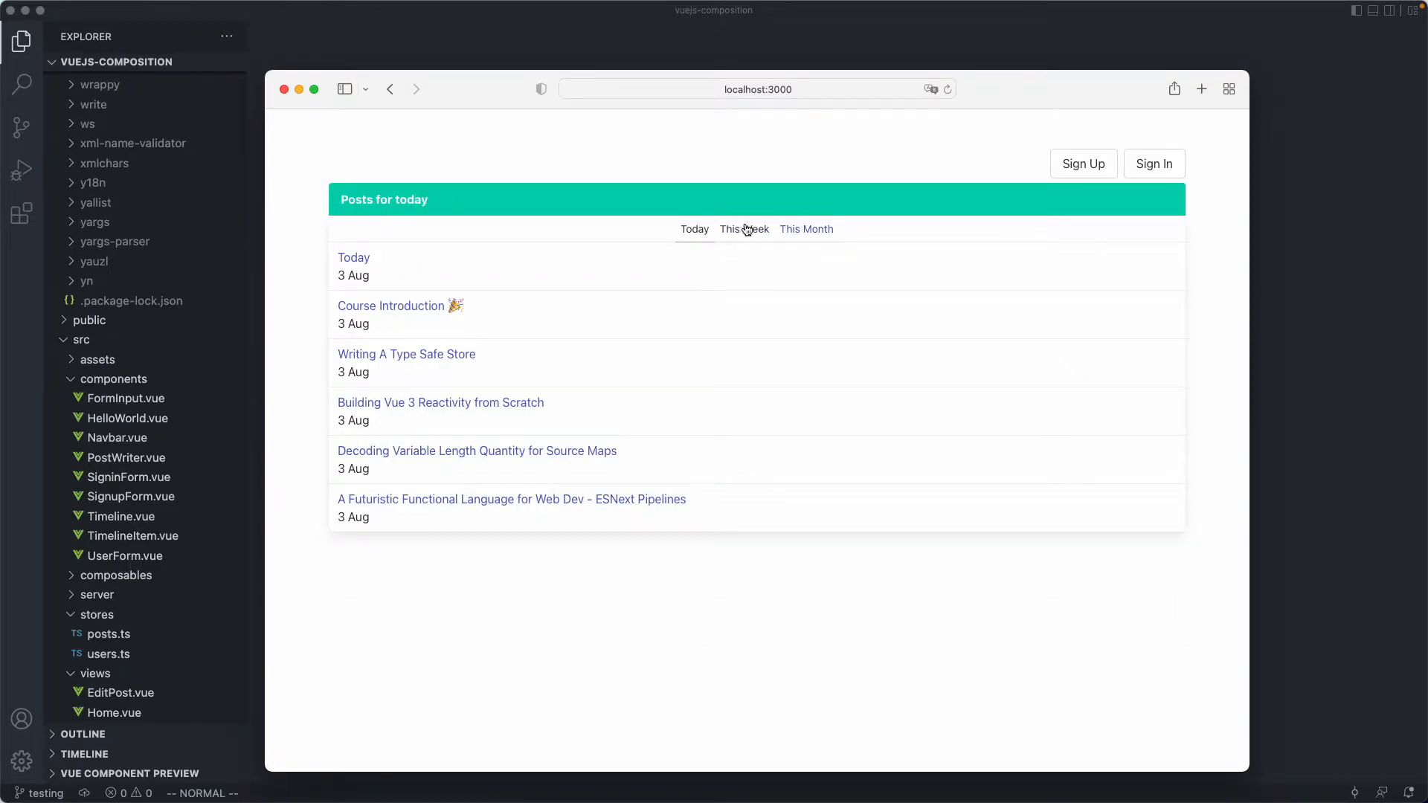
mouse_move(1098, 180)
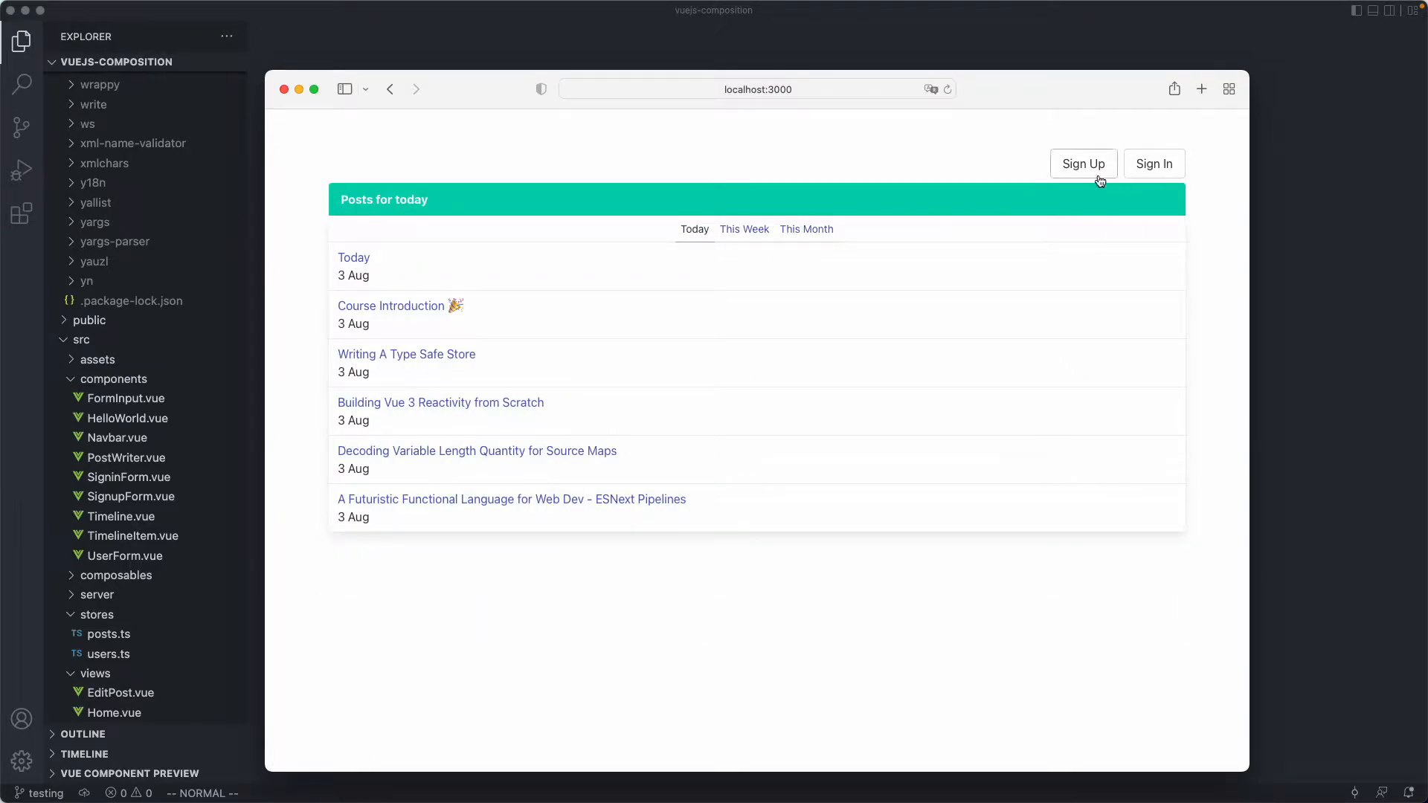
mouse_move(807, 404)
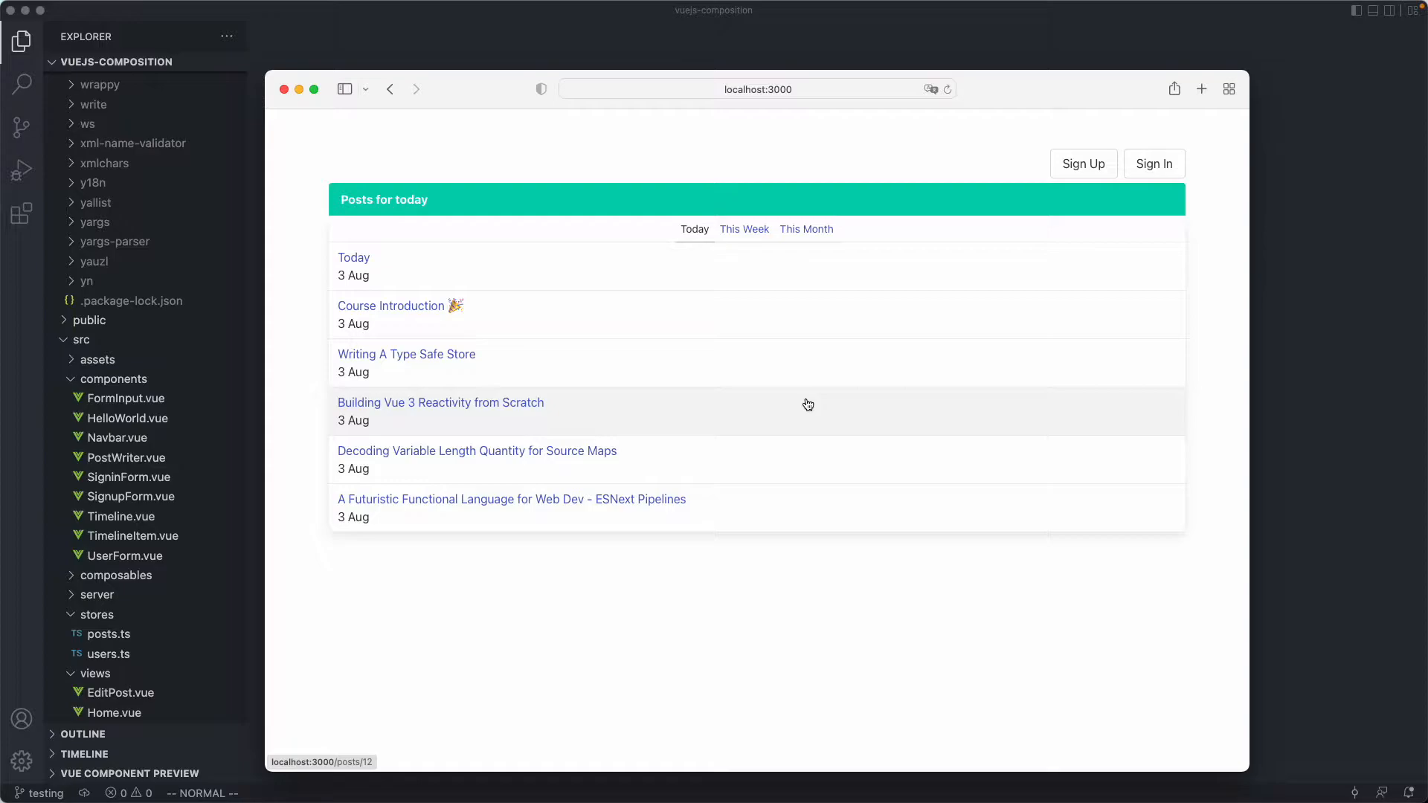
mouse_move(804, 621)
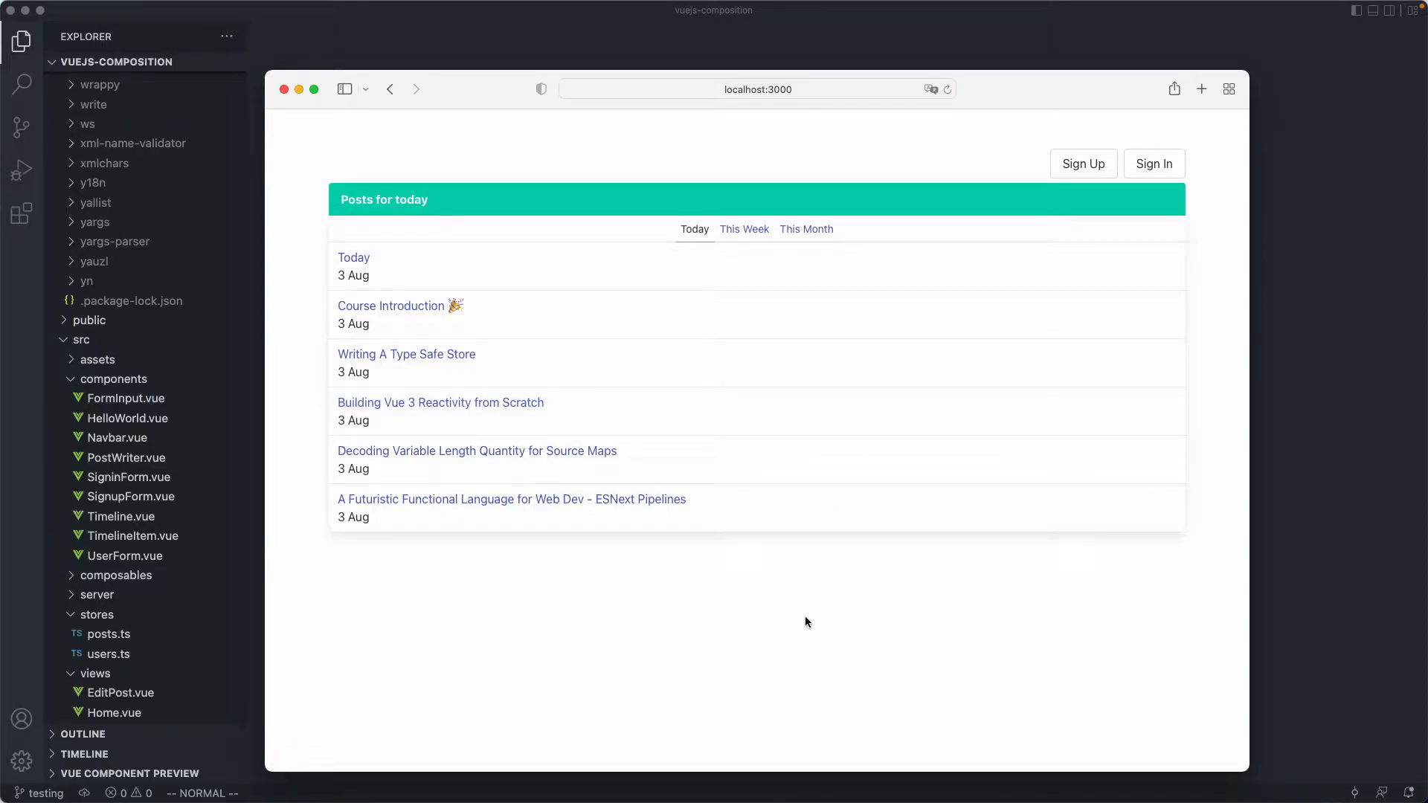
mouse_move(667, 600)
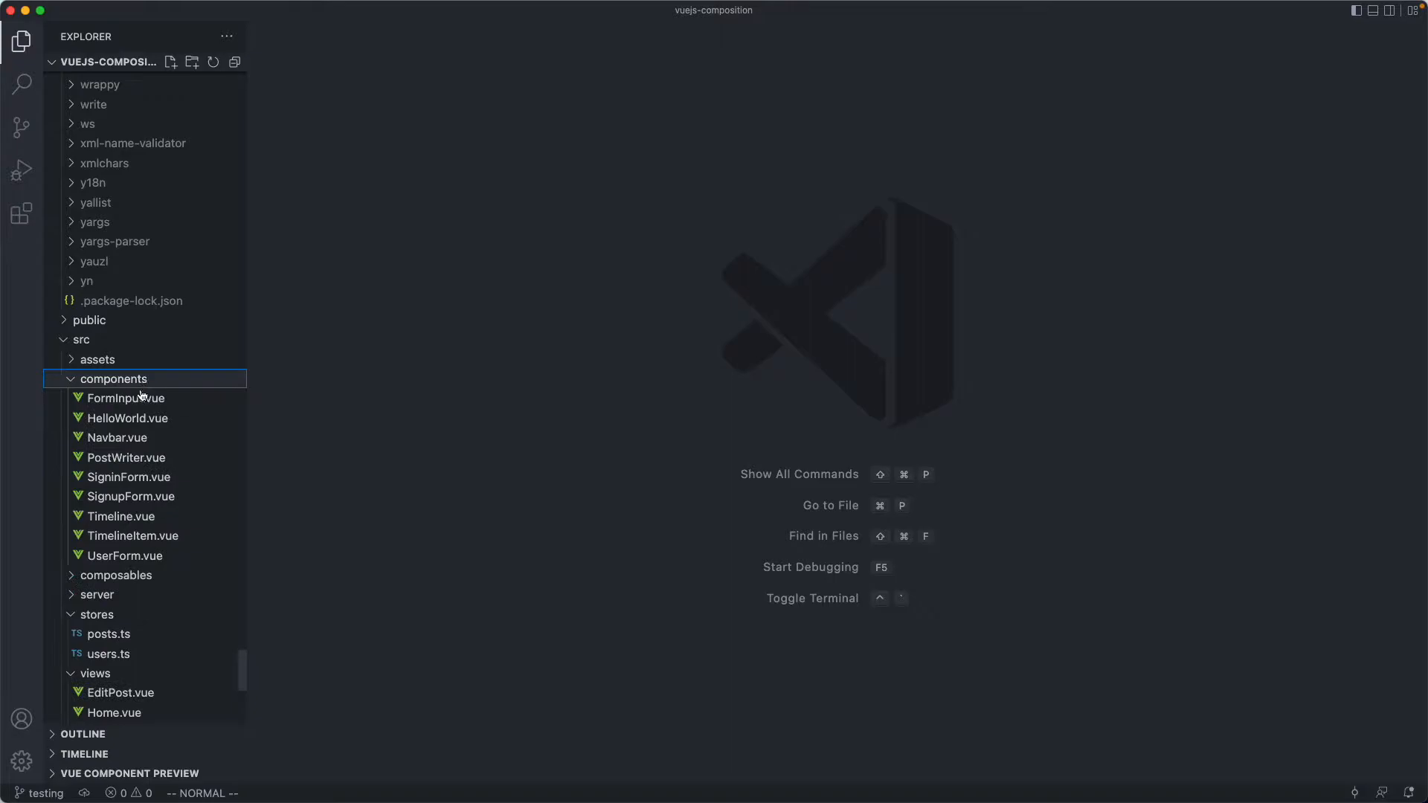
mouse_move(149, 557)
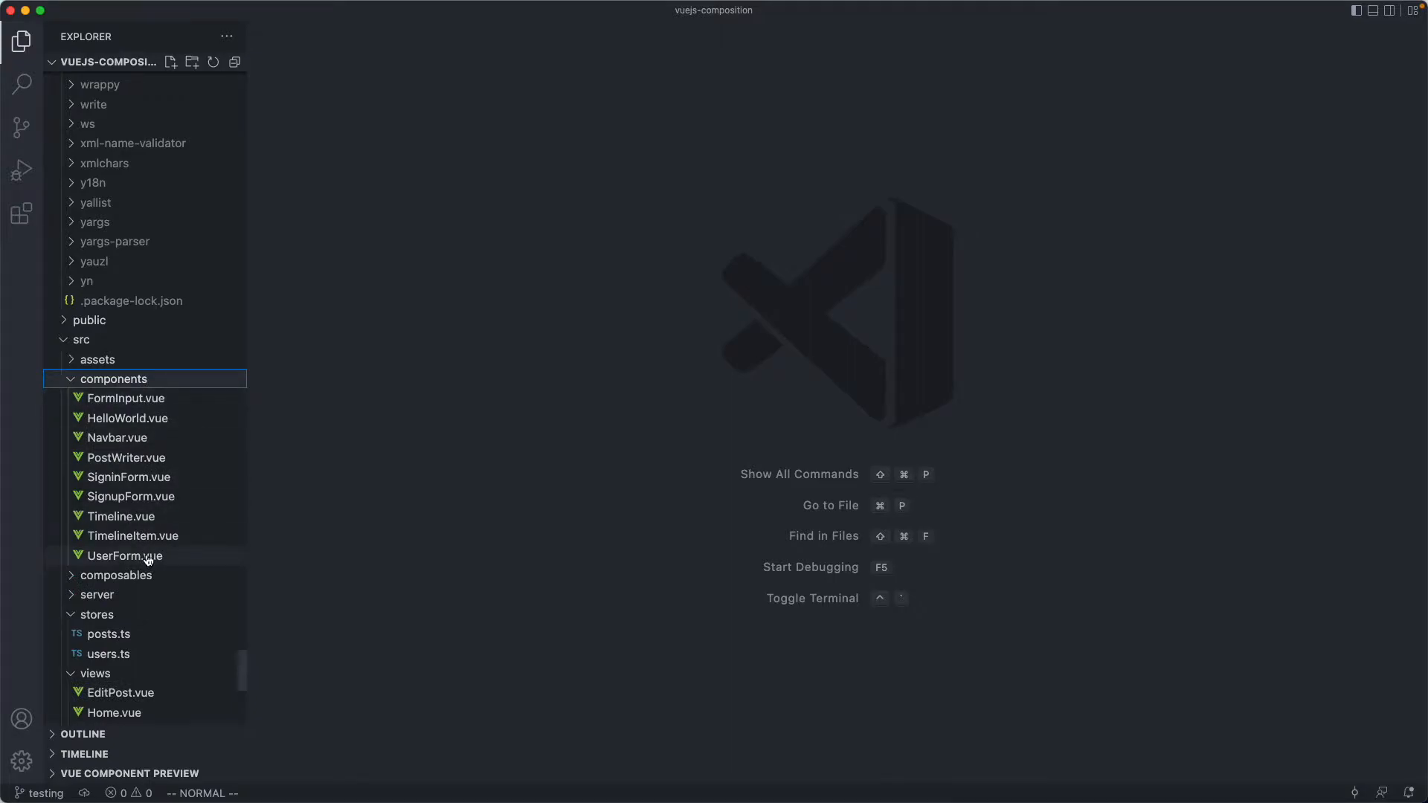
mouse_move(125, 555)
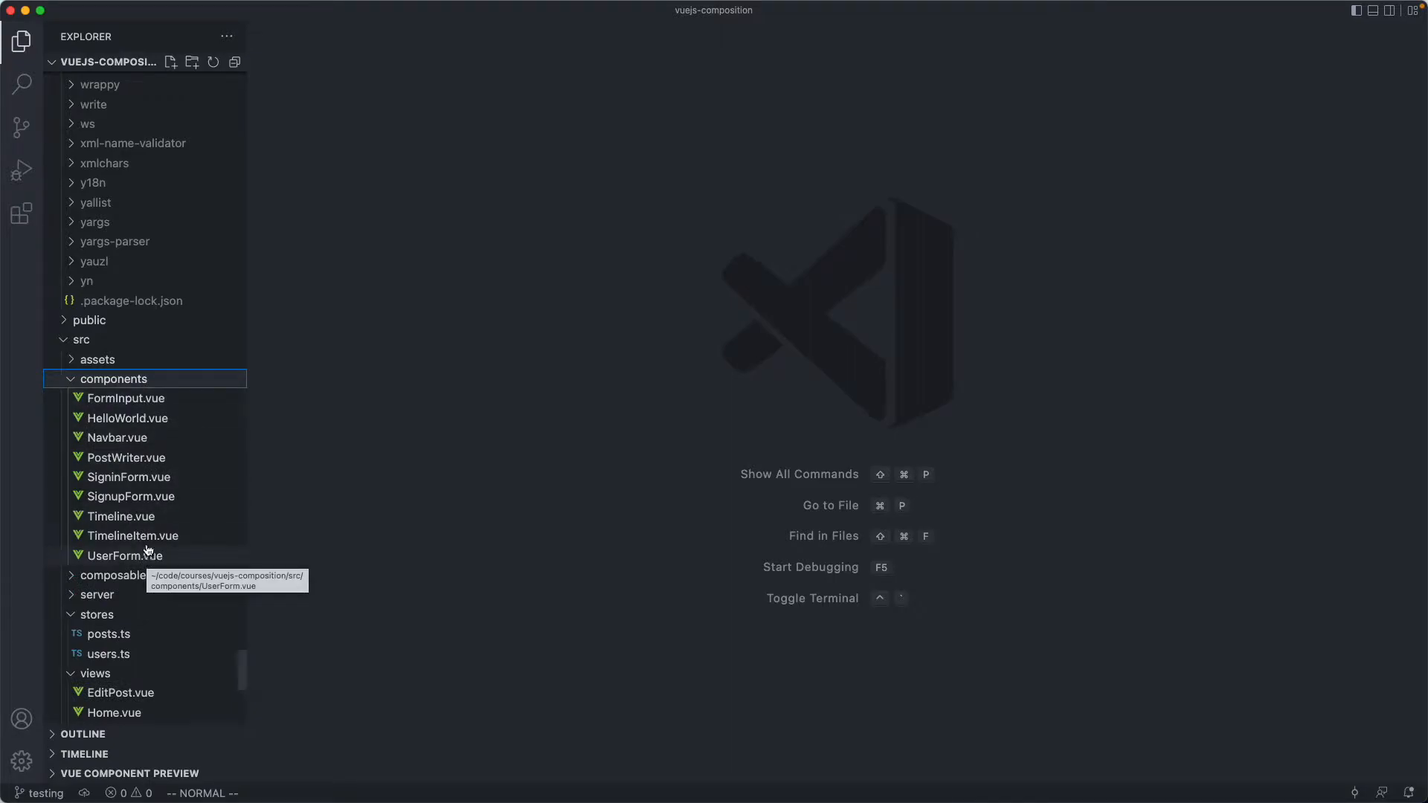
mouse_move(118, 516)
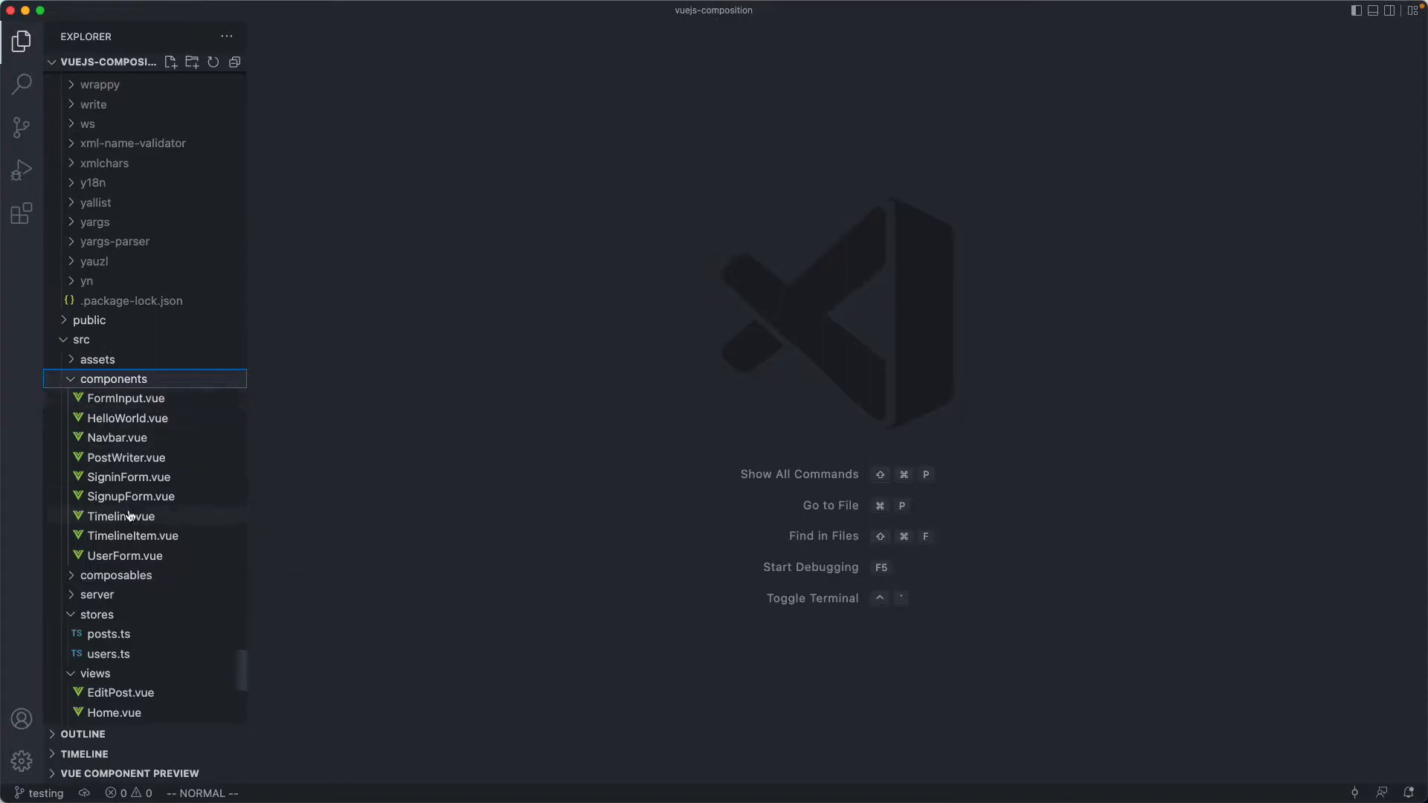
scroll(down, 3)
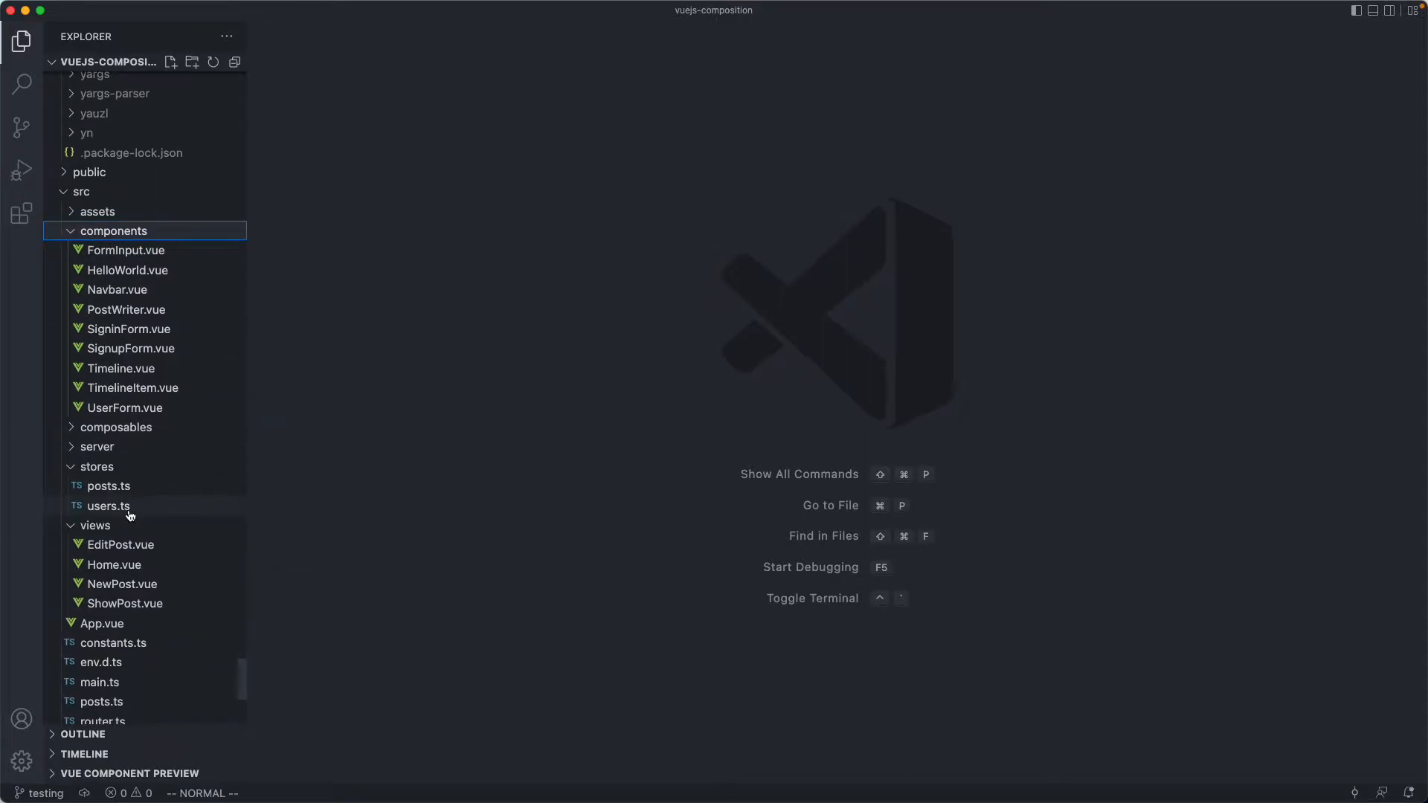
mouse_move(150, 553)
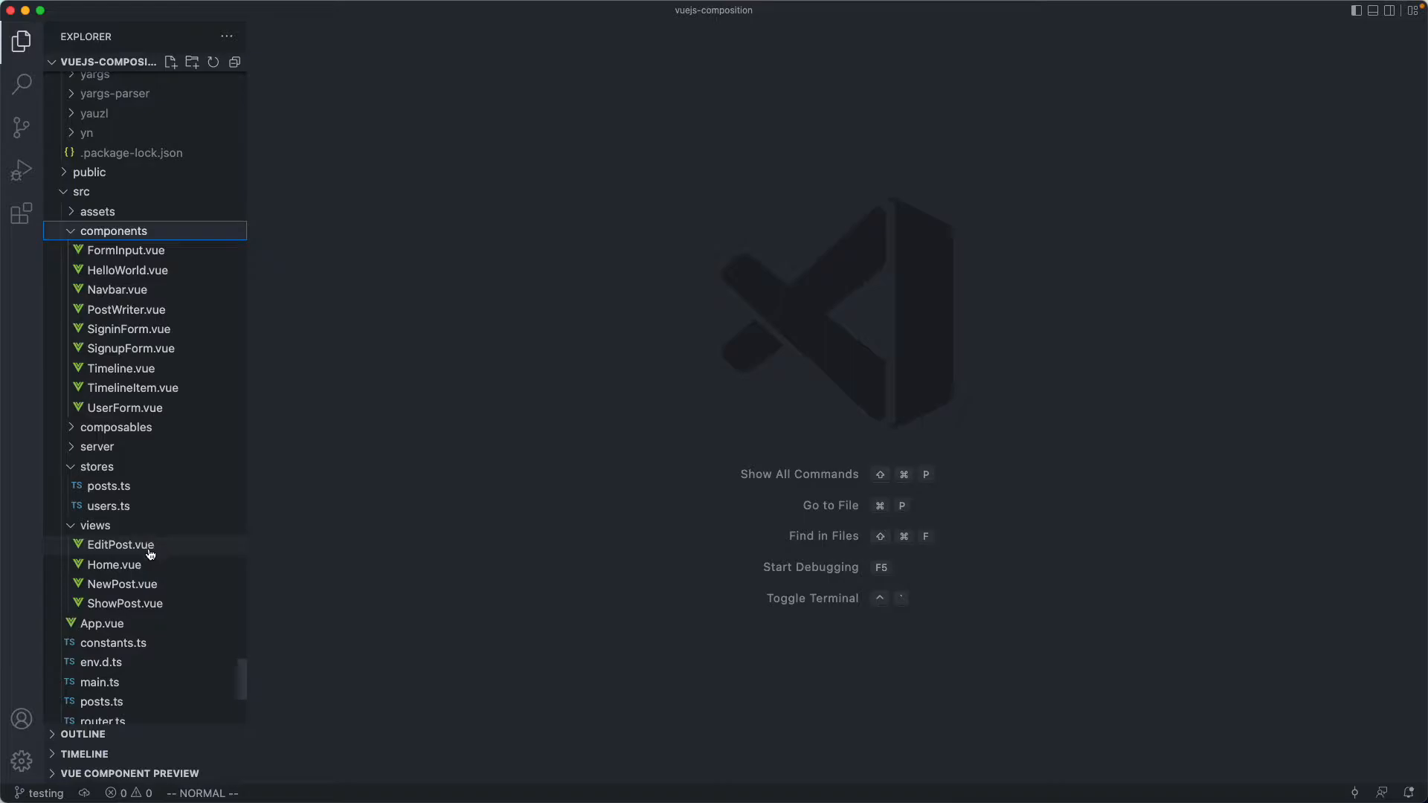
mouse_move(119, 545)
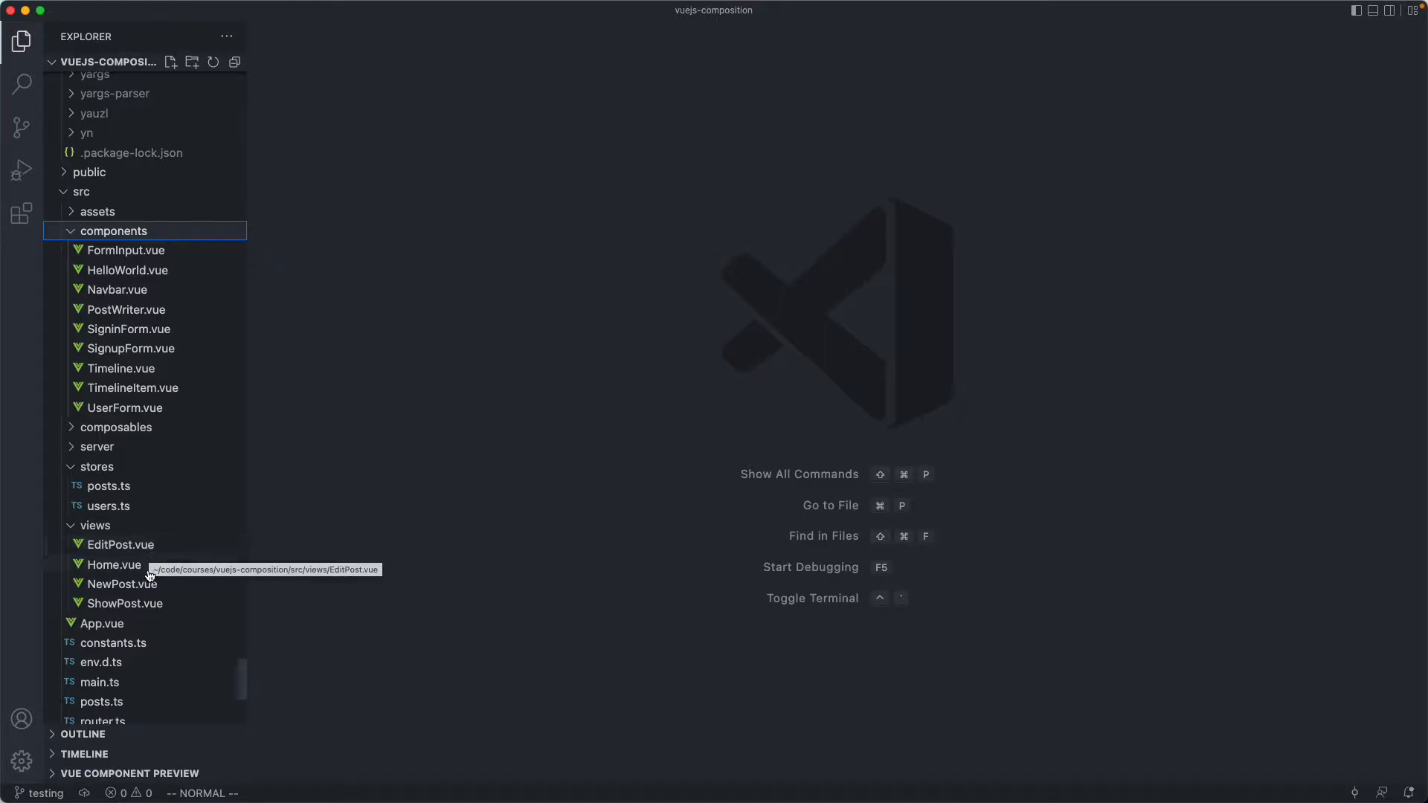
mouse_move(113, 564)
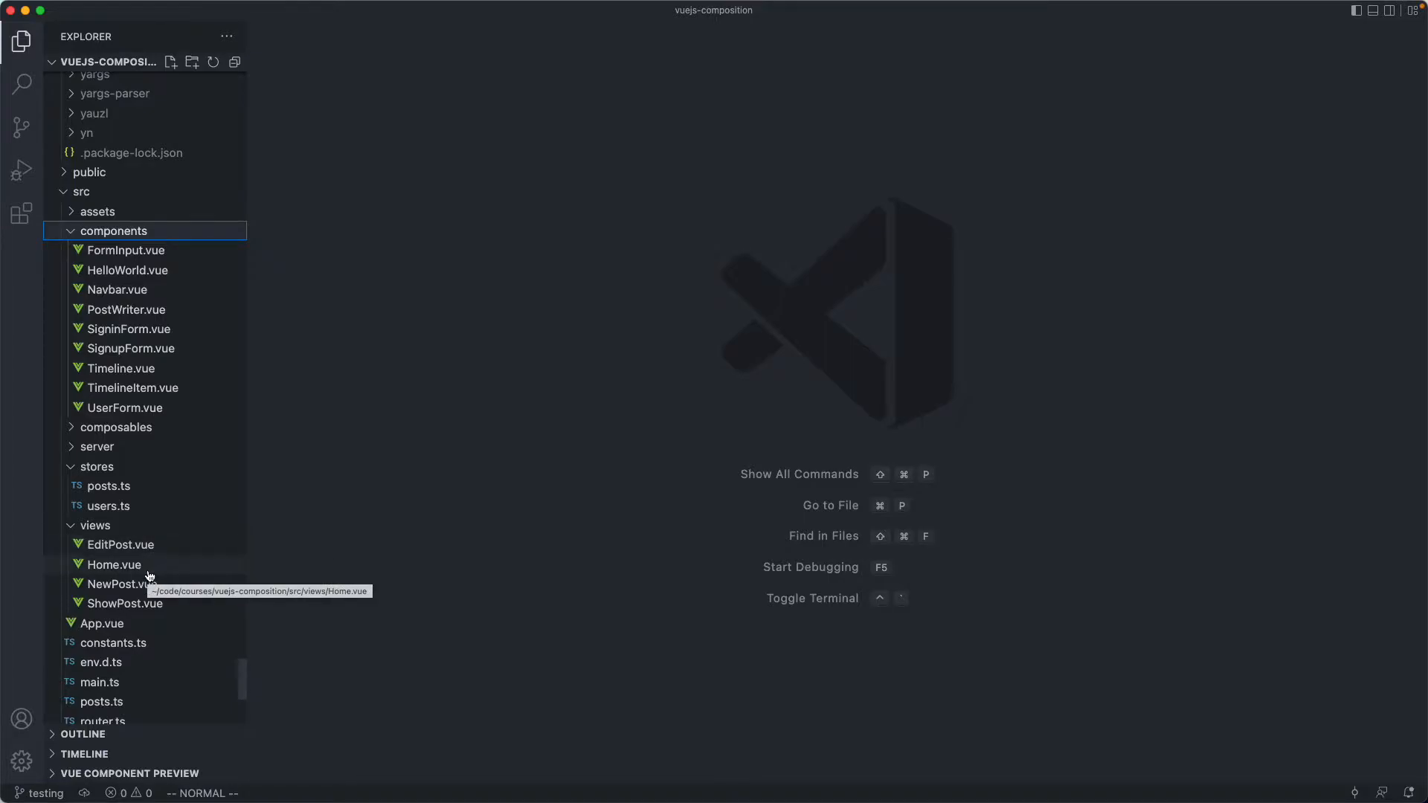
mouse_move(417, 507)
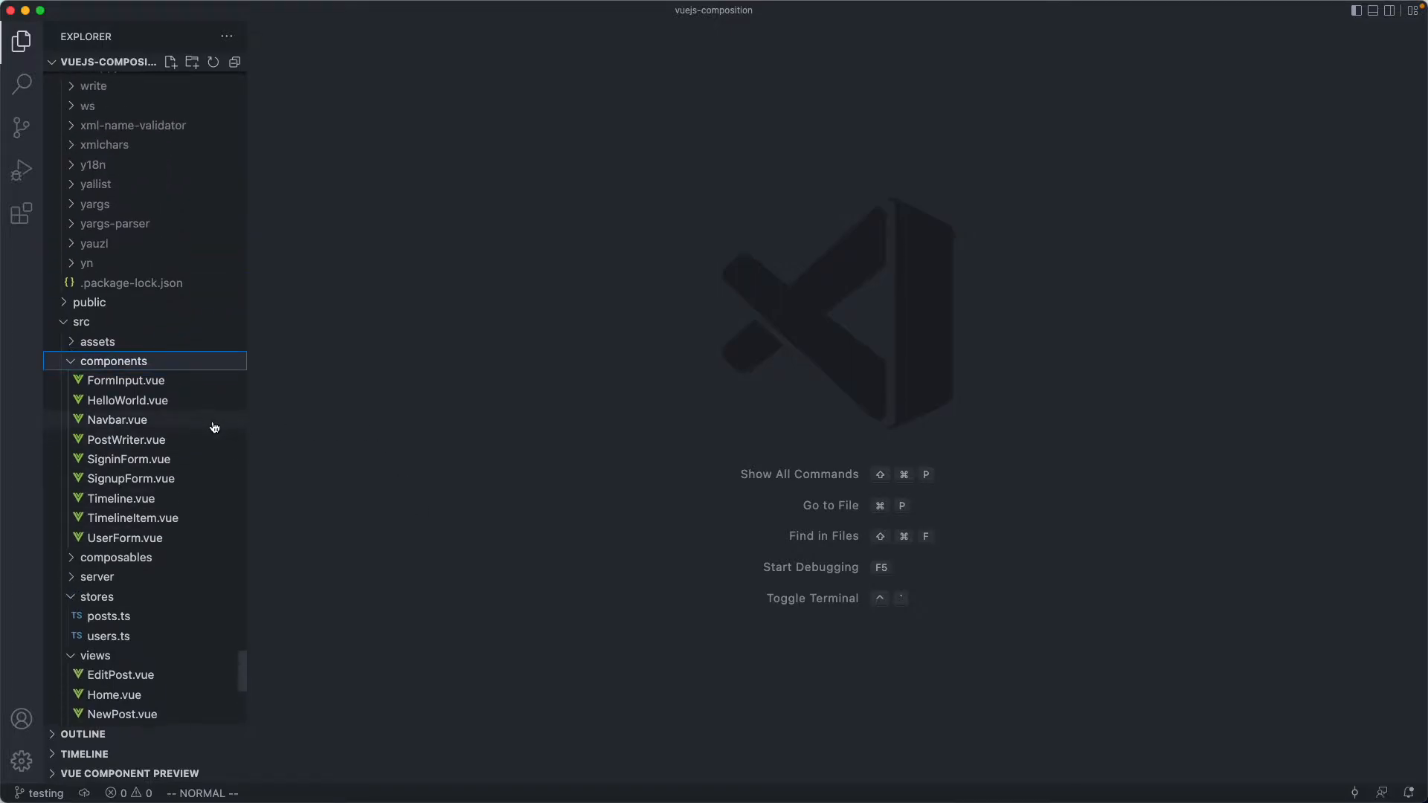
mouse_move(125, 390)
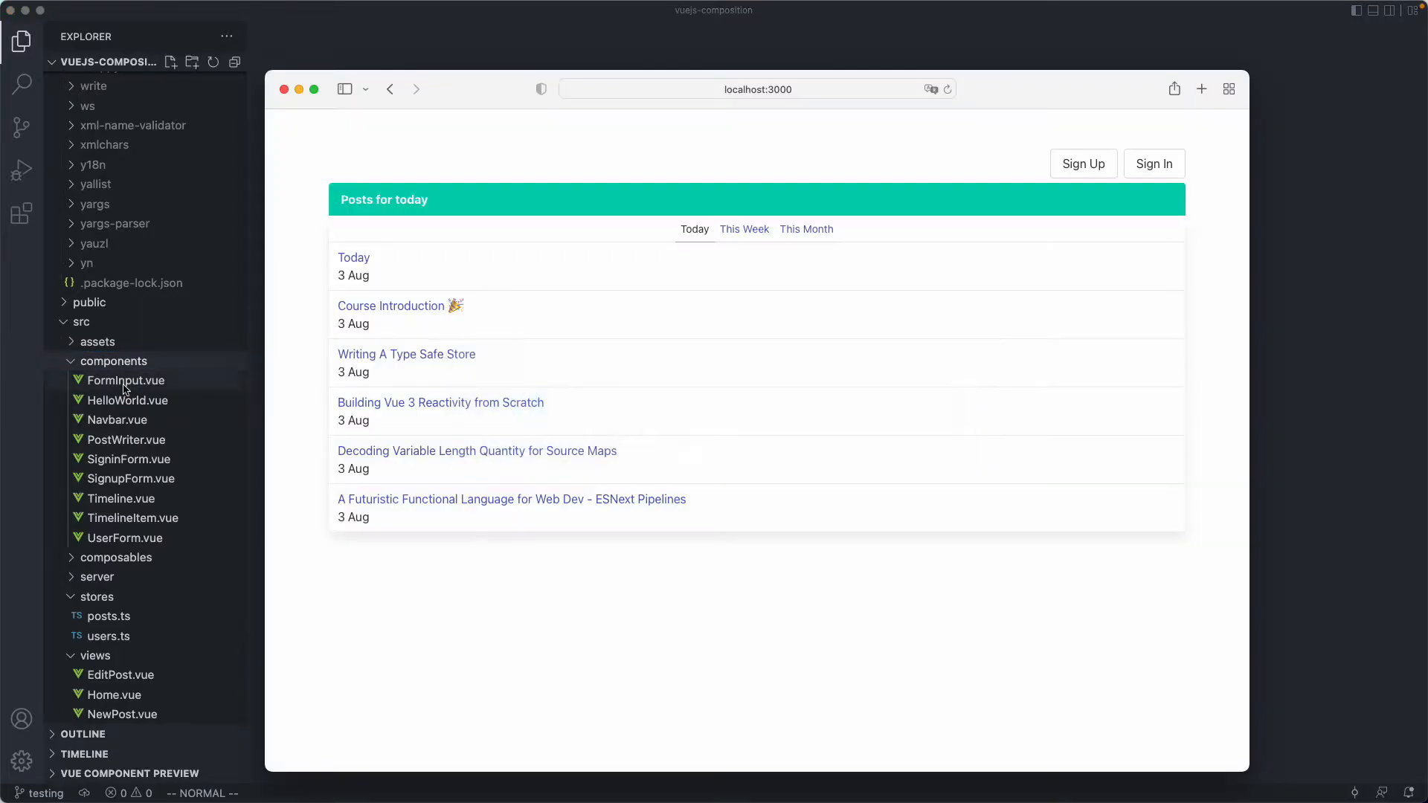
mouse_move(751, 353)
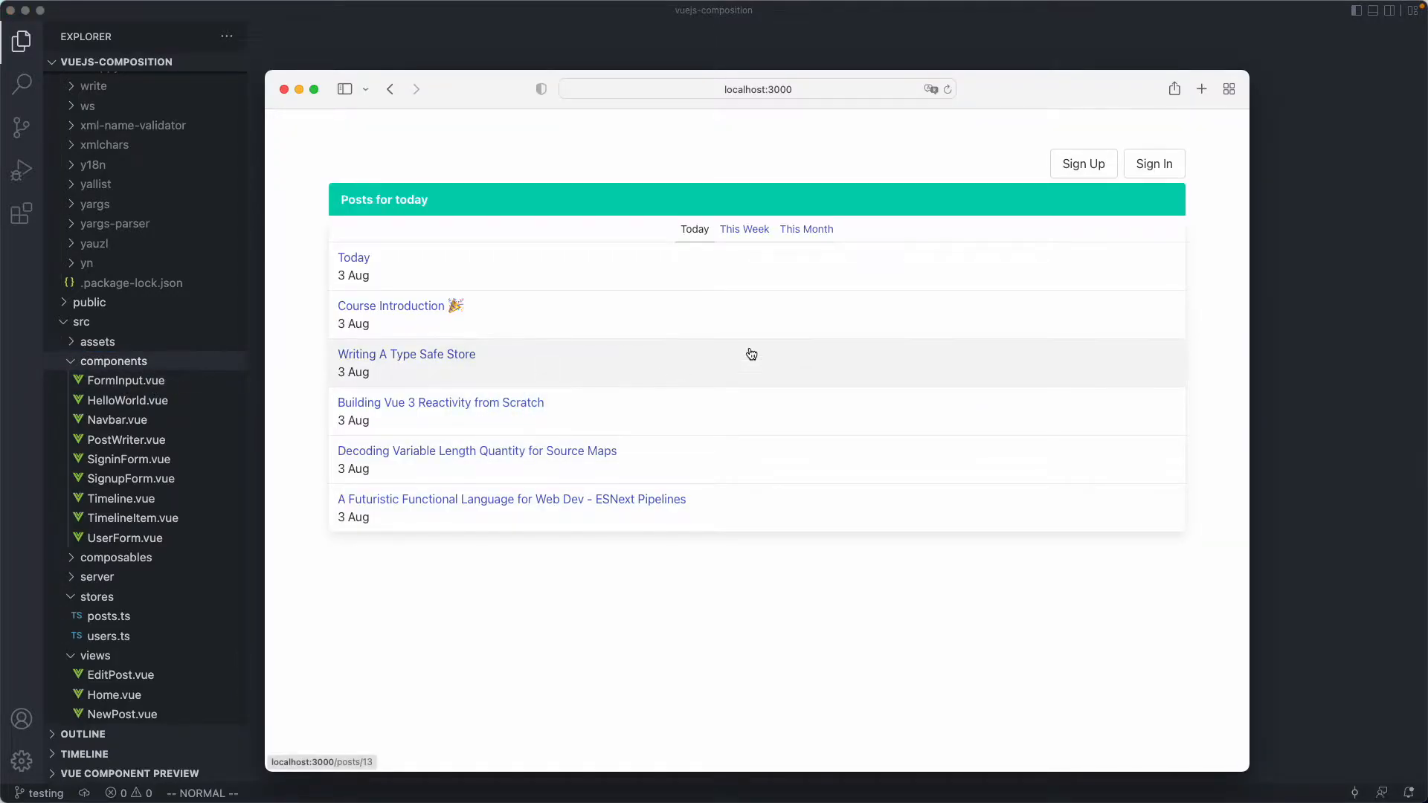
Open the Sign Up form on localhost:3000 and enter 'sdf' as the username.
click(1152, 163)
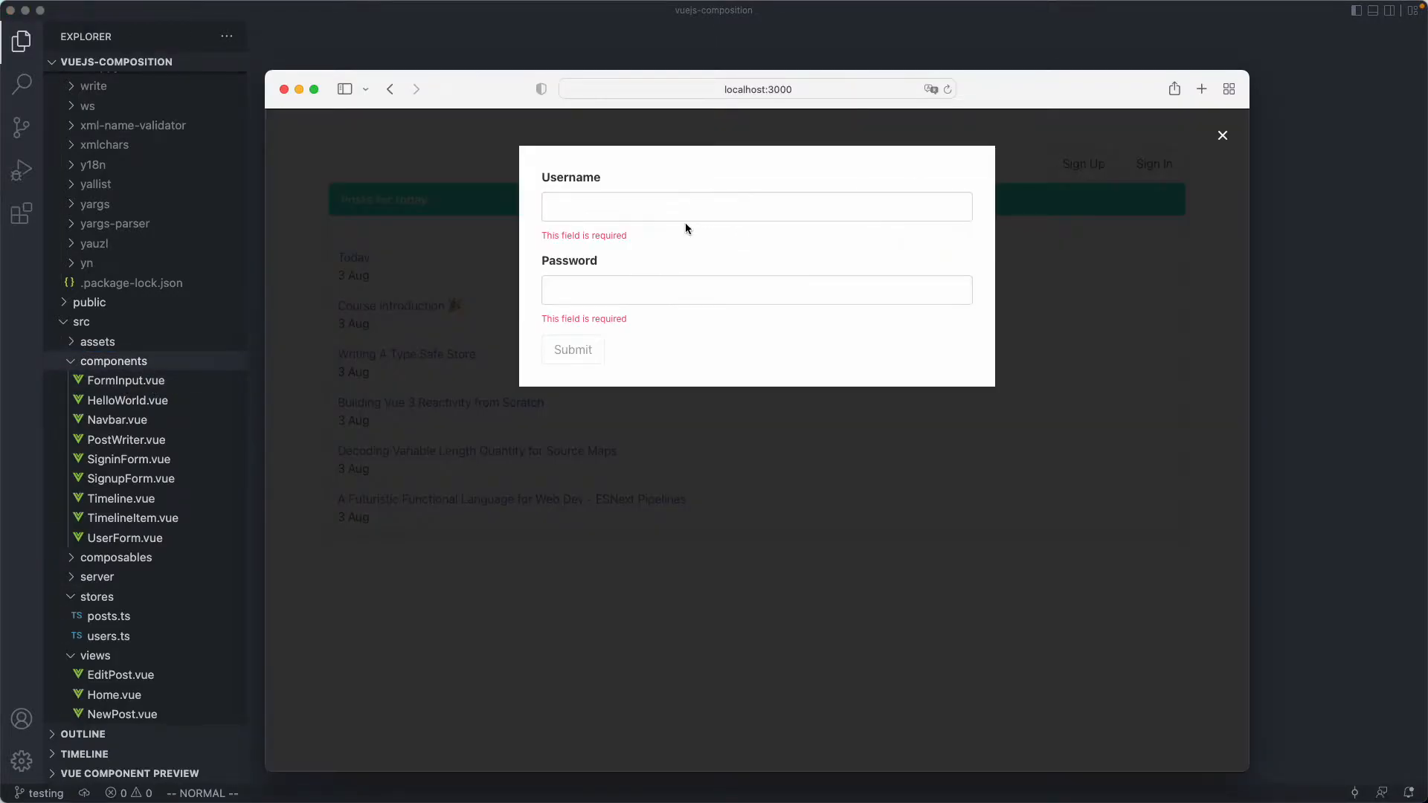
click(746, 289)
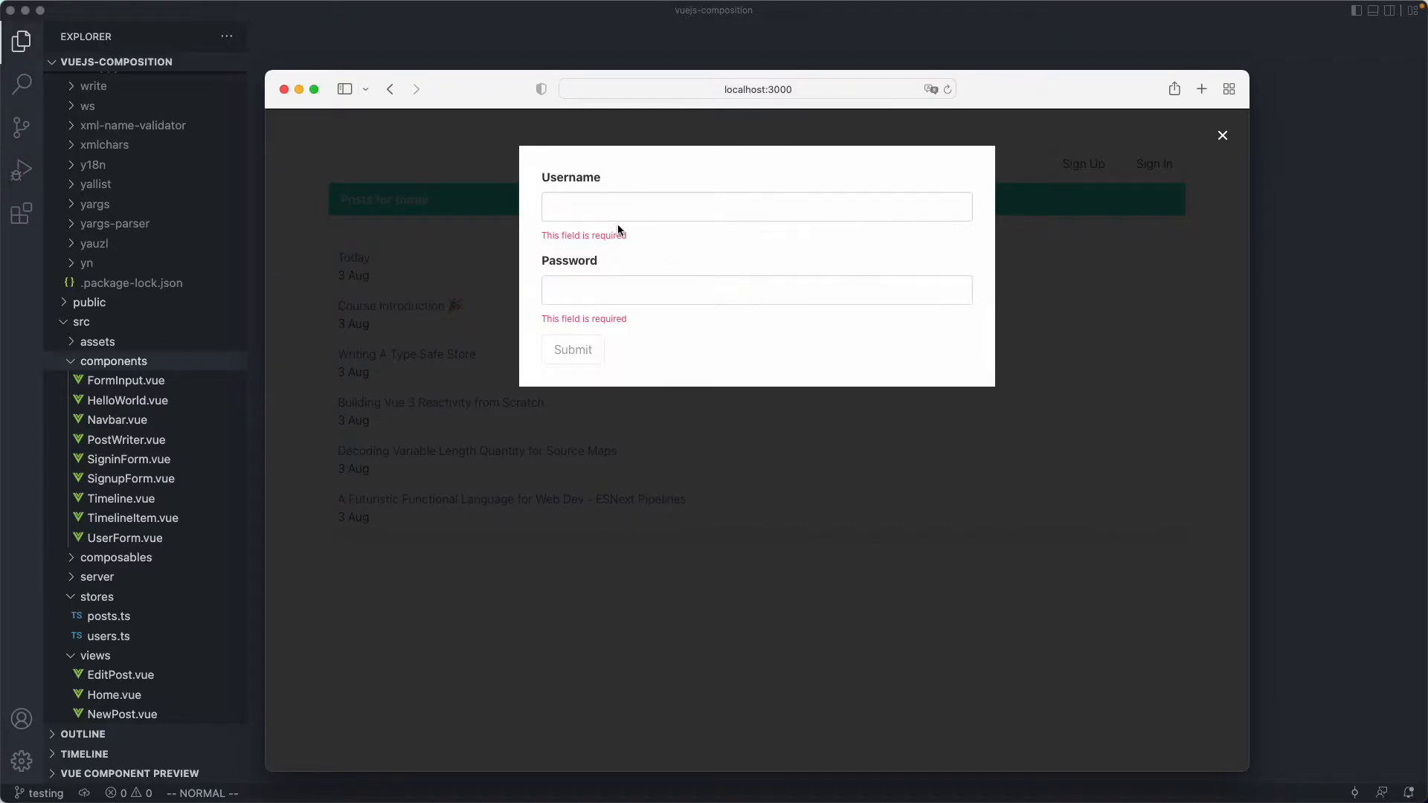
text(sdf)
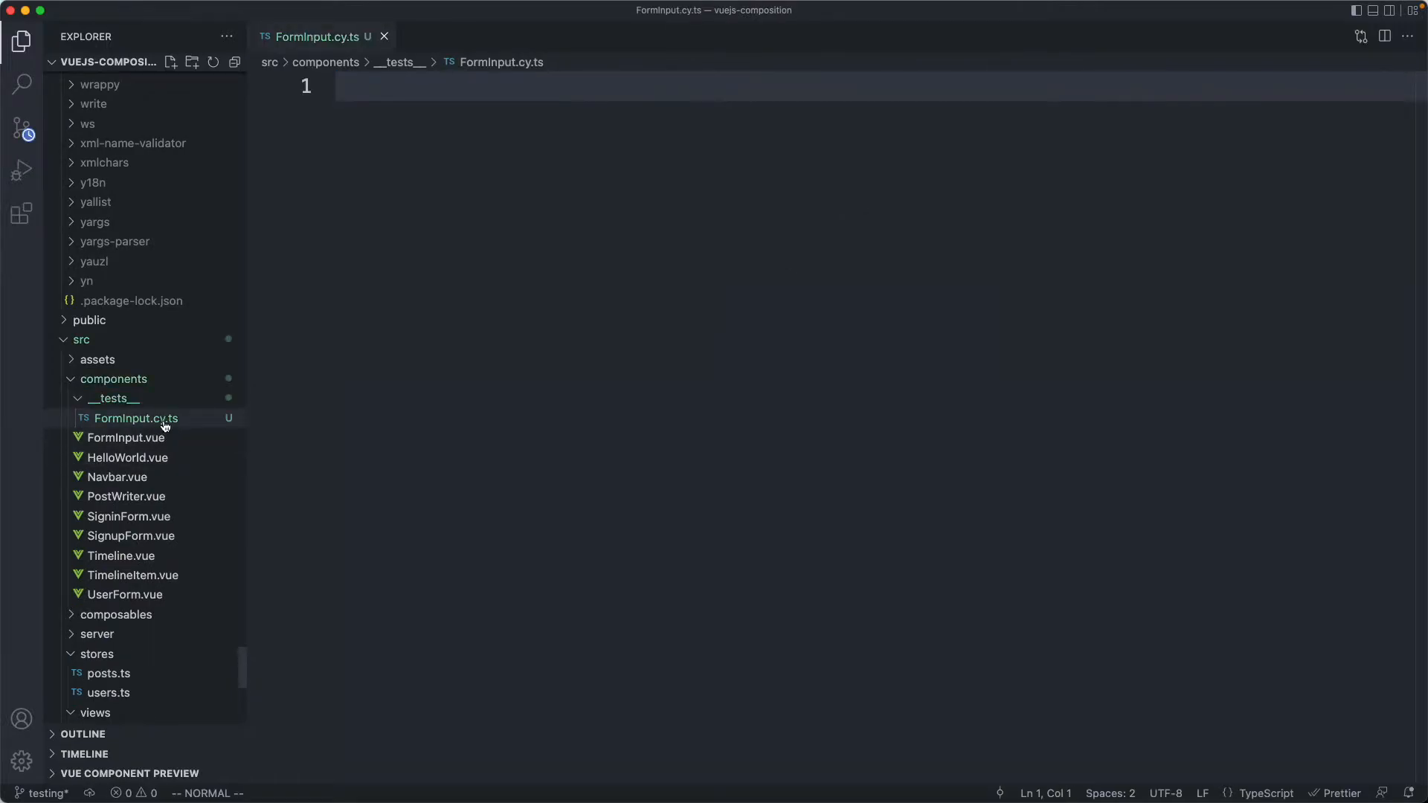
mouse_move(137, 418)
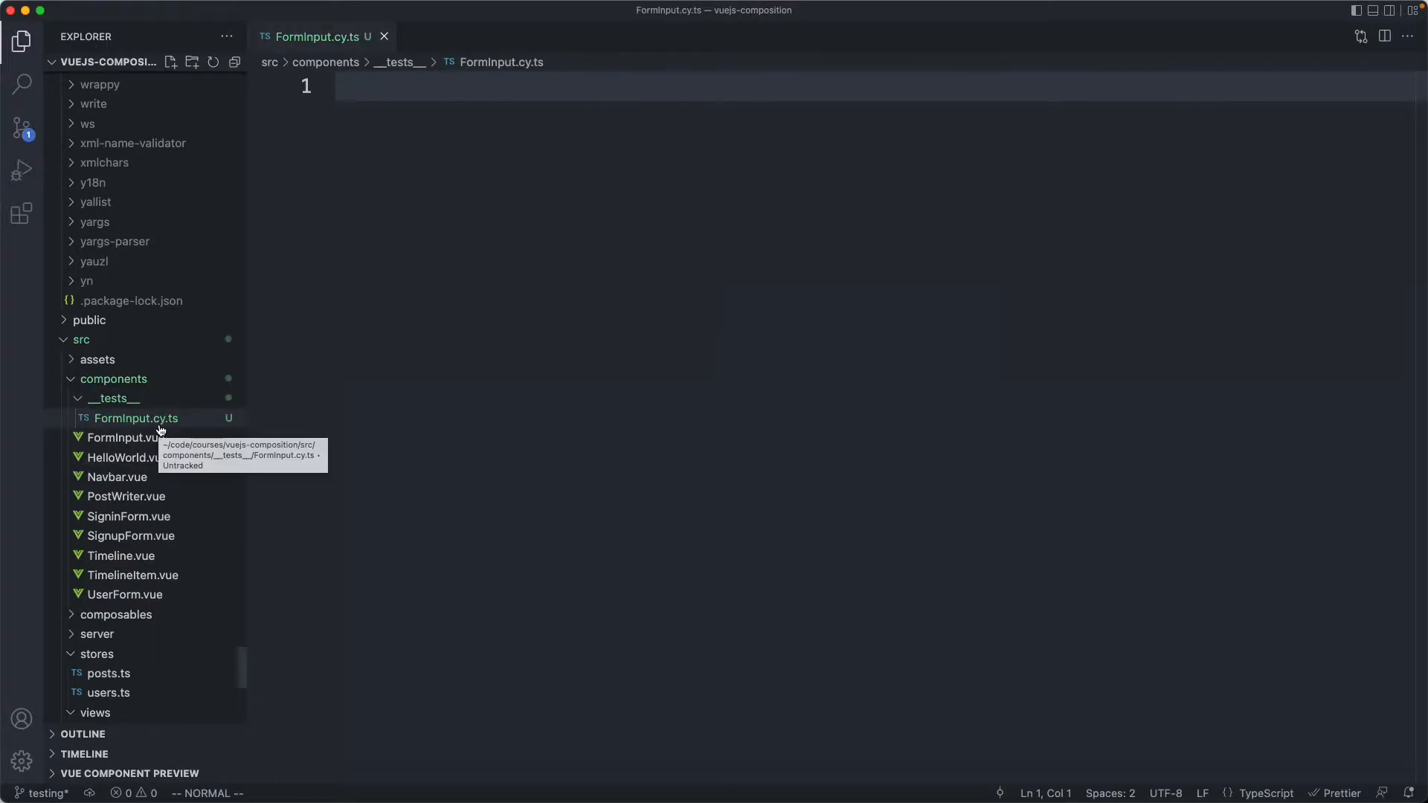
mouse_move(548, 481)
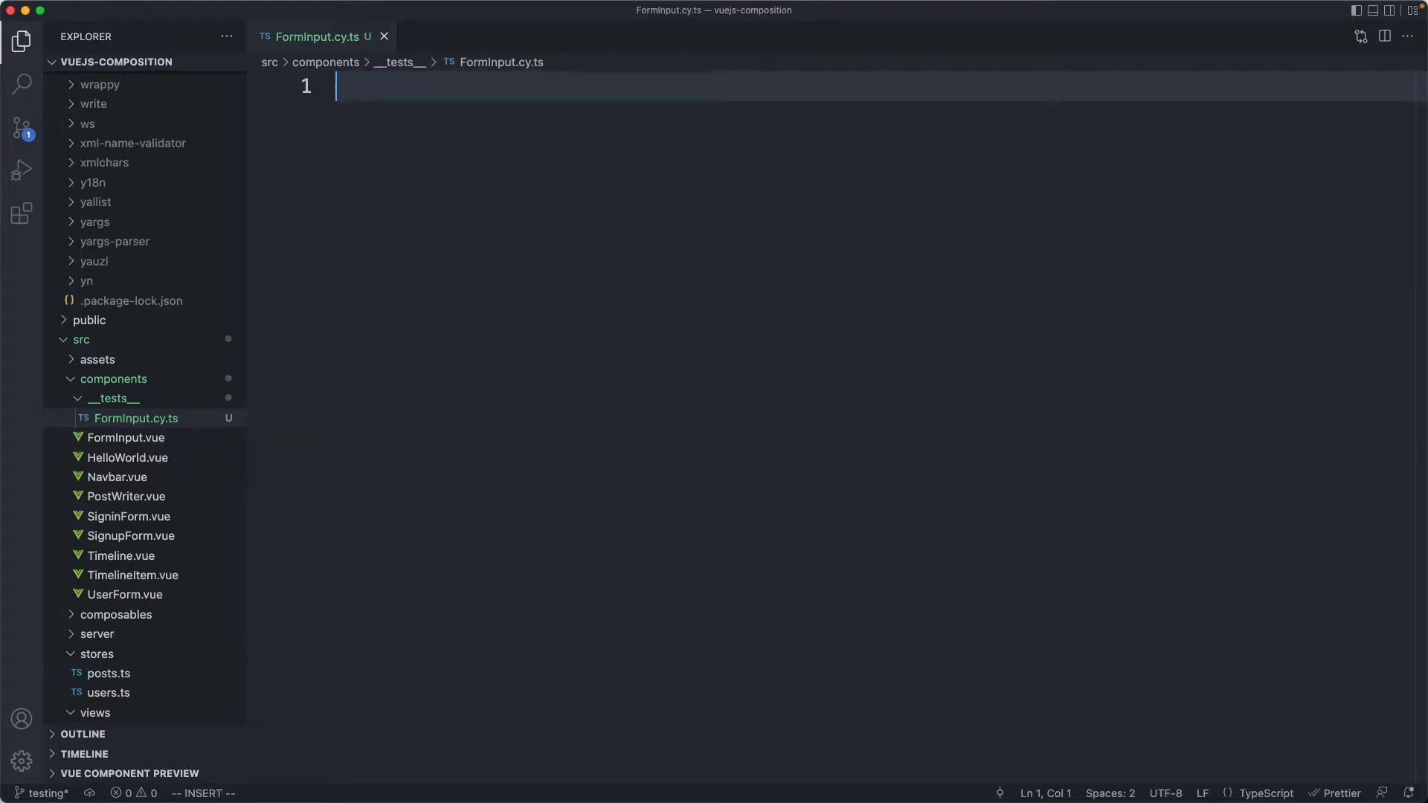
Add a Cypress types reference line and a describe("FormInput") block.
text(/// <reference path="" />)
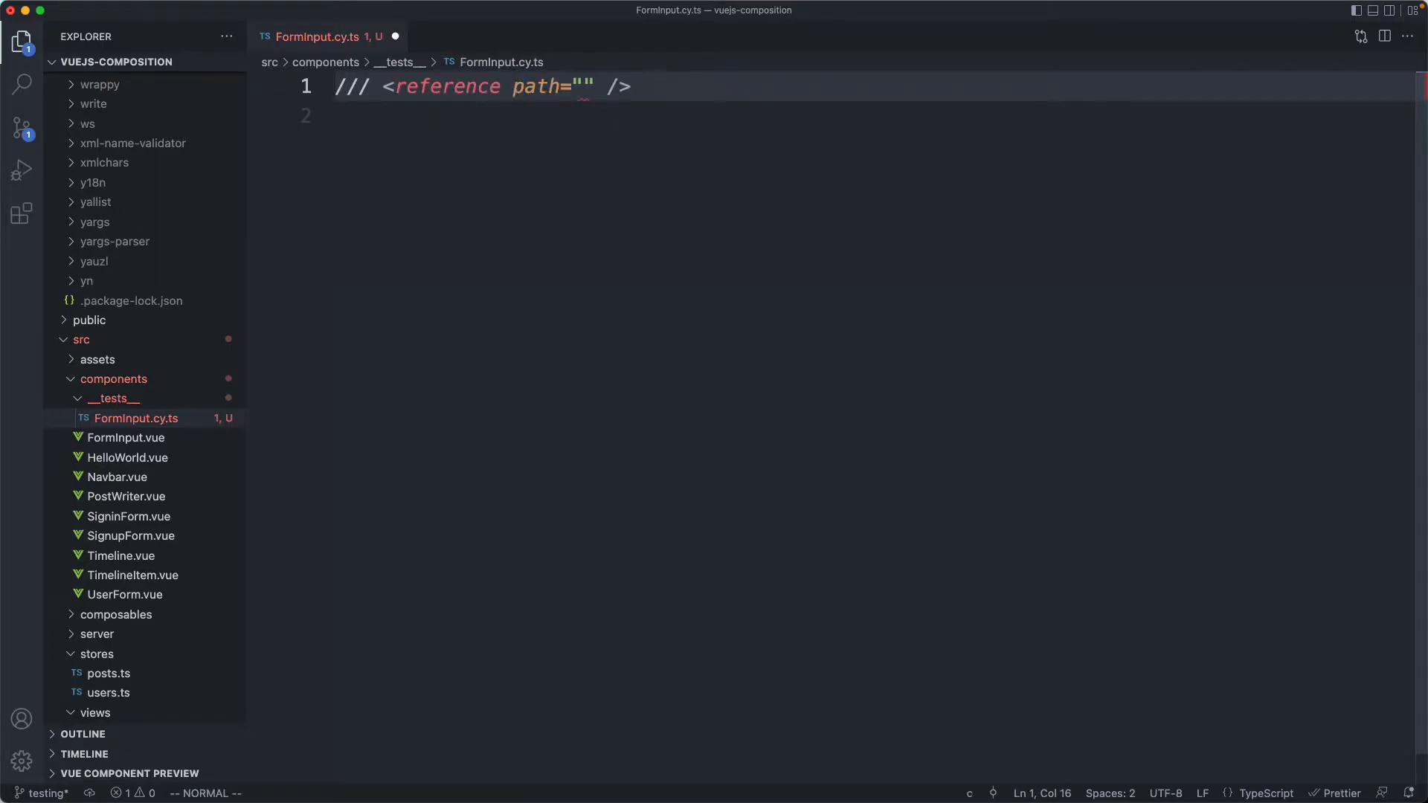
text(types="cypres)
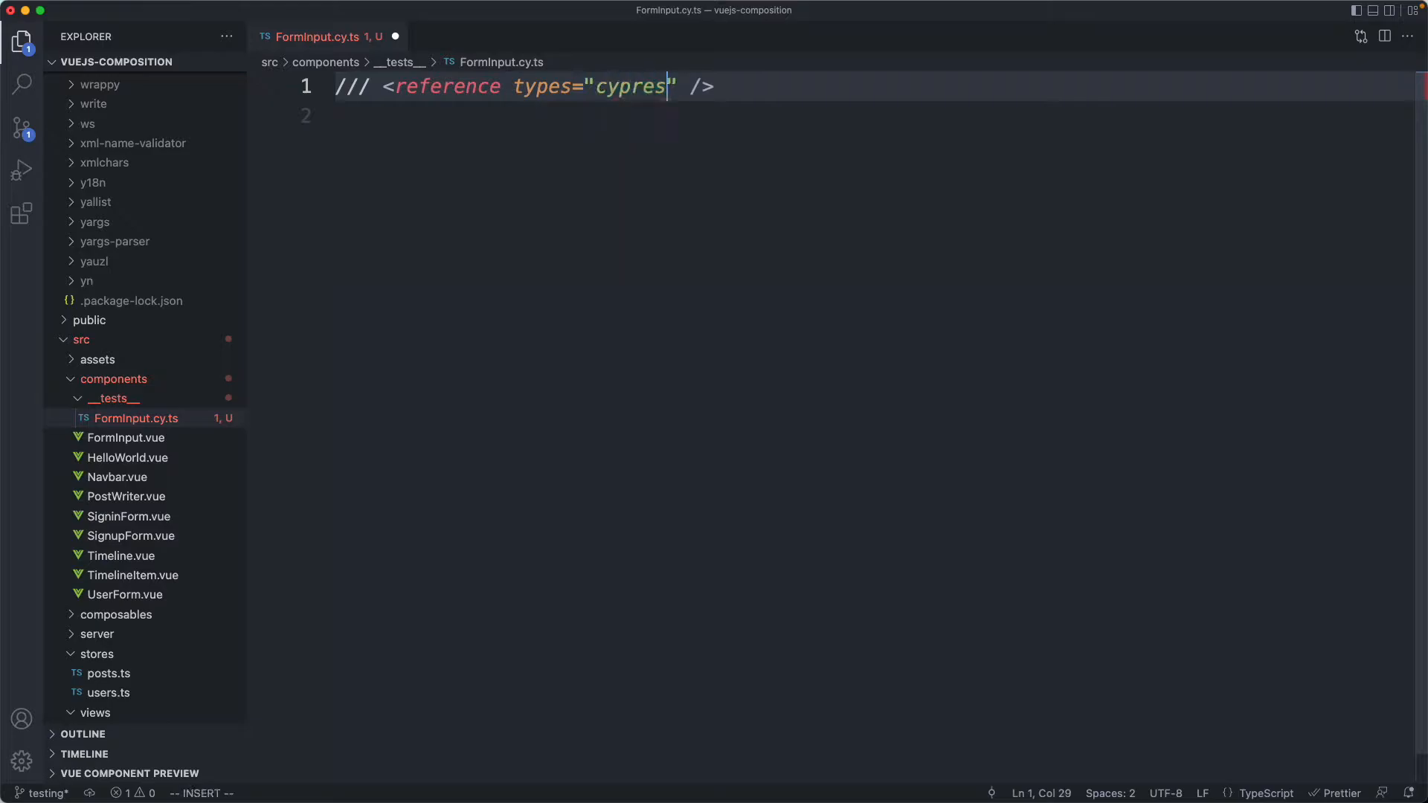
text(describe()
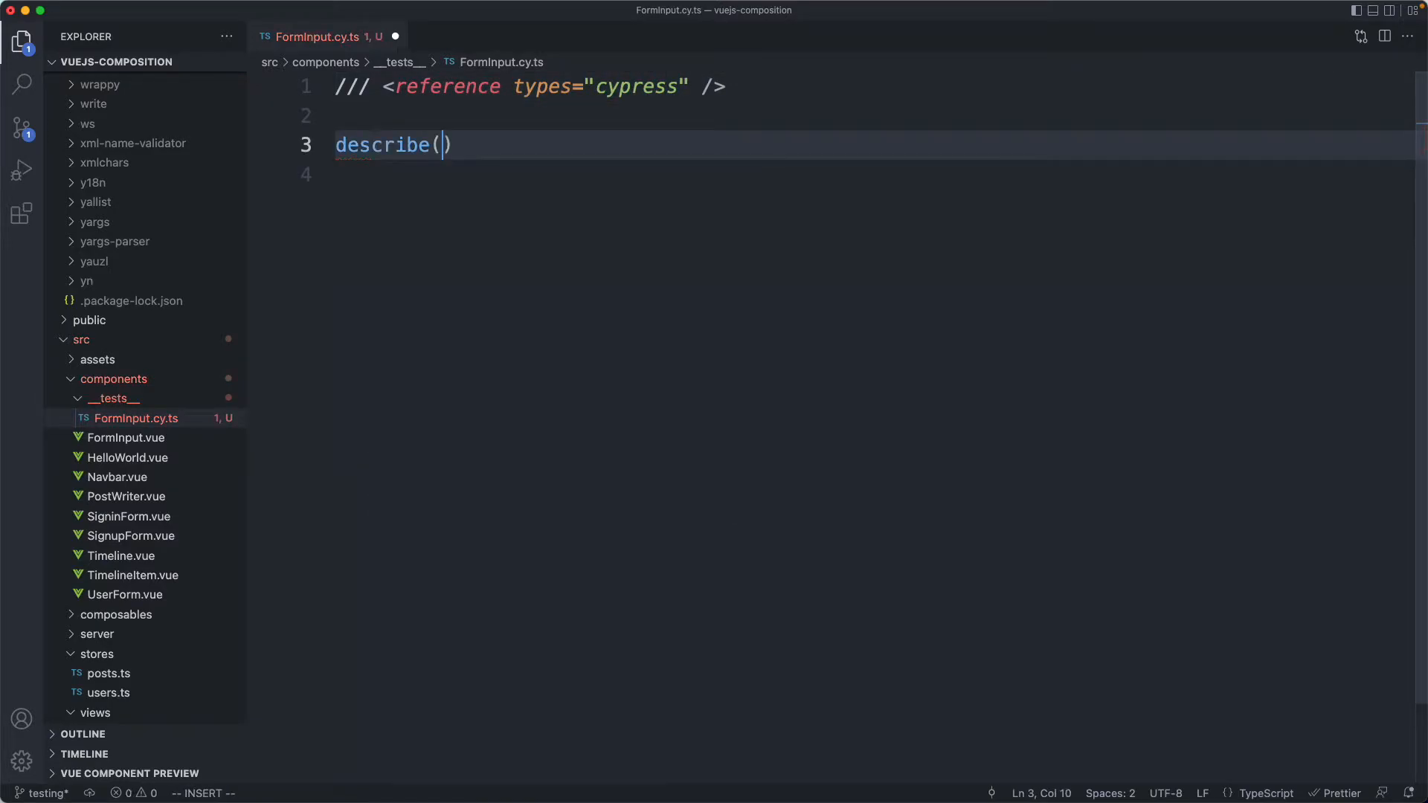
text("Fr")
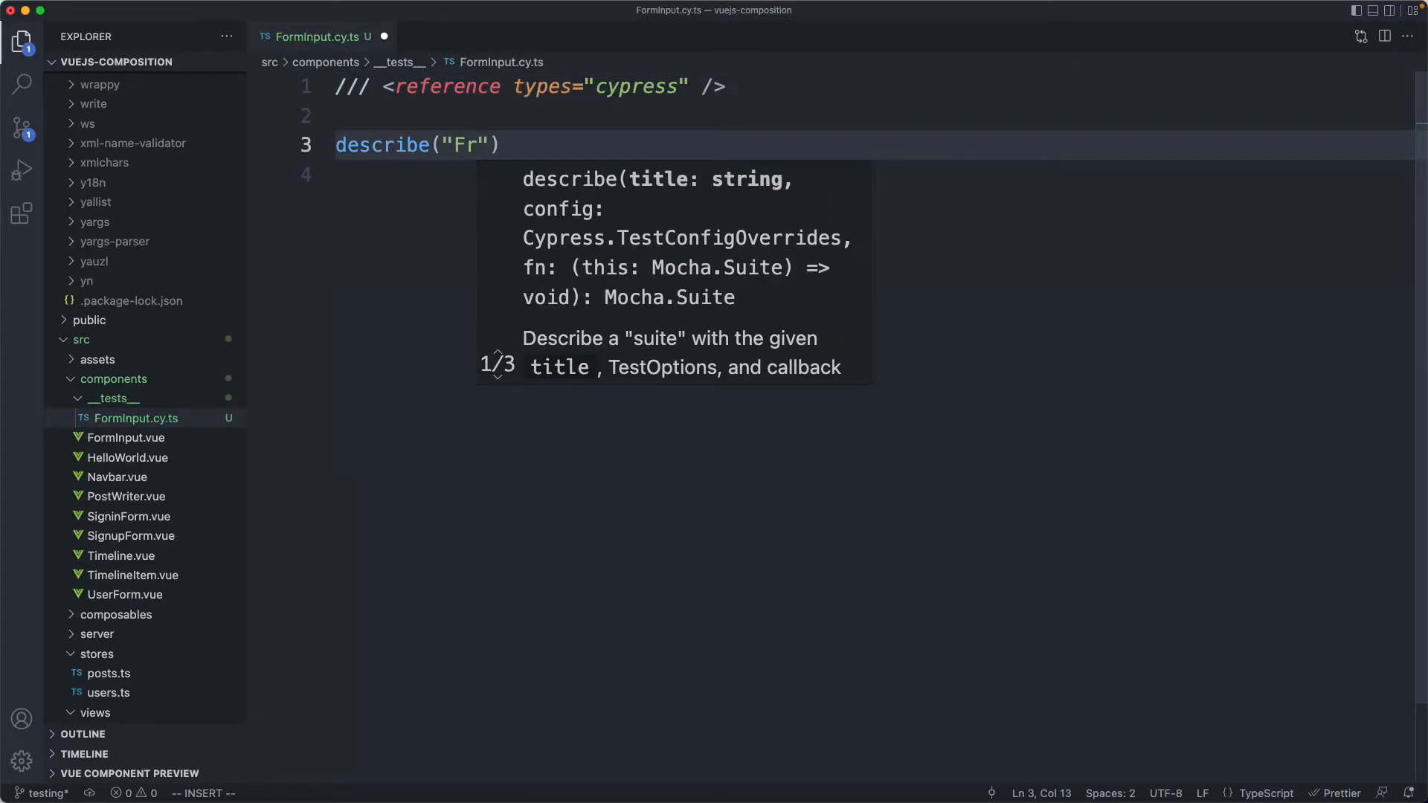
text(ormInput)
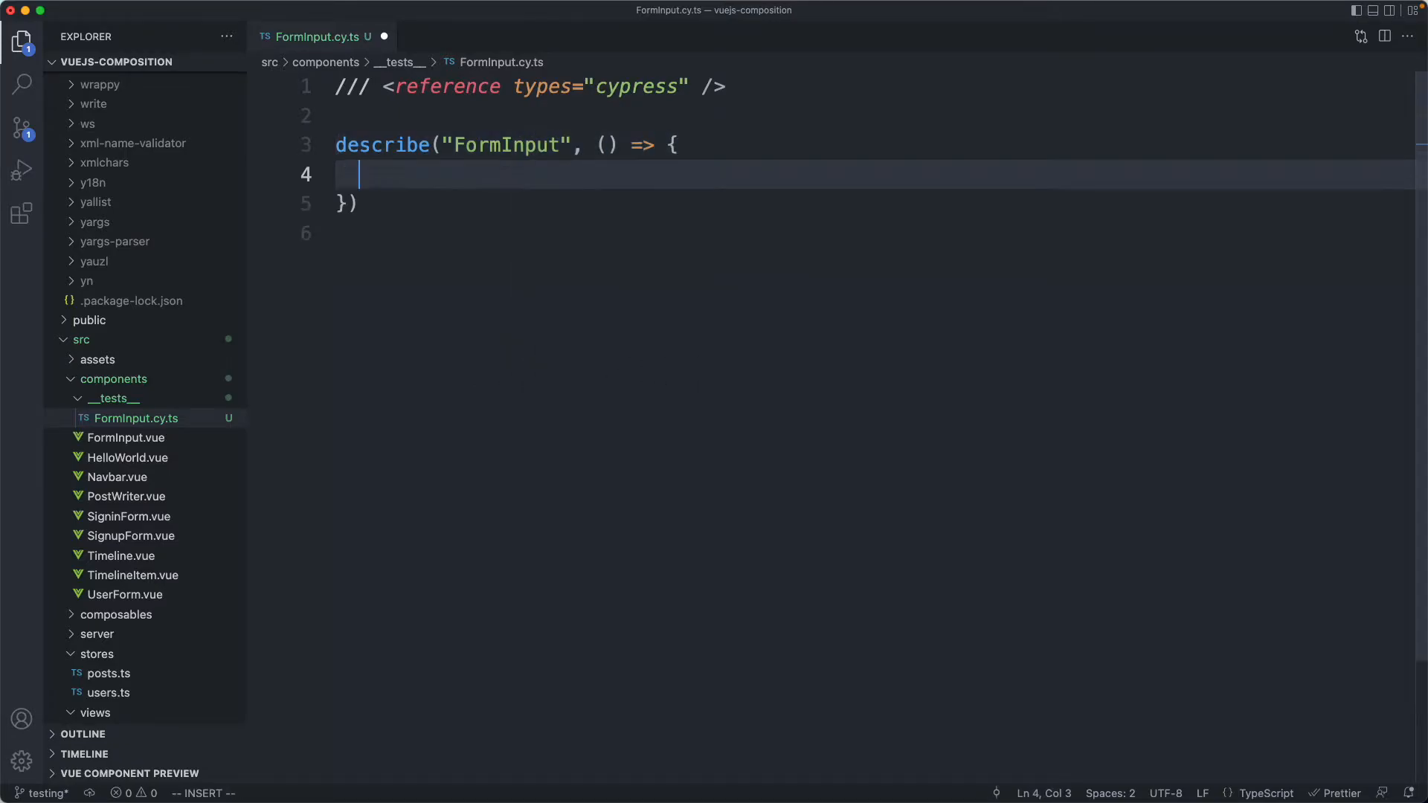
Add an empty it("renders") test inside the describe block.
key(Escape)
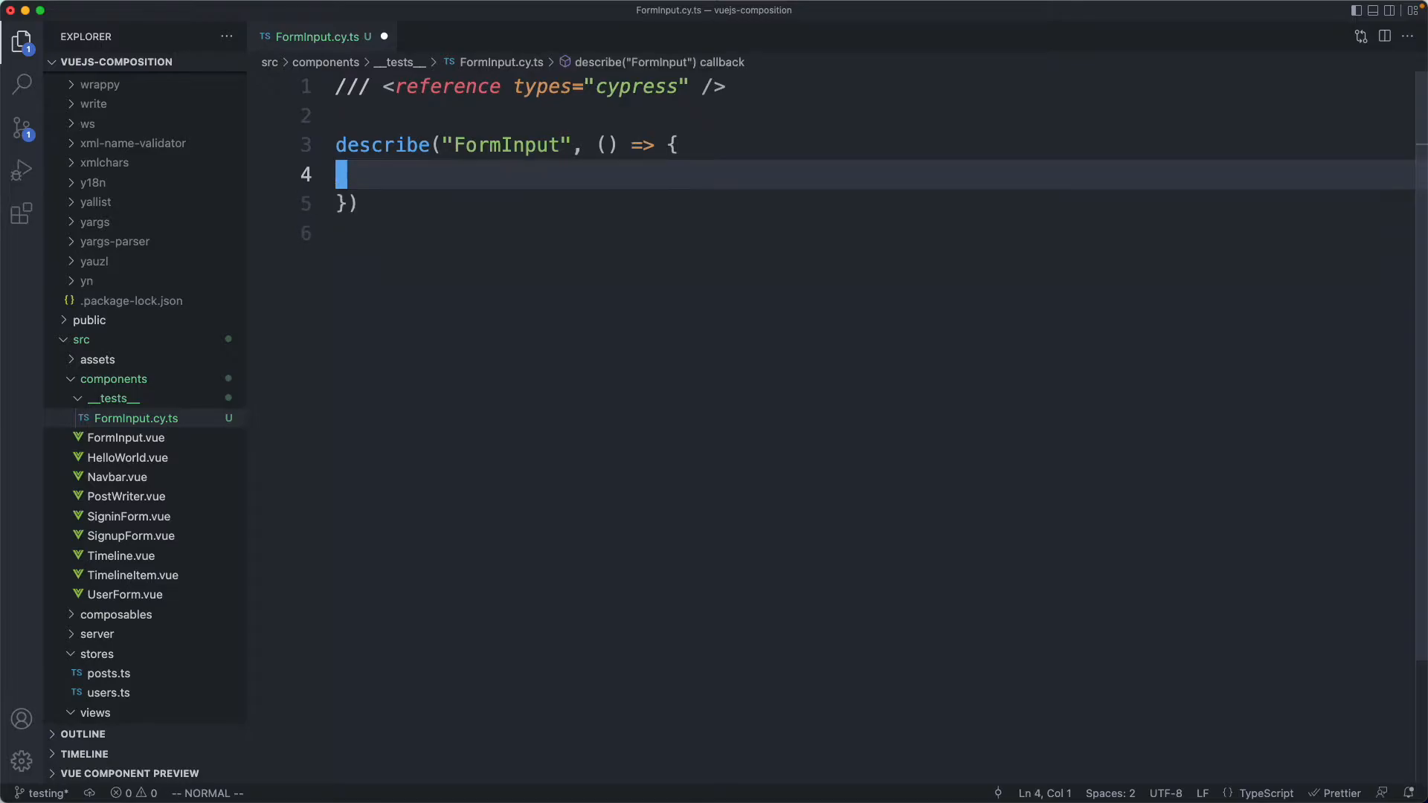
text(it("rend"))
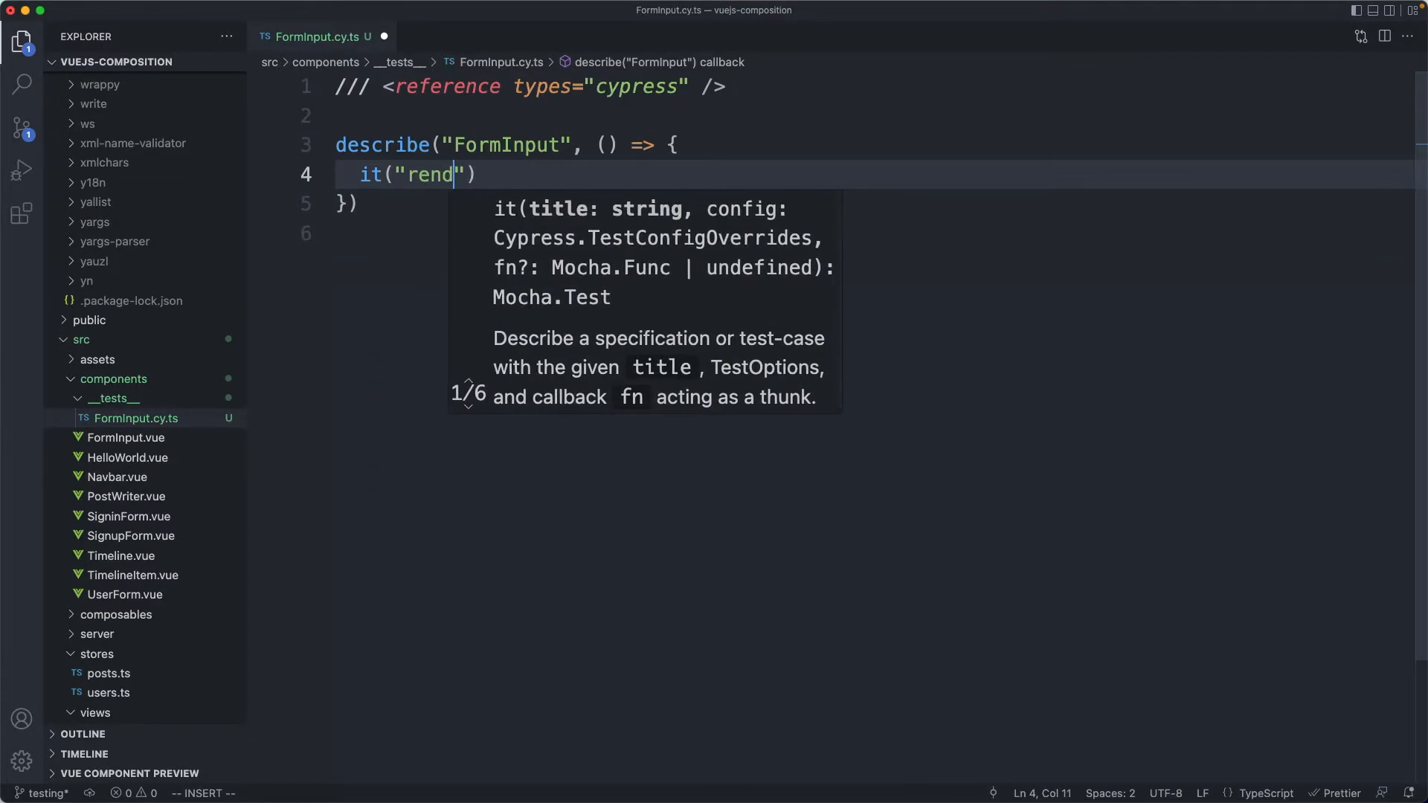
text(ers", ()
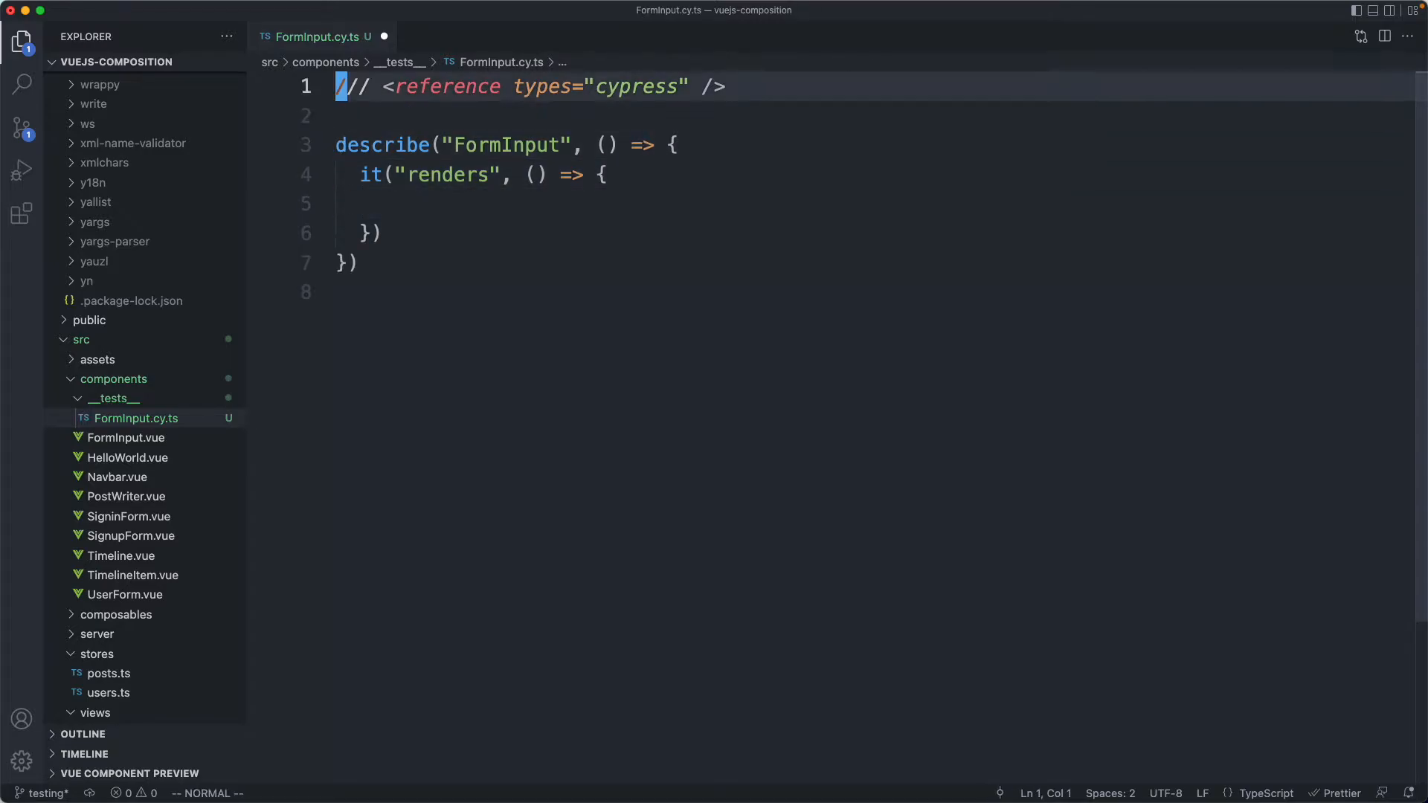
Import FormInput from ../FormInput.vue and { mount } from cypress/vue.
text(import Forn)
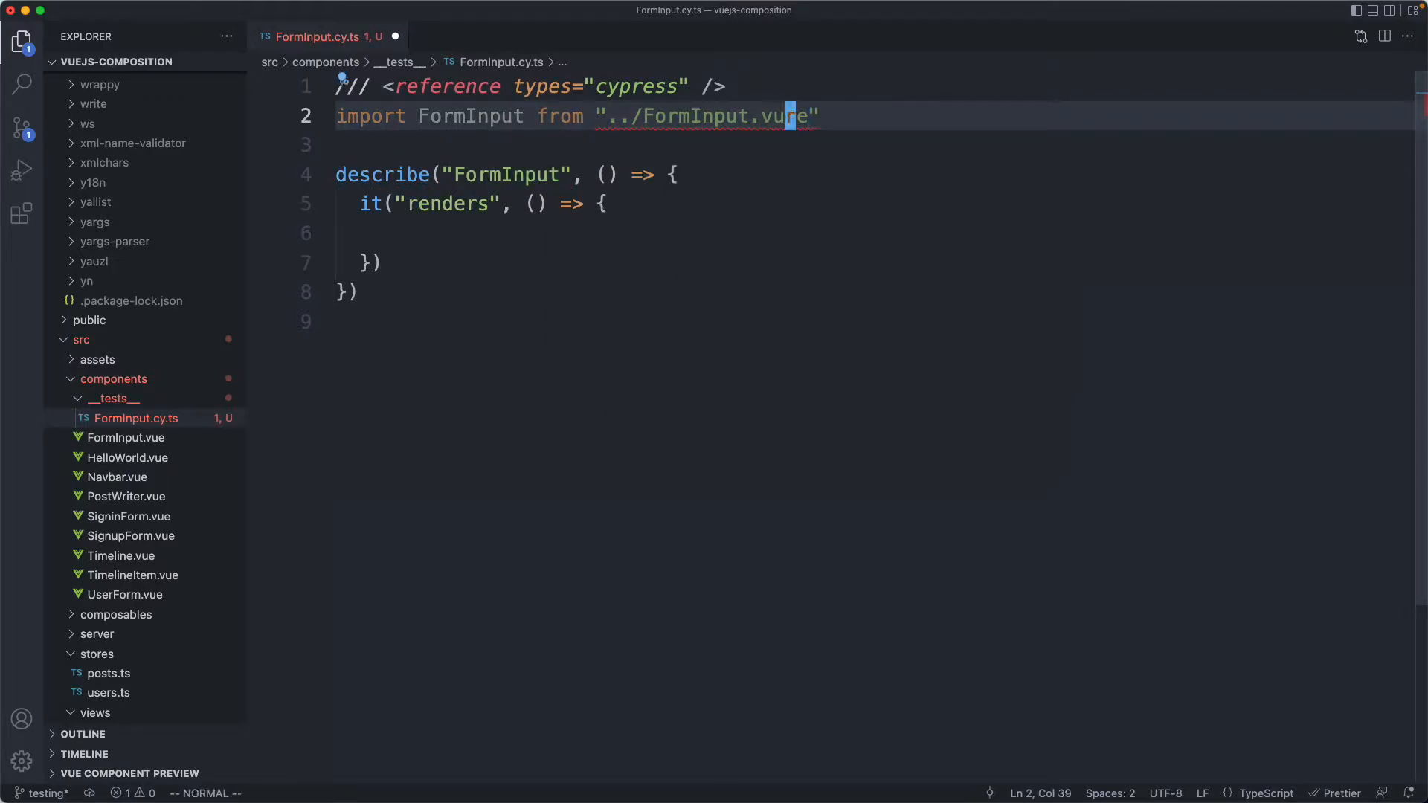
text(import {} from)
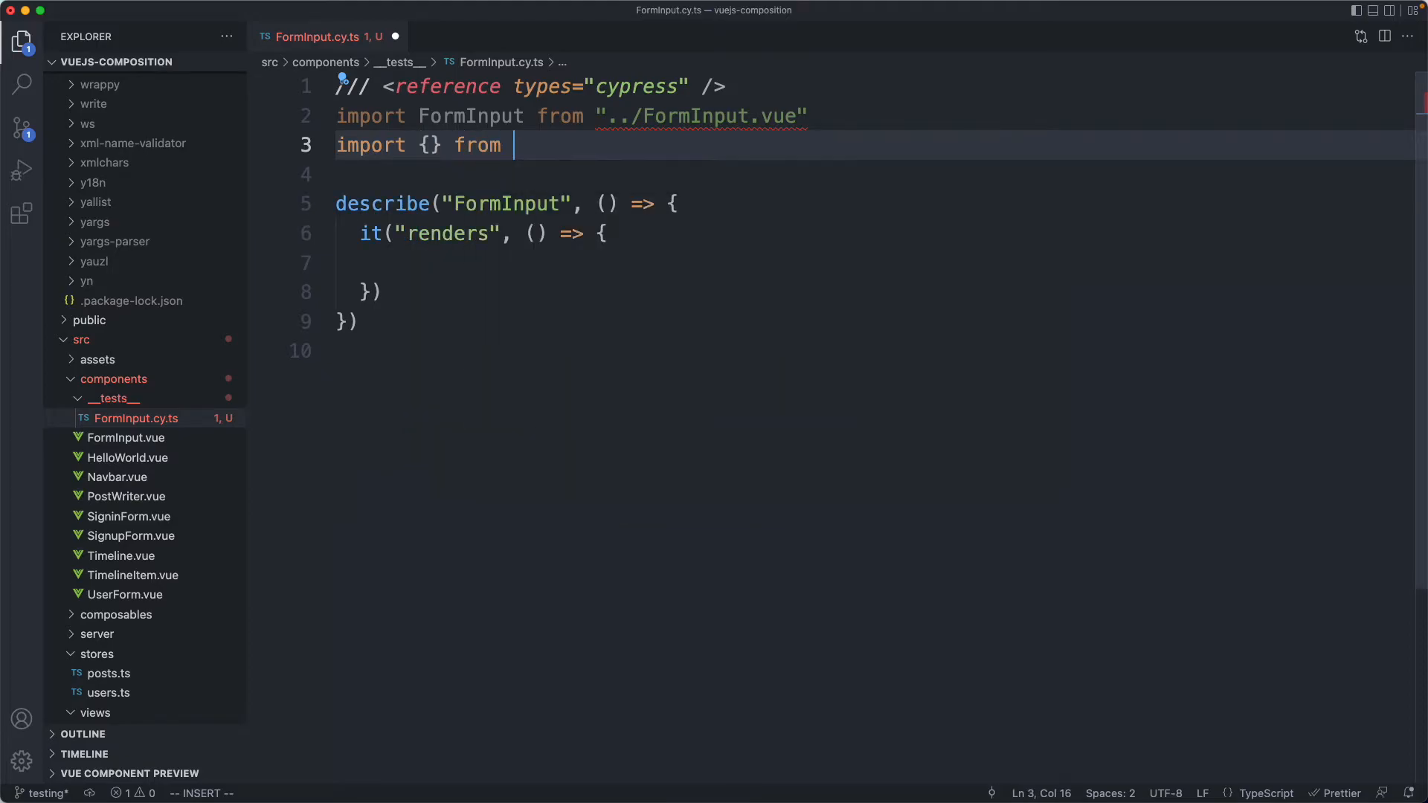
text("cypress/vue")
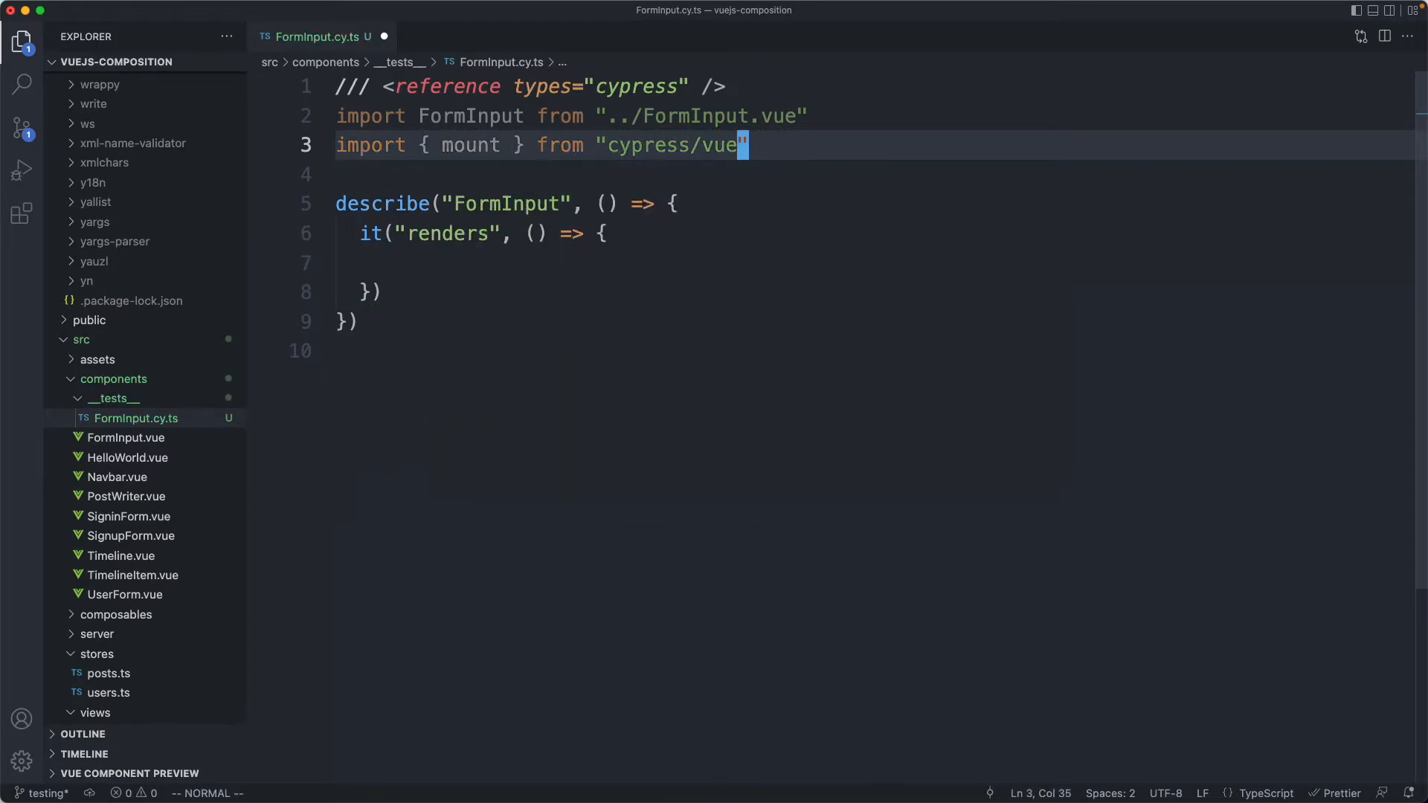
text(react)
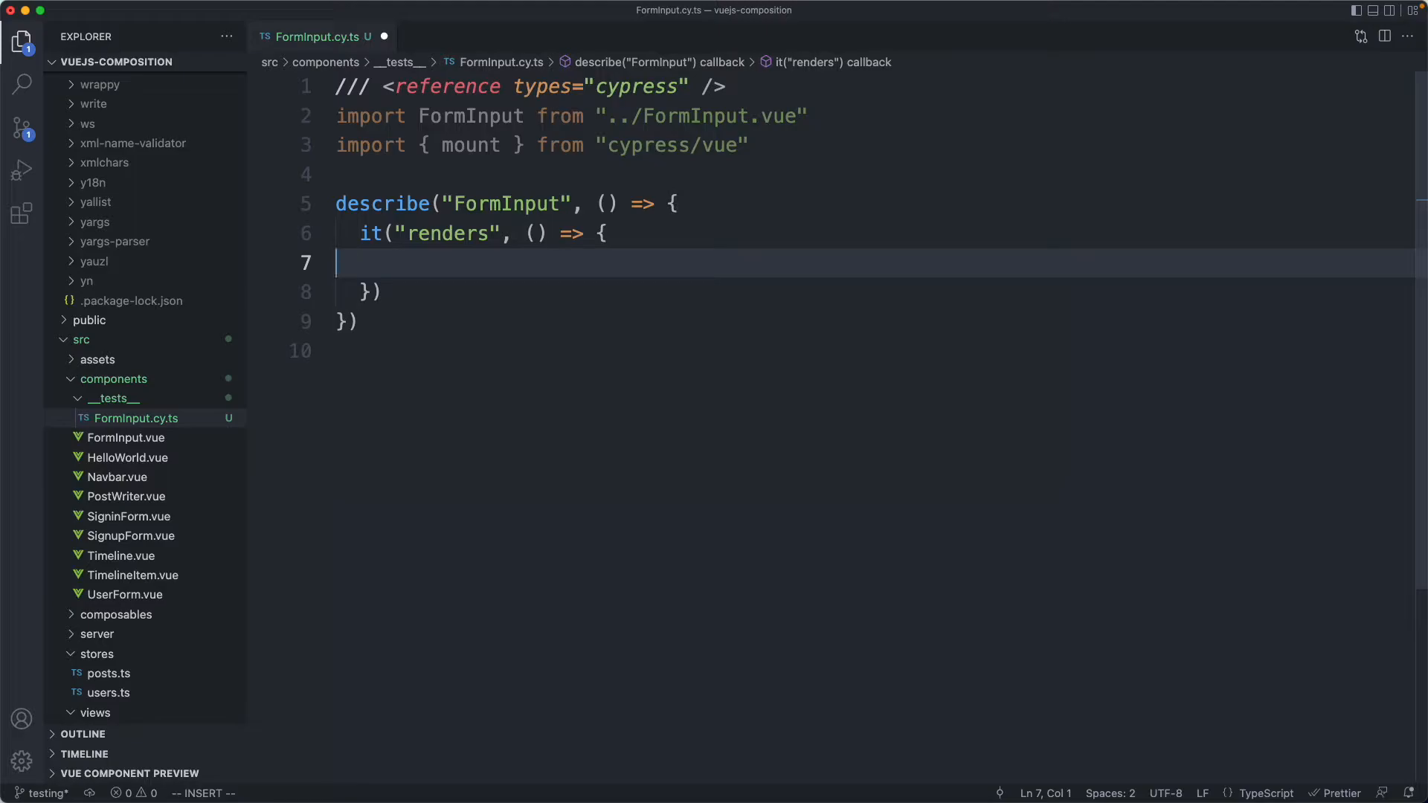
Start mount(FormInput, {}) and review FormInput.vue's props and the Status validation file.
text(mount())
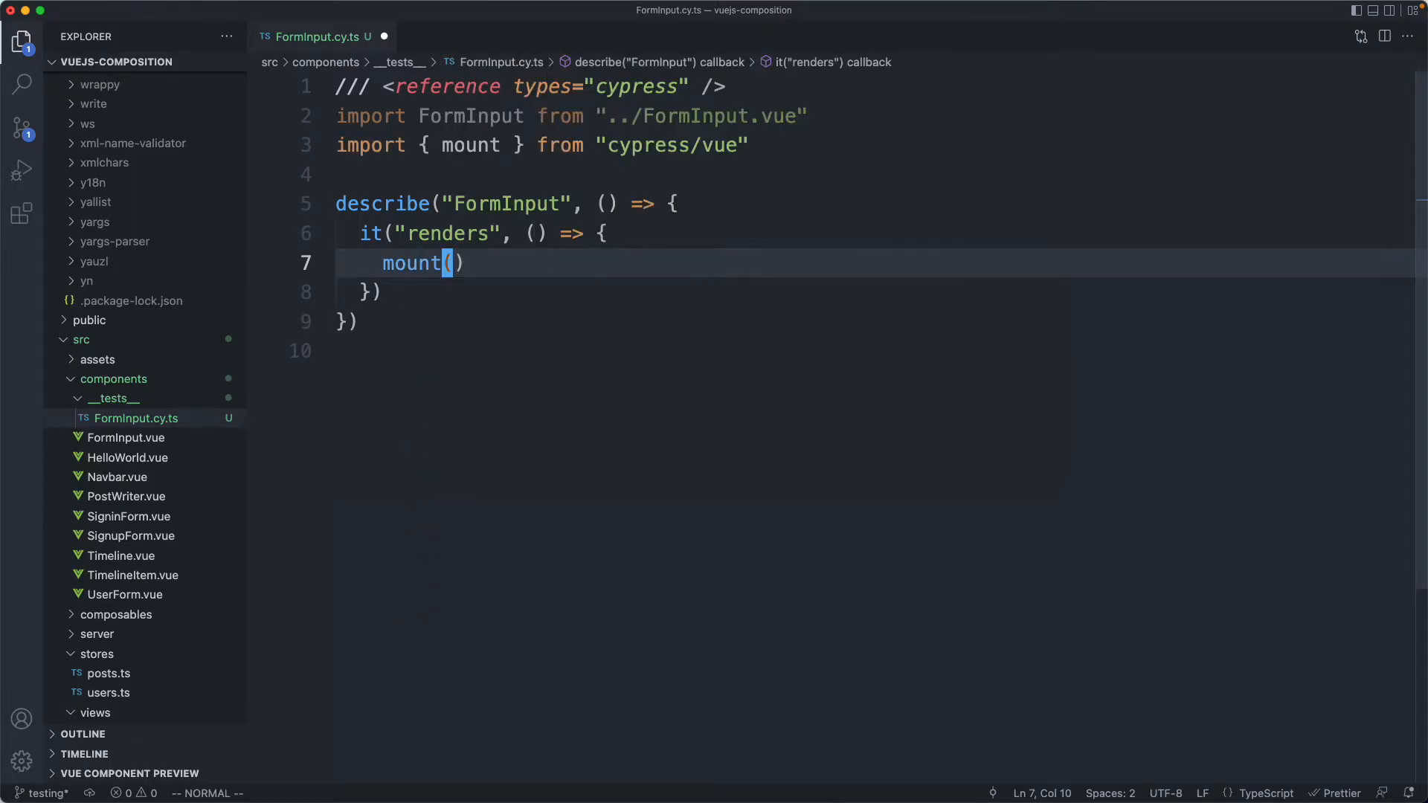
text(FormInput, {)
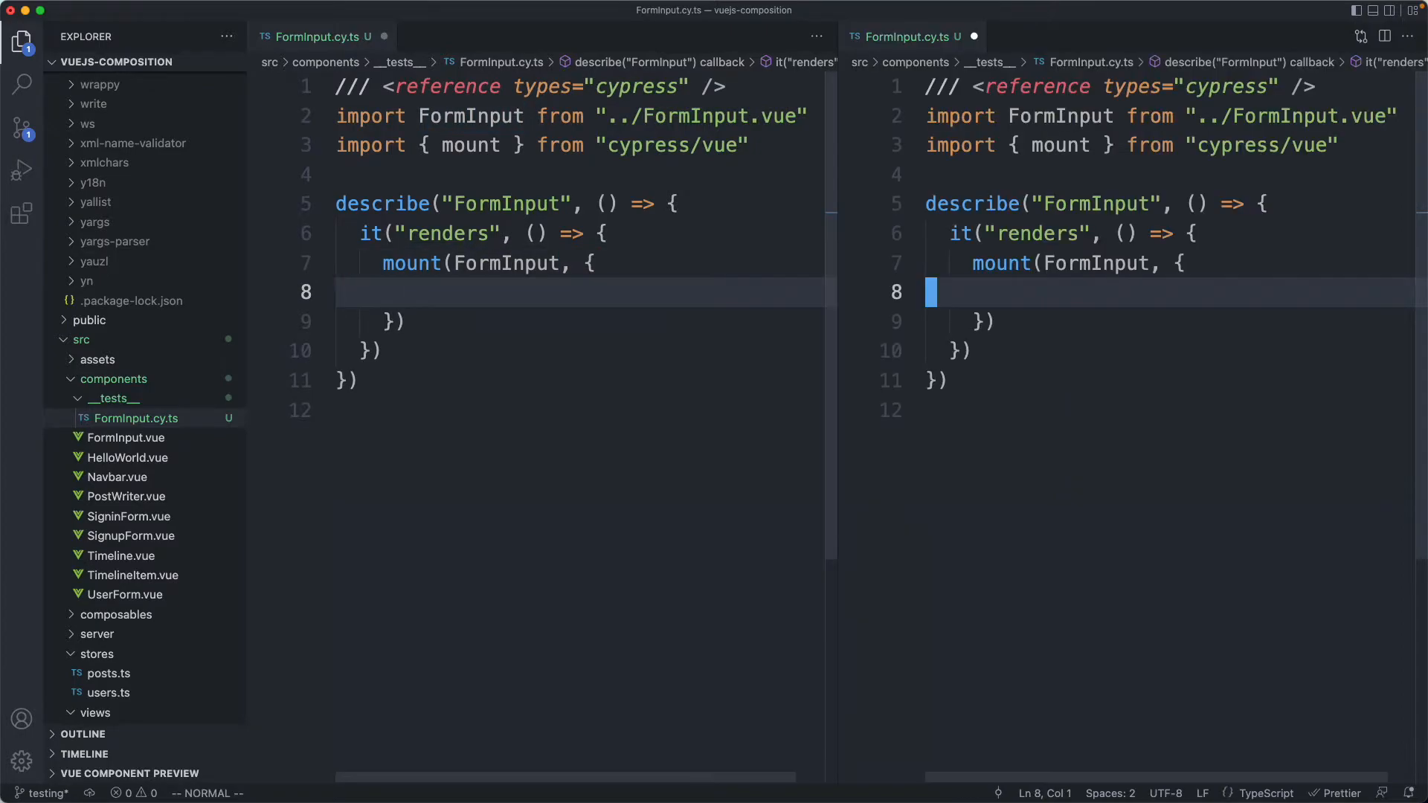
click(125, 437)
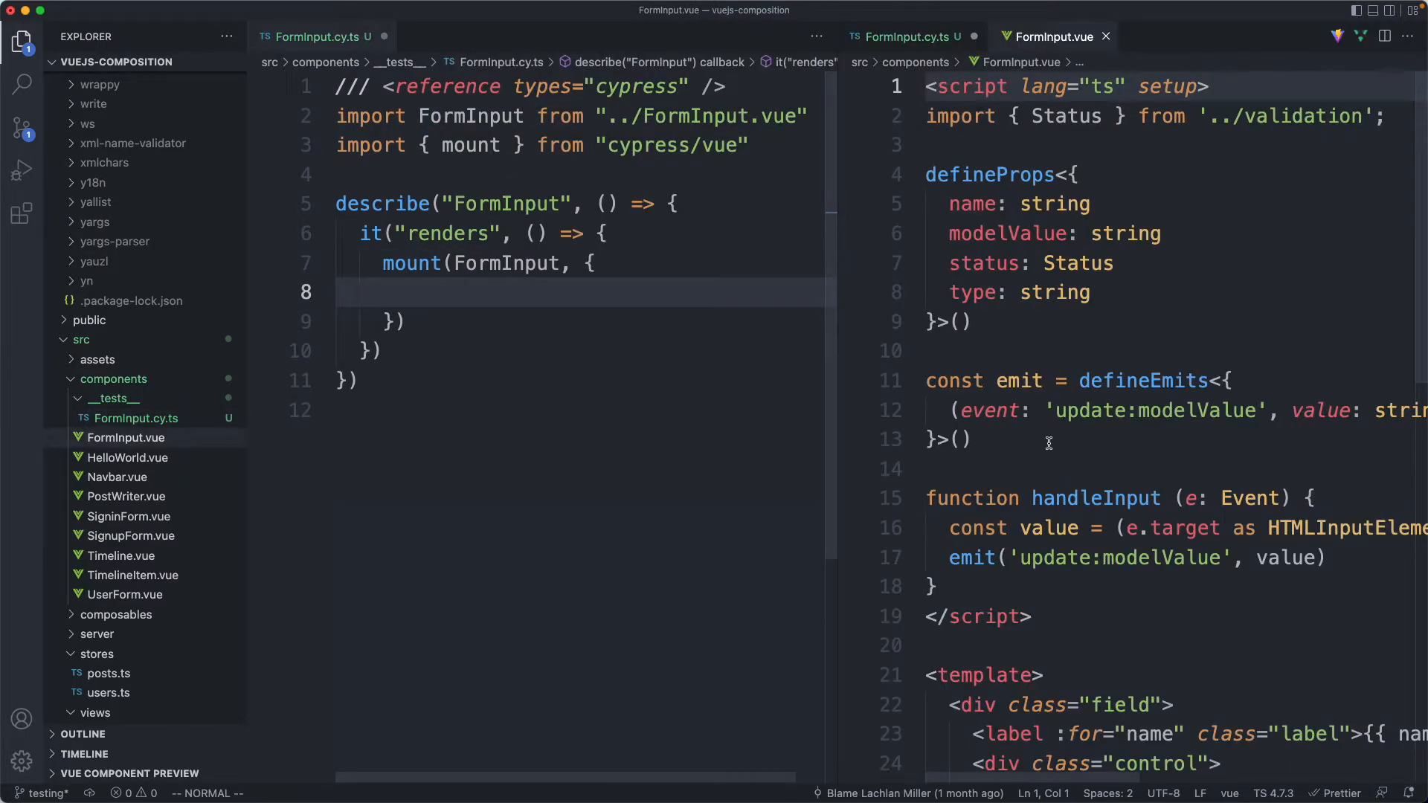
click(1065, 381)
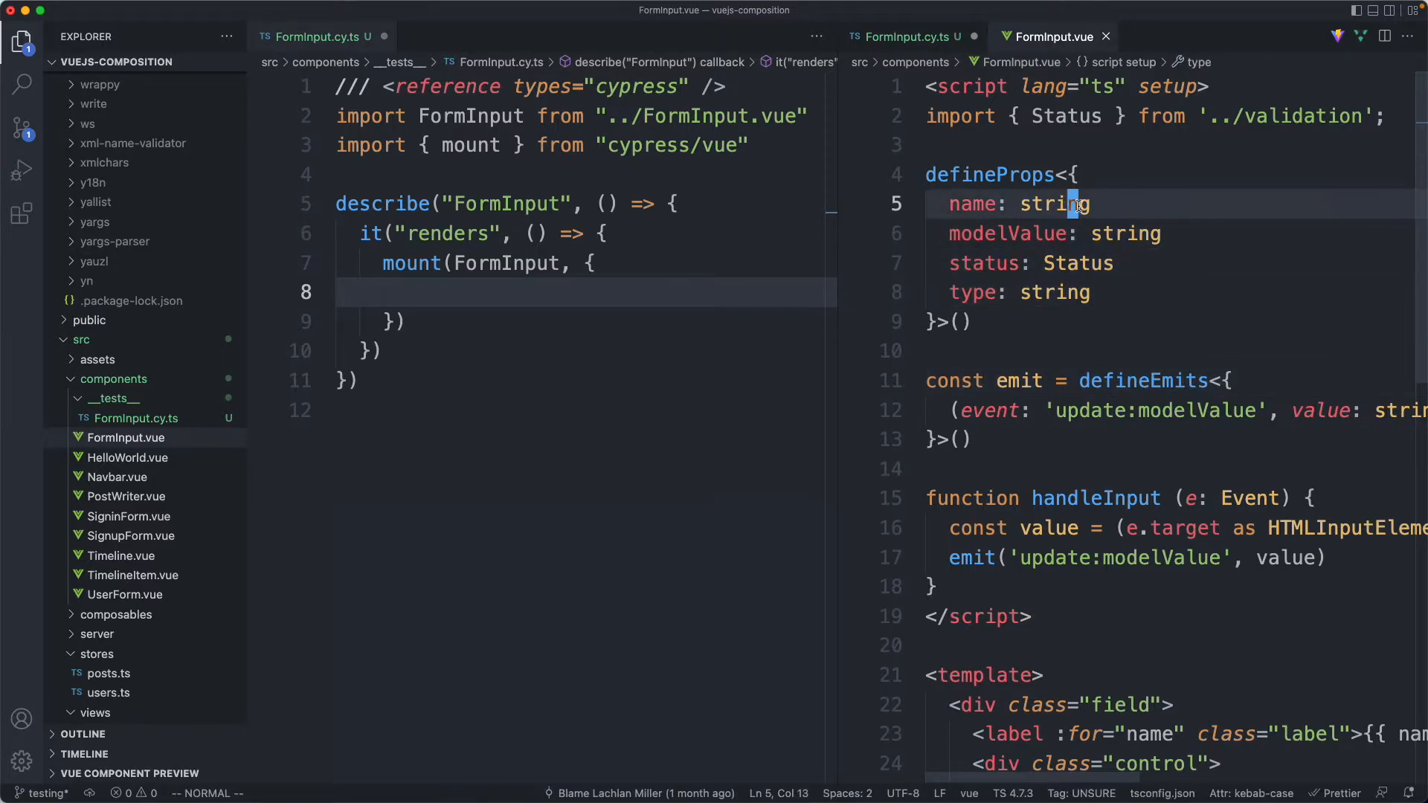
click(1071, 263)
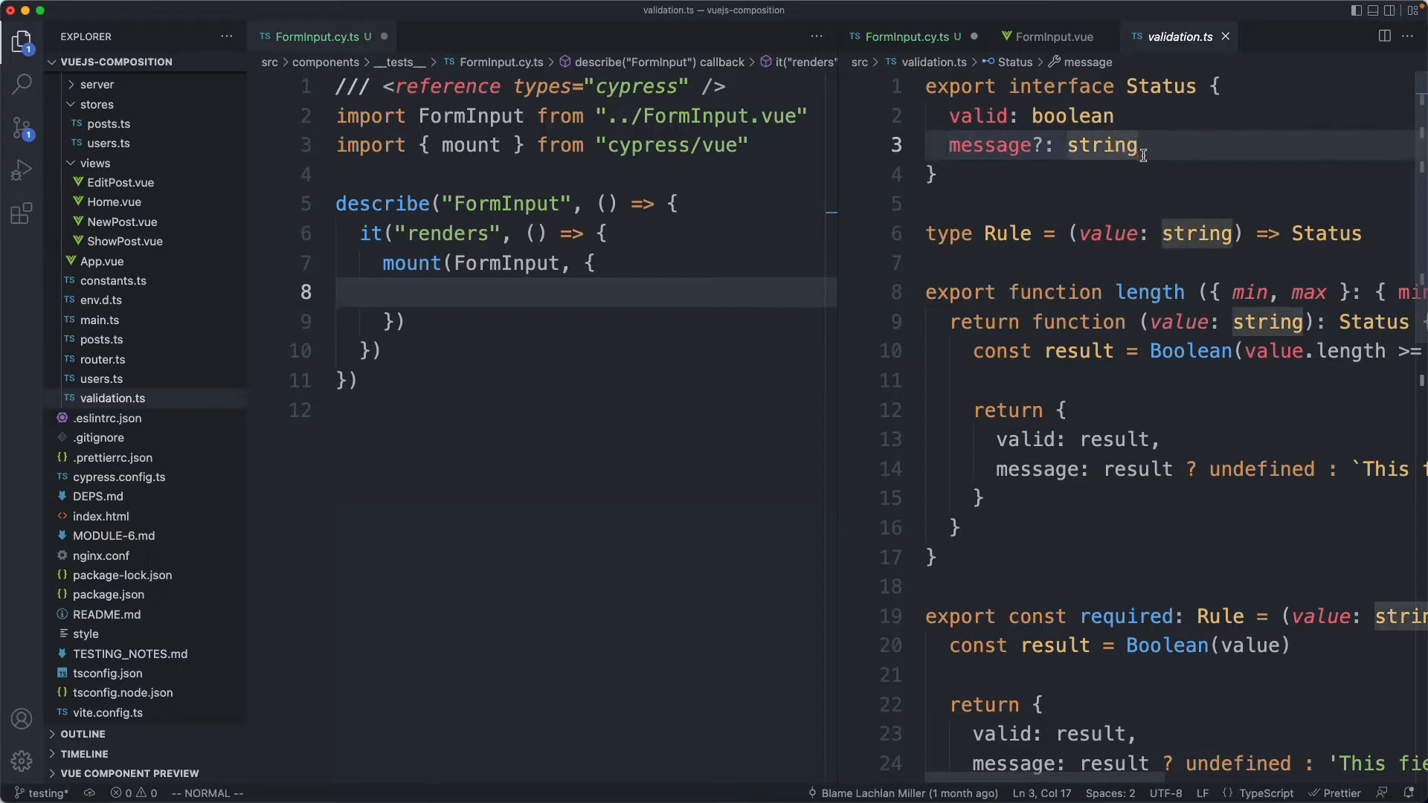
click(1054, 37)
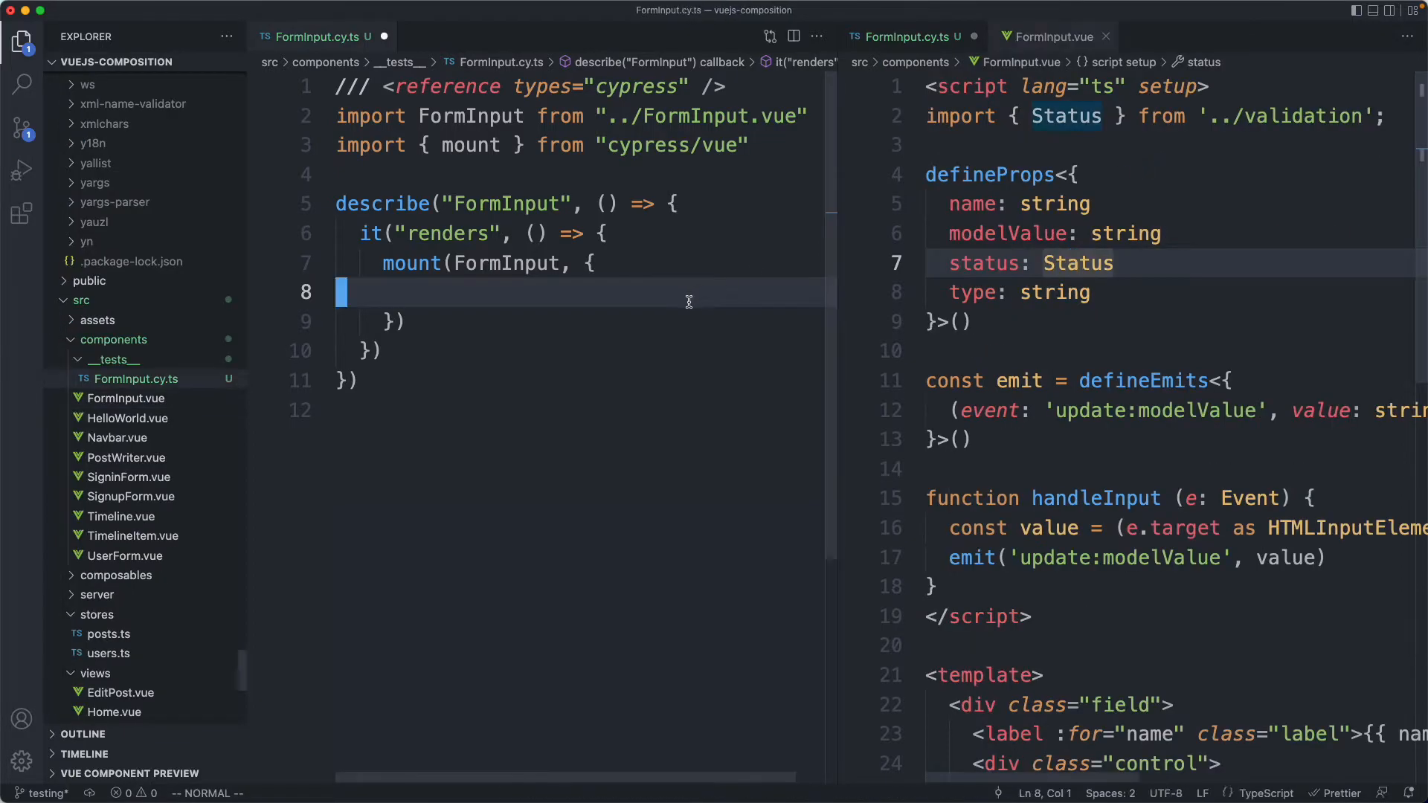
Pass props name 'username', modelValue 'lachlan', type 'text' and status { valid } to mount.
text(props: {)
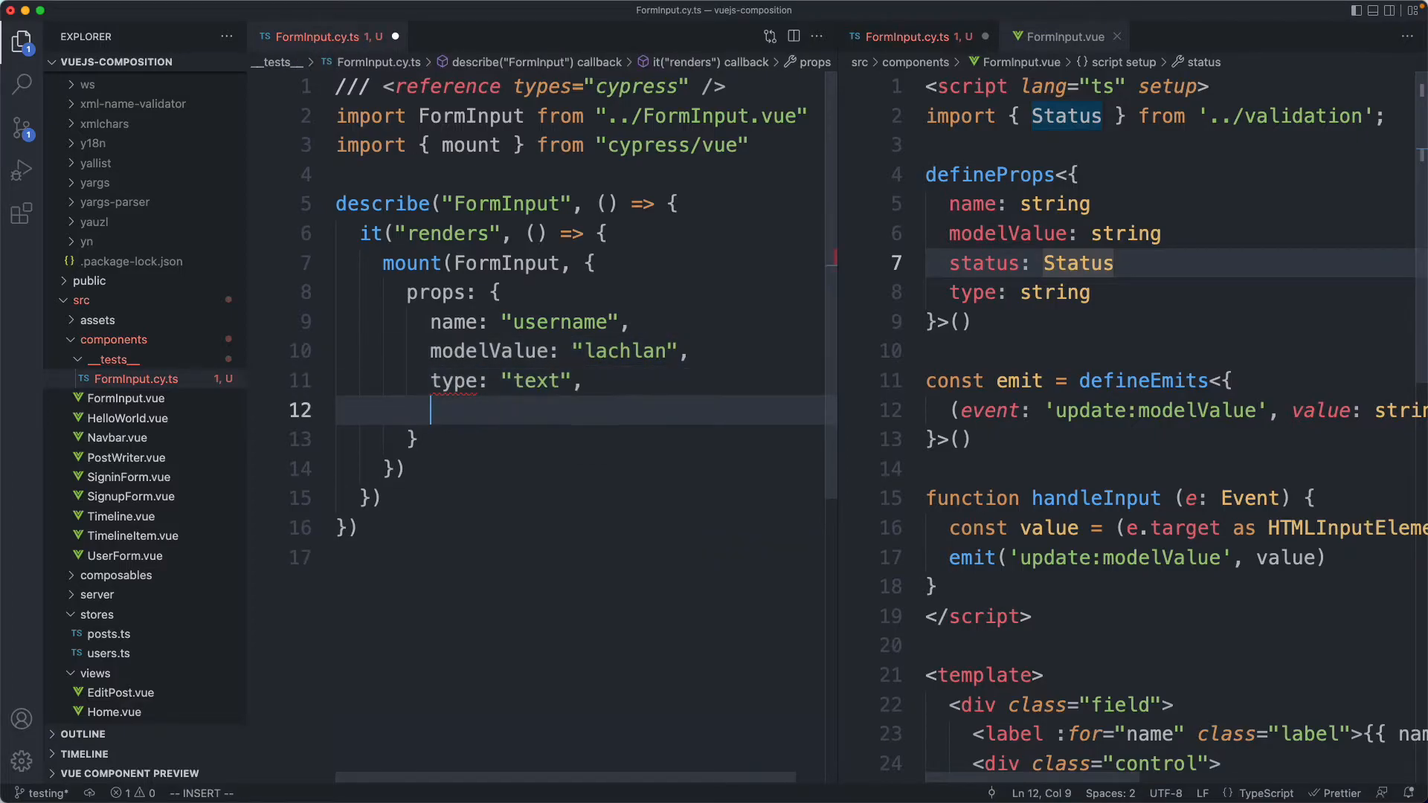
text(status: {)
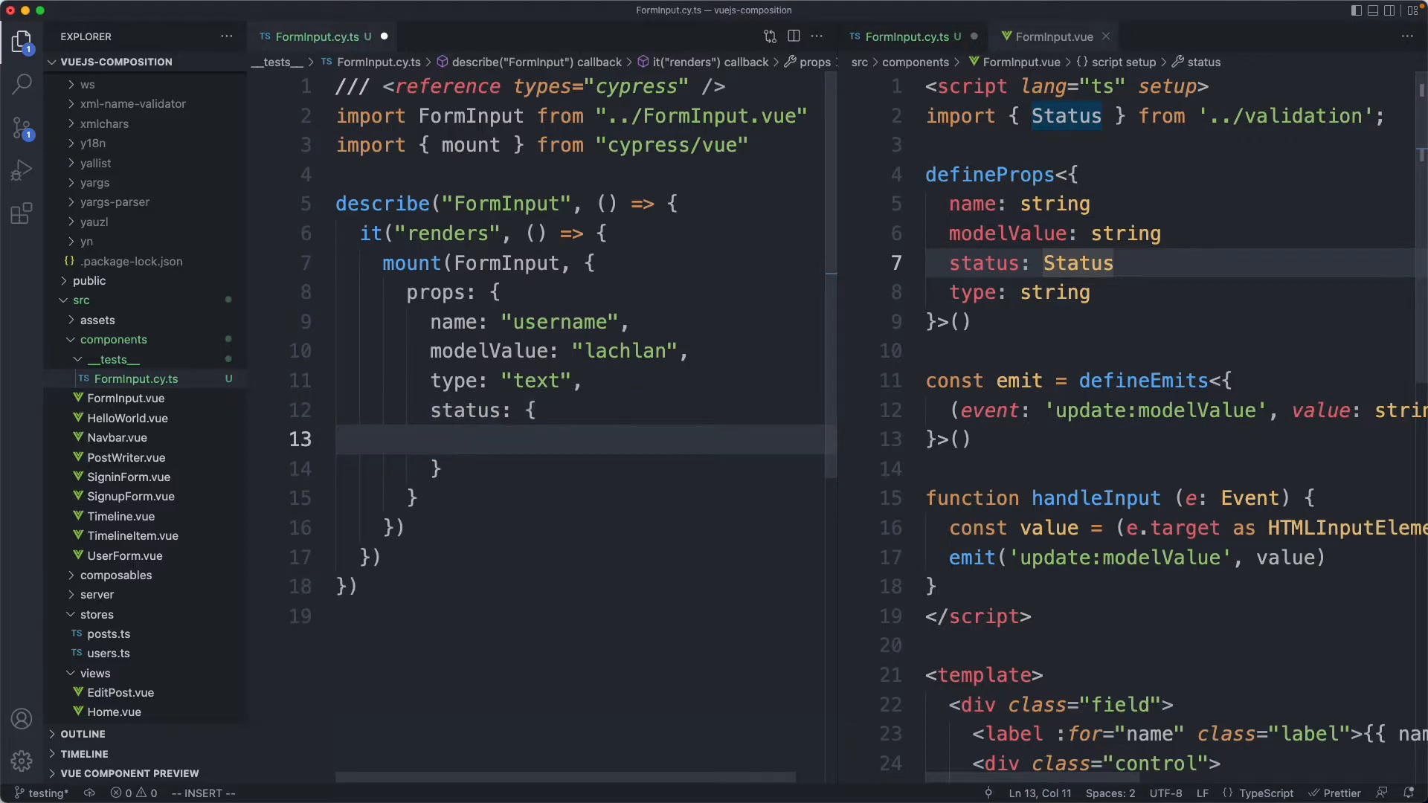
text(va)
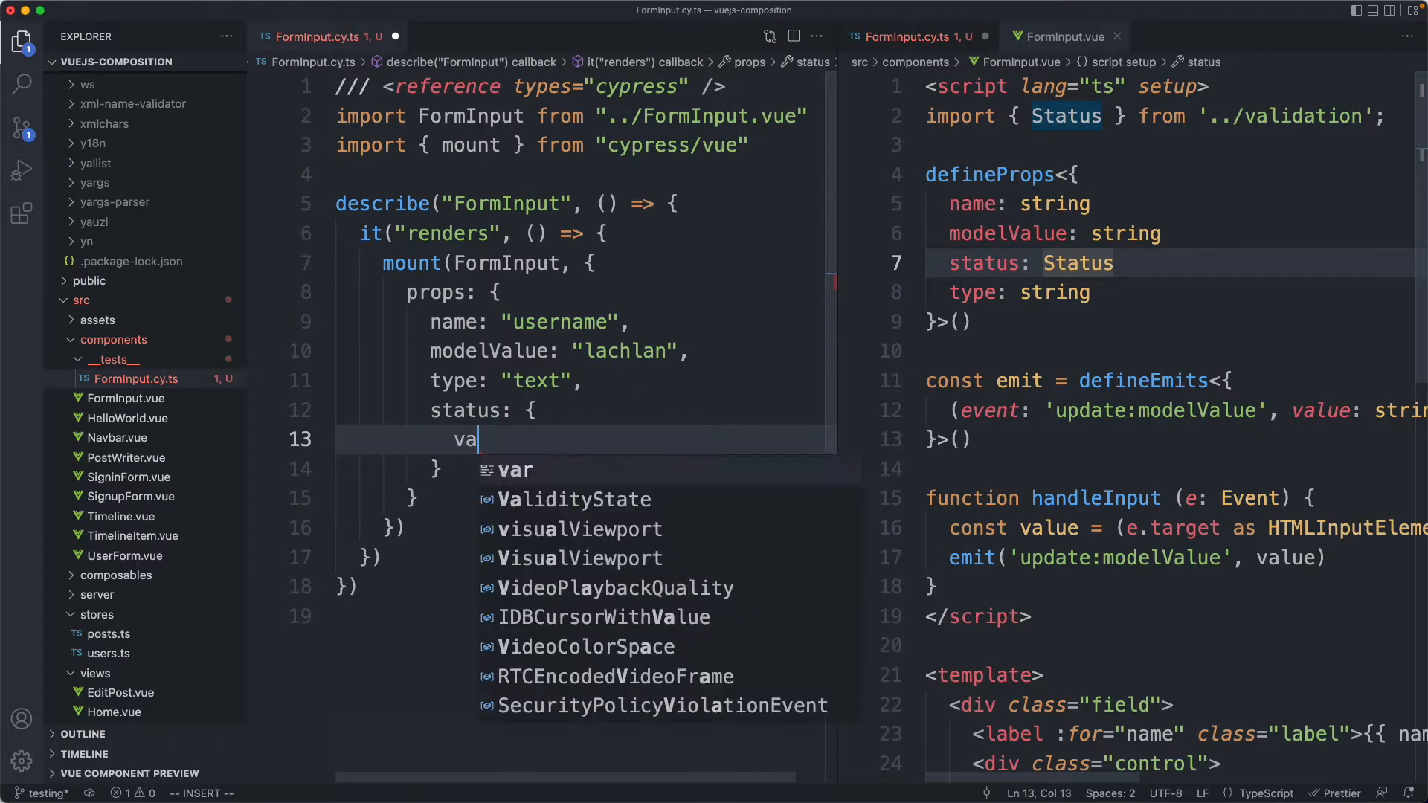
text(li)
text(npx)
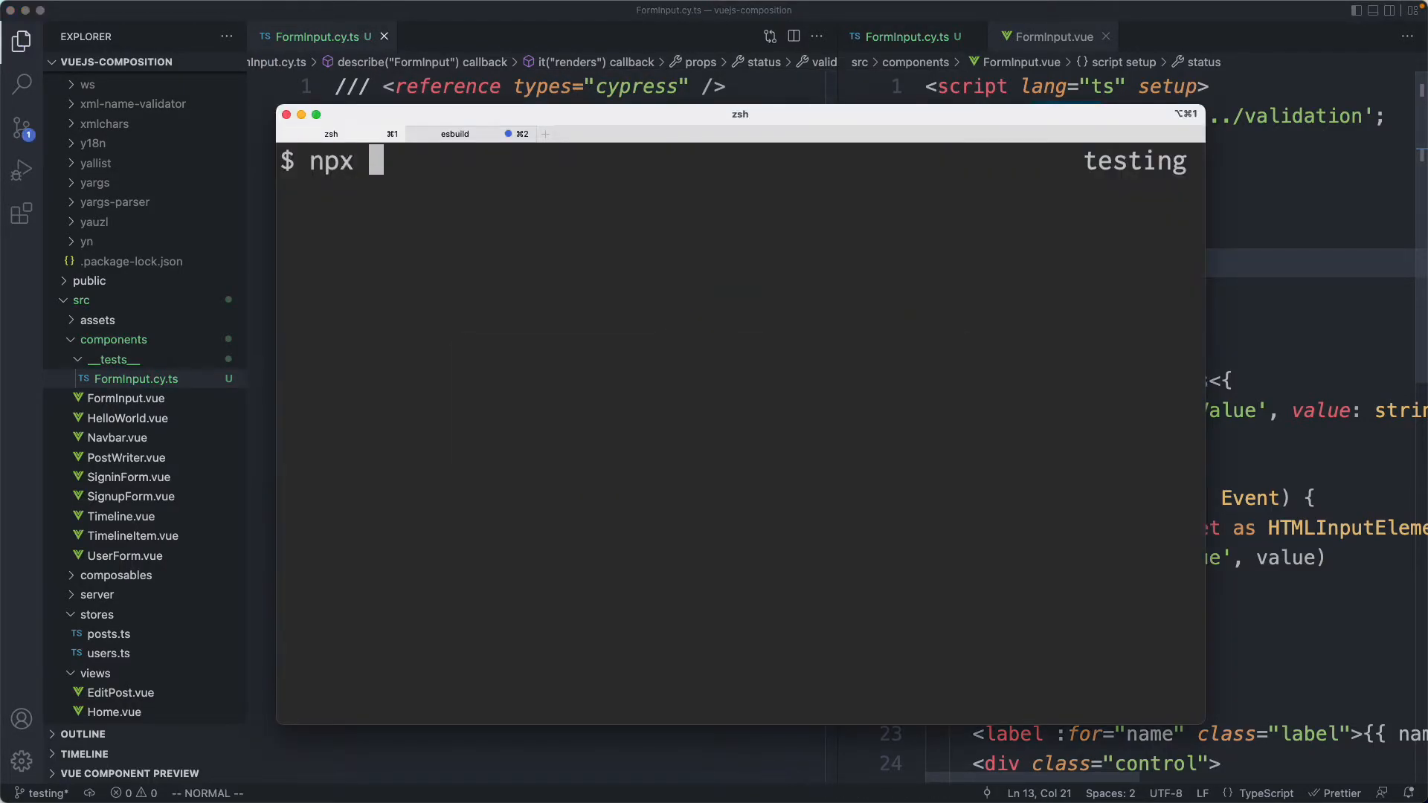
Run npx cypress open, choose Component Testing, and select the FormInput spec.
text(cypress open)
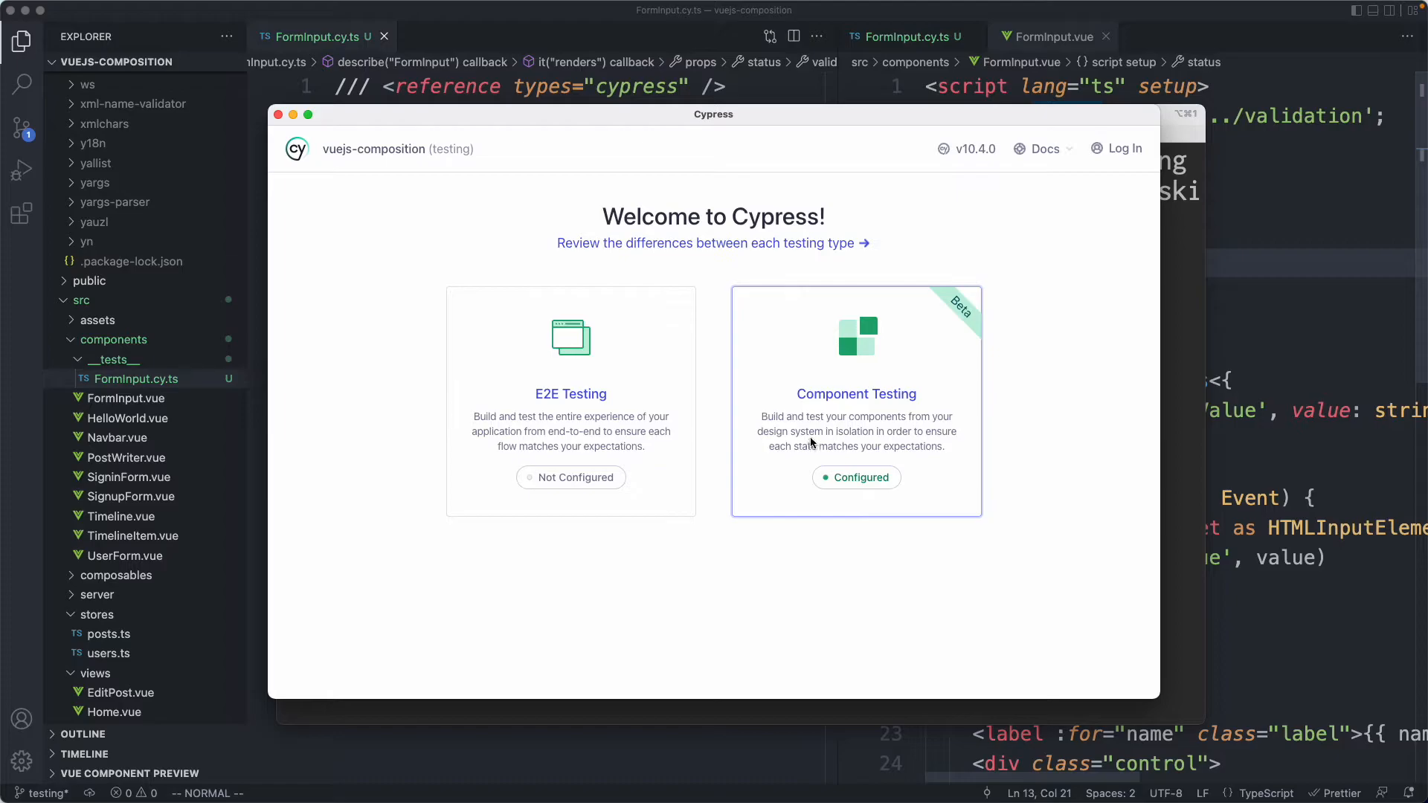
click(856, 478)
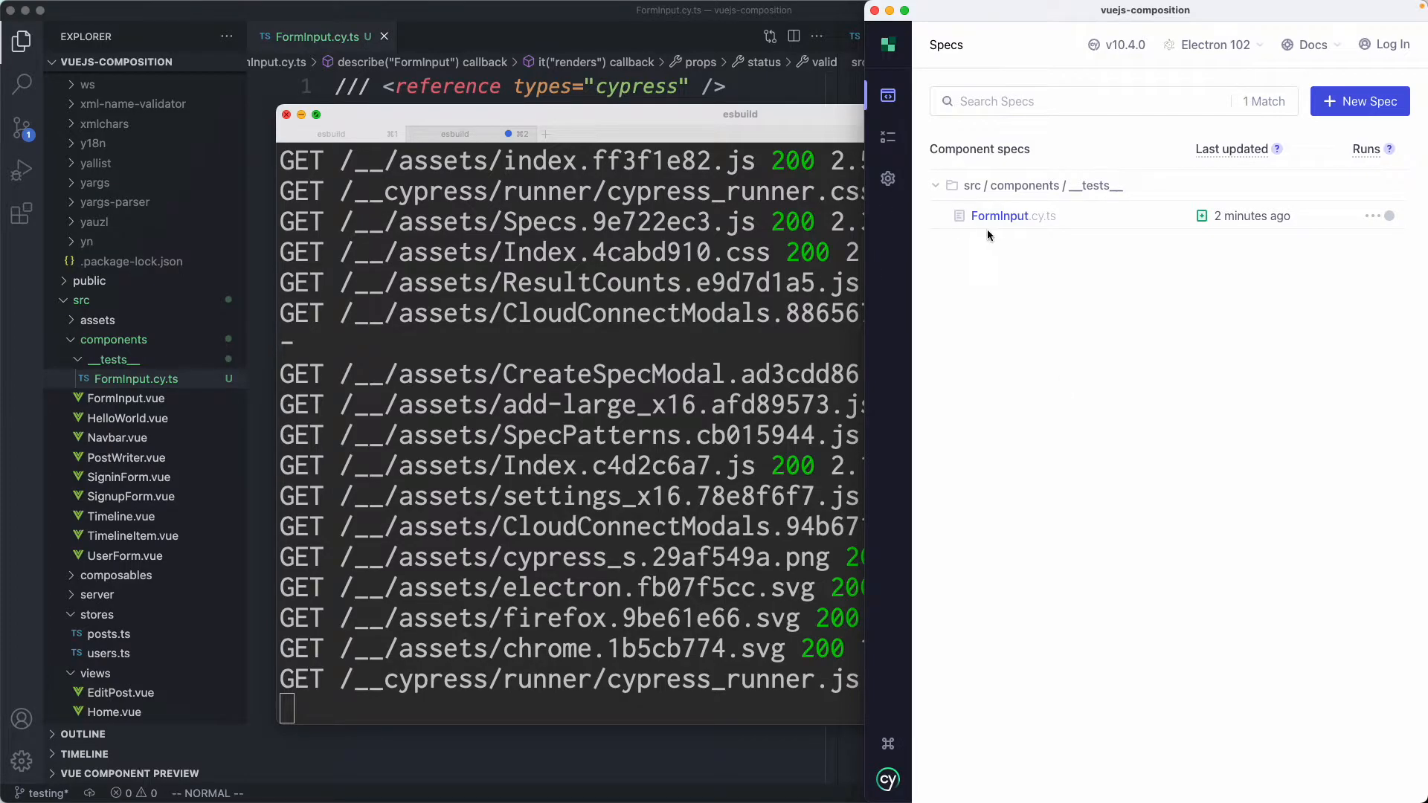
click(999, 216)
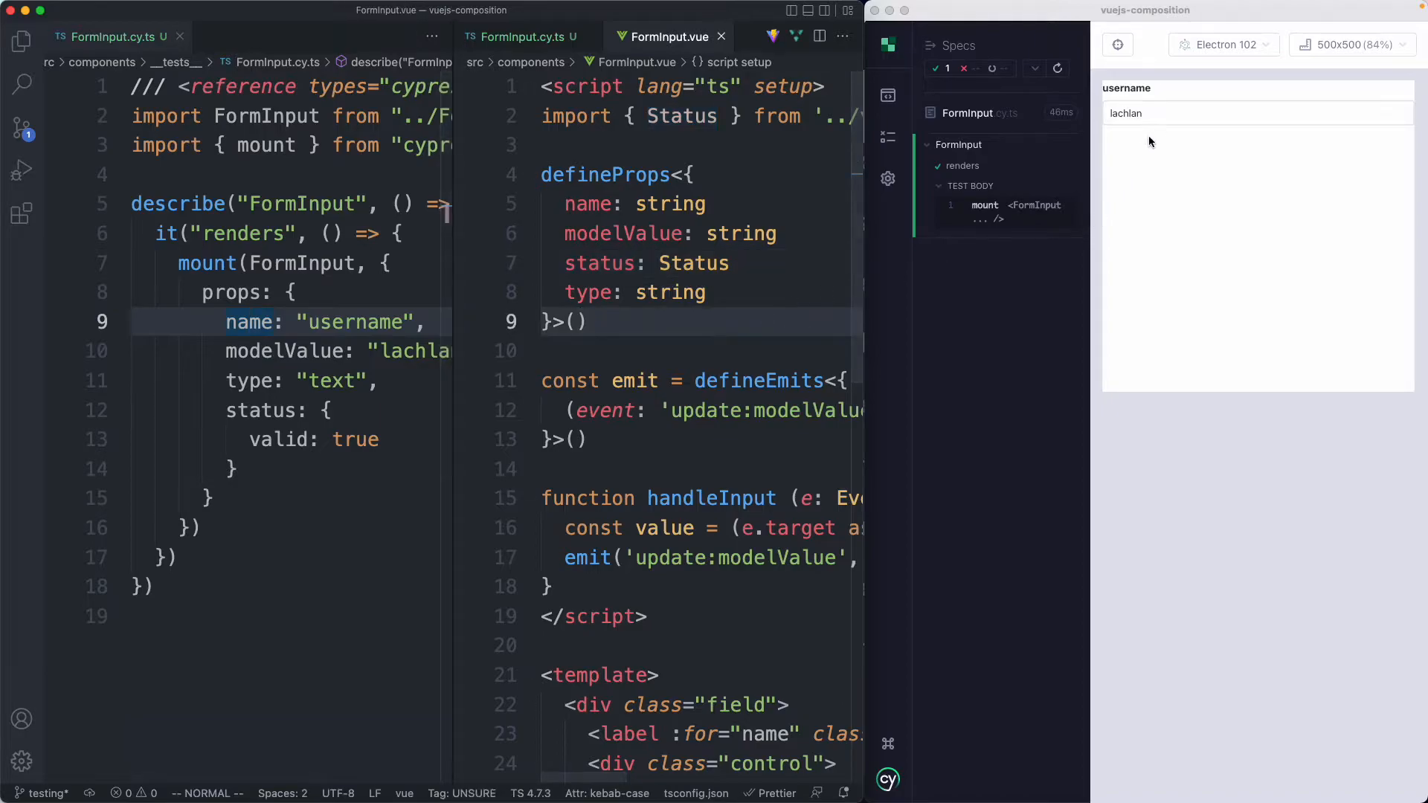
Review FormInput.vue's prop definitions beside the passing renders test.
click(791, 291)
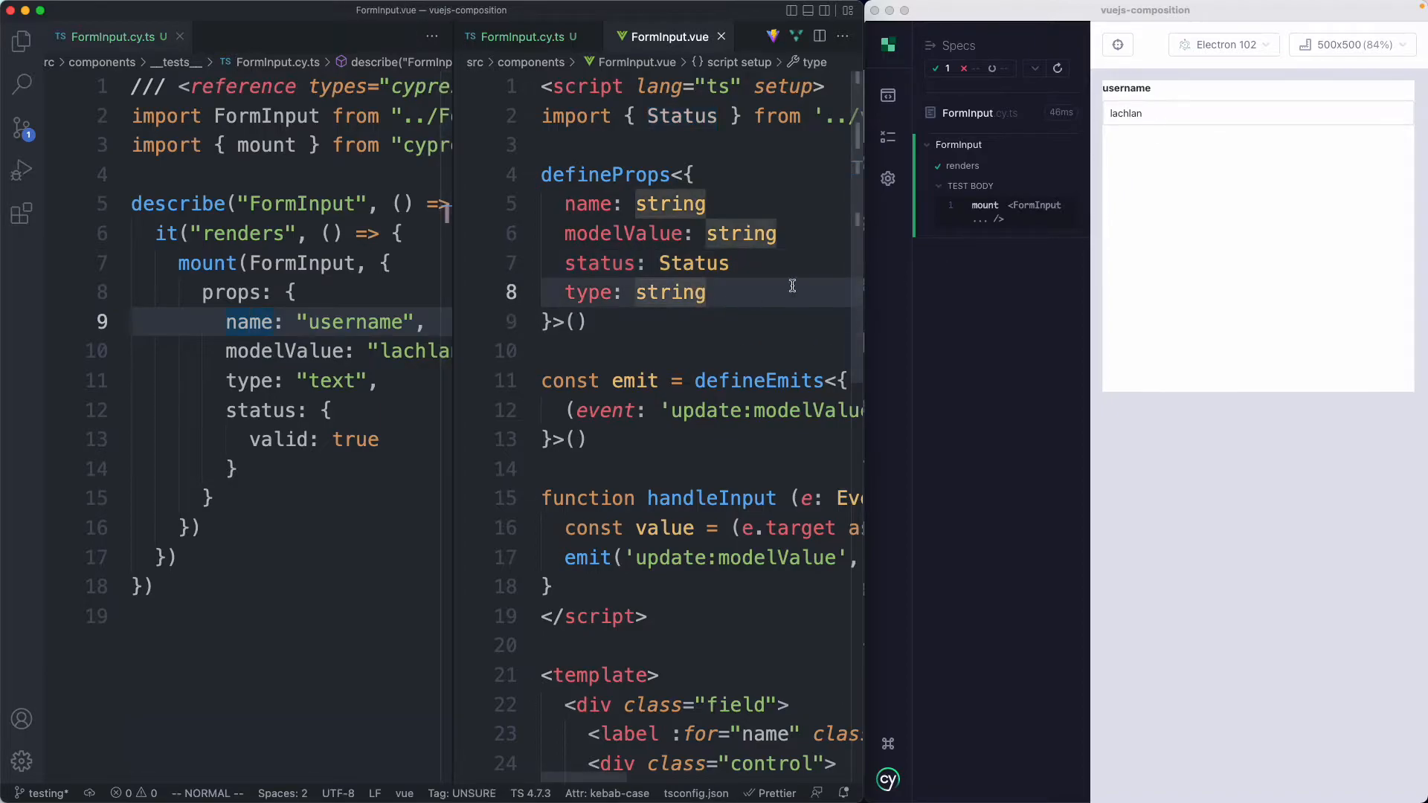
mouse_move(860, 277)
text(/**)
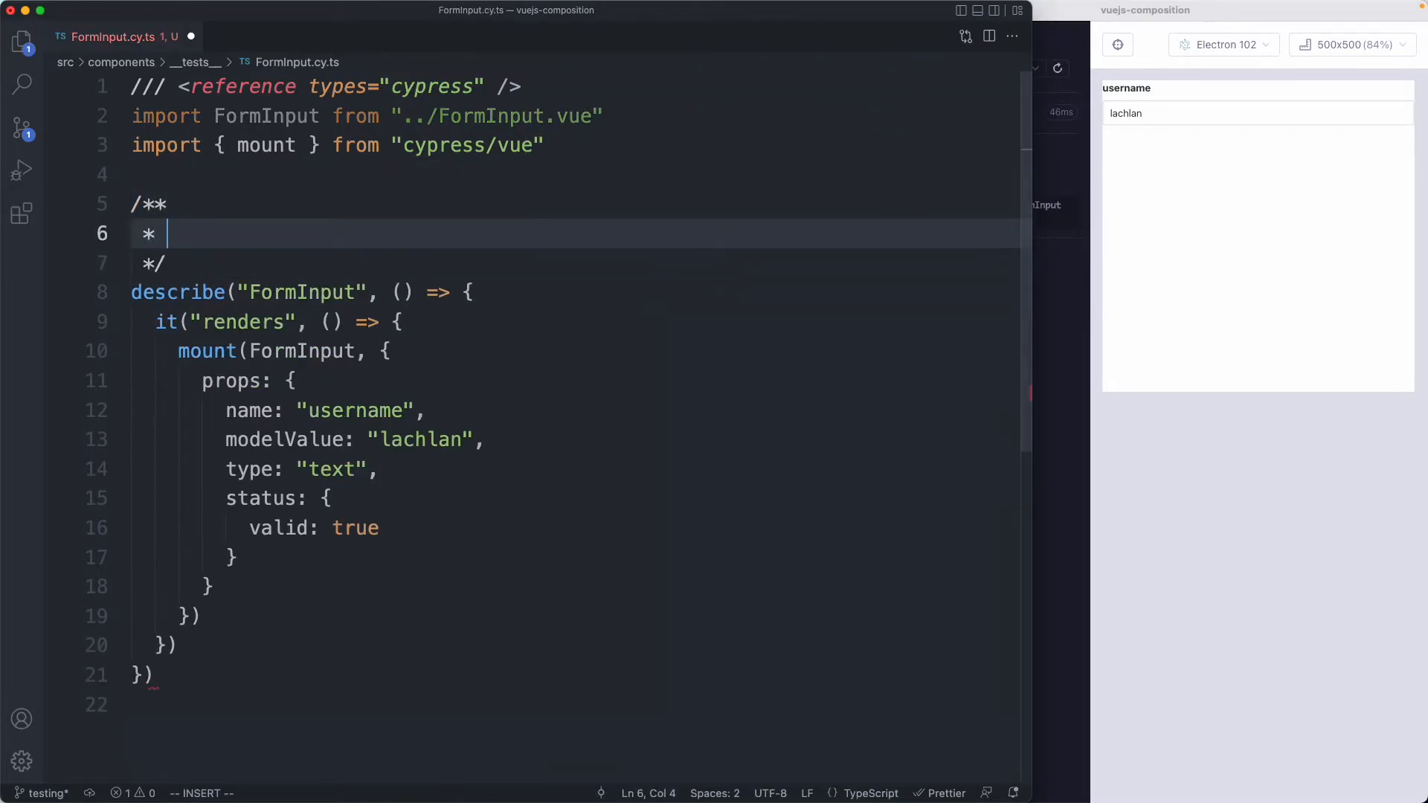
Write the comment example 'function add (a, b) { return a + b }' and highlight its parameters.
text(function add (a)
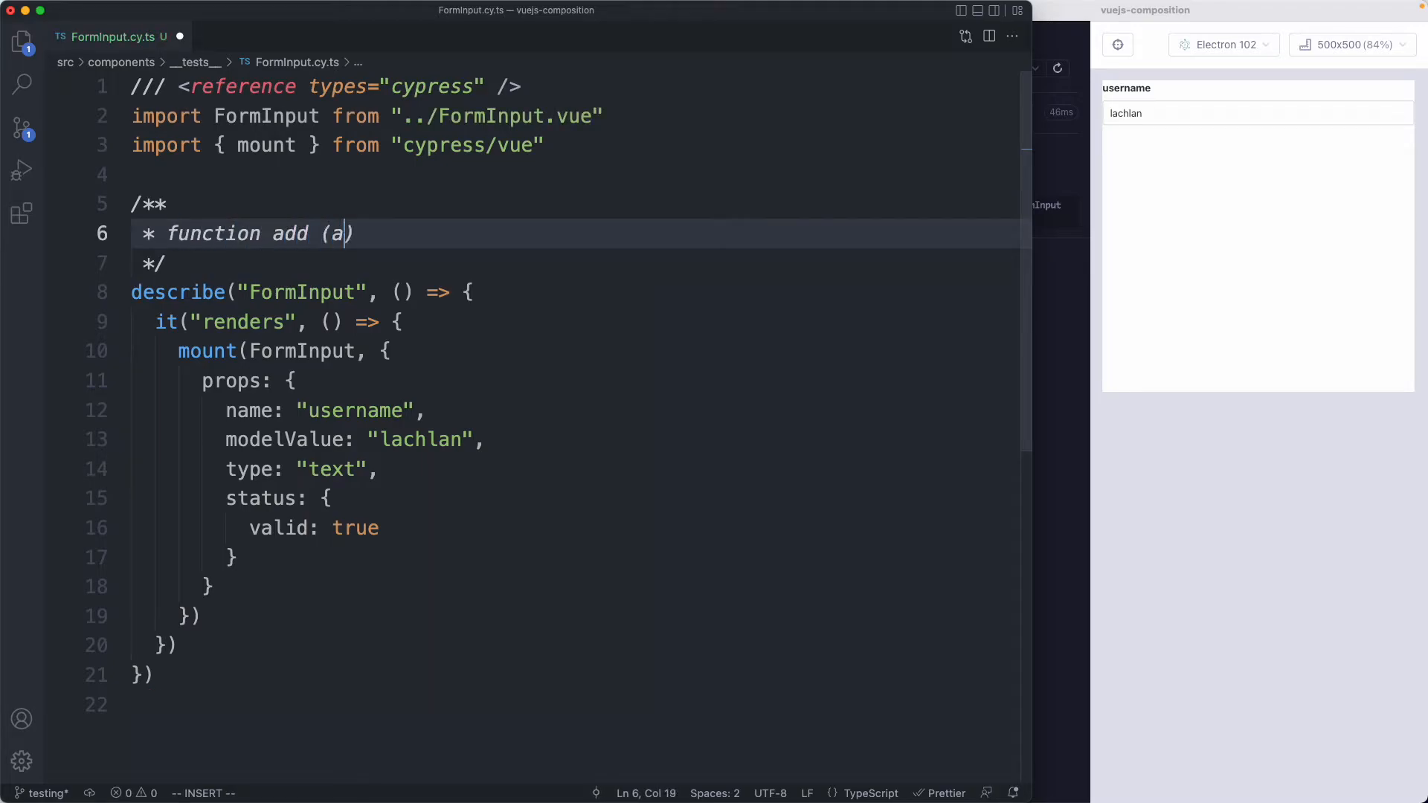
text(, b) { return a + b)
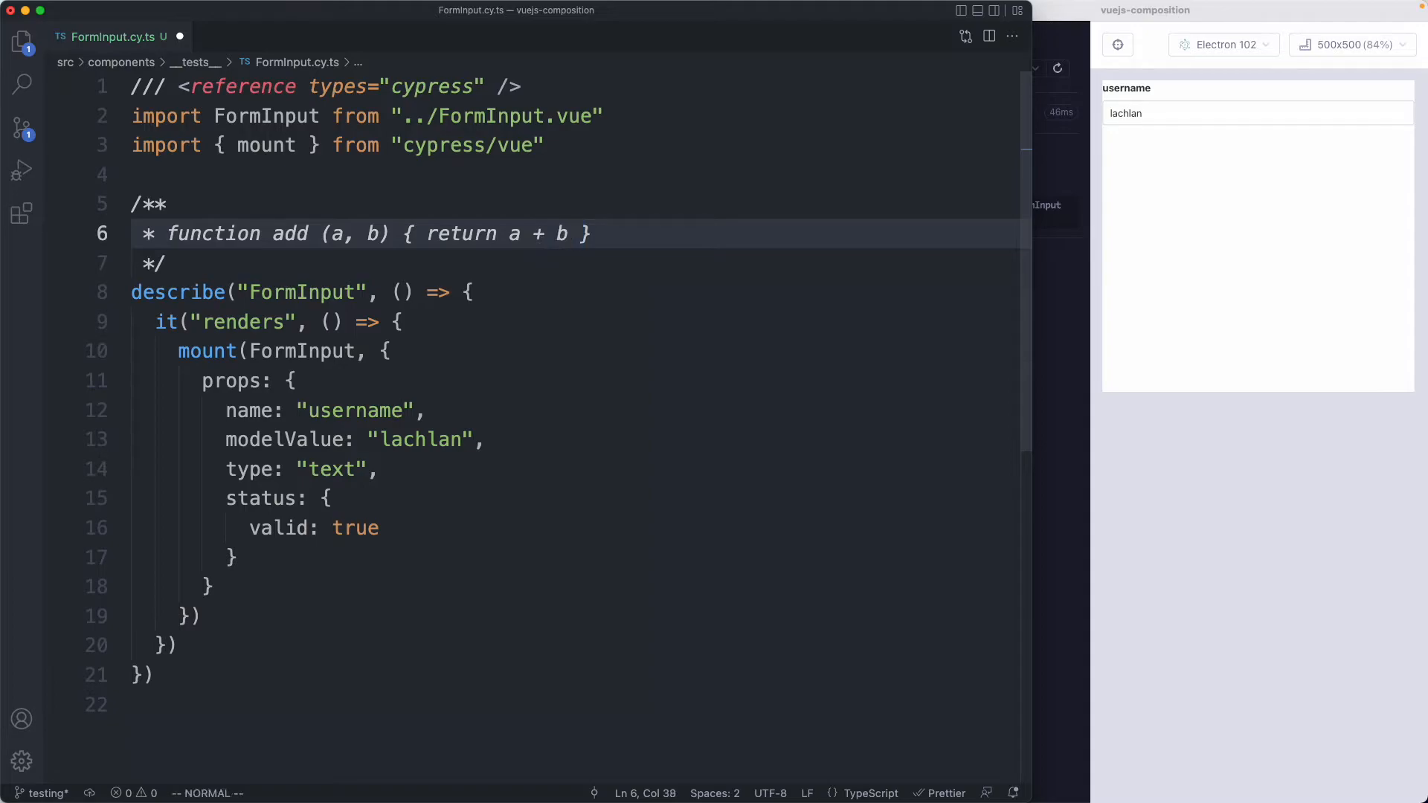
click(290, 381)
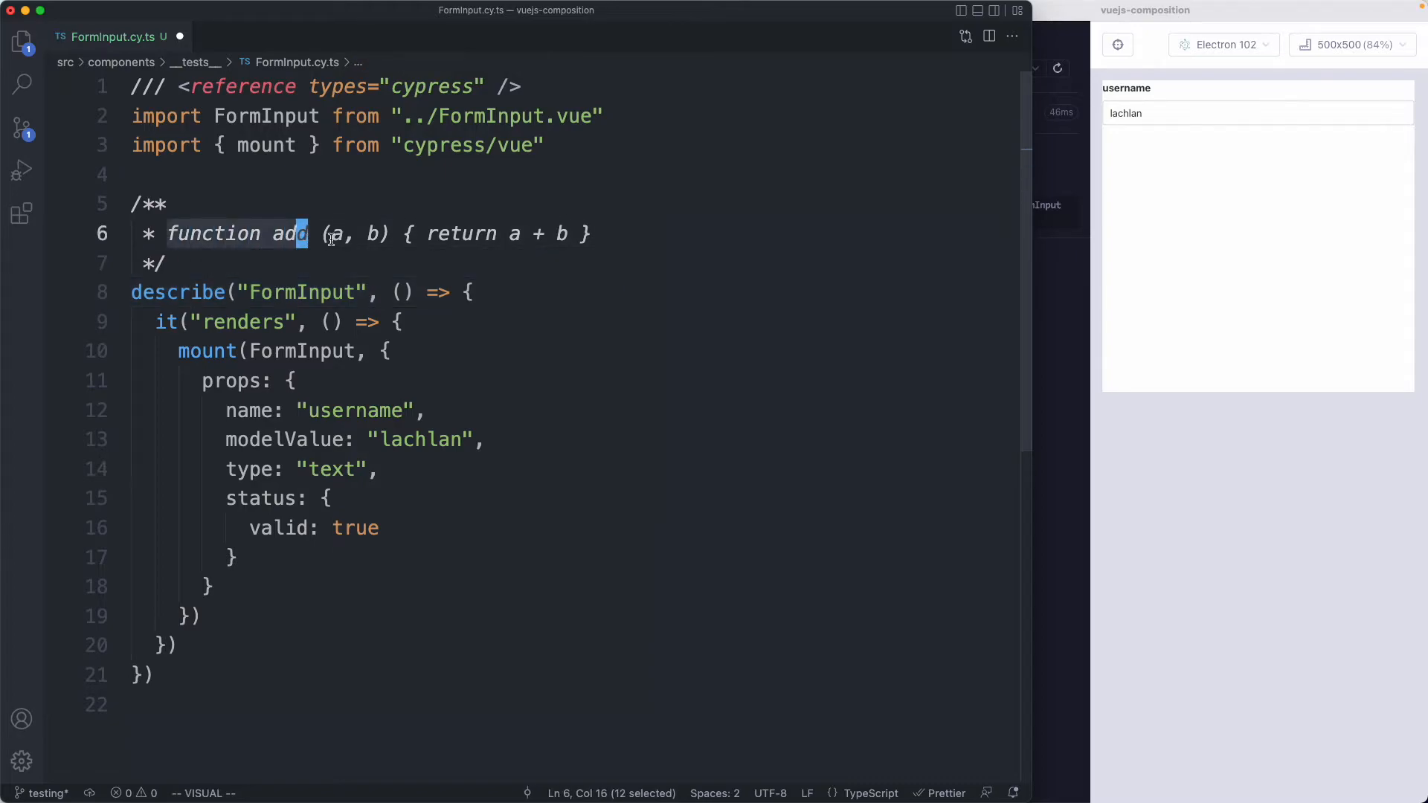
click(372, 234)
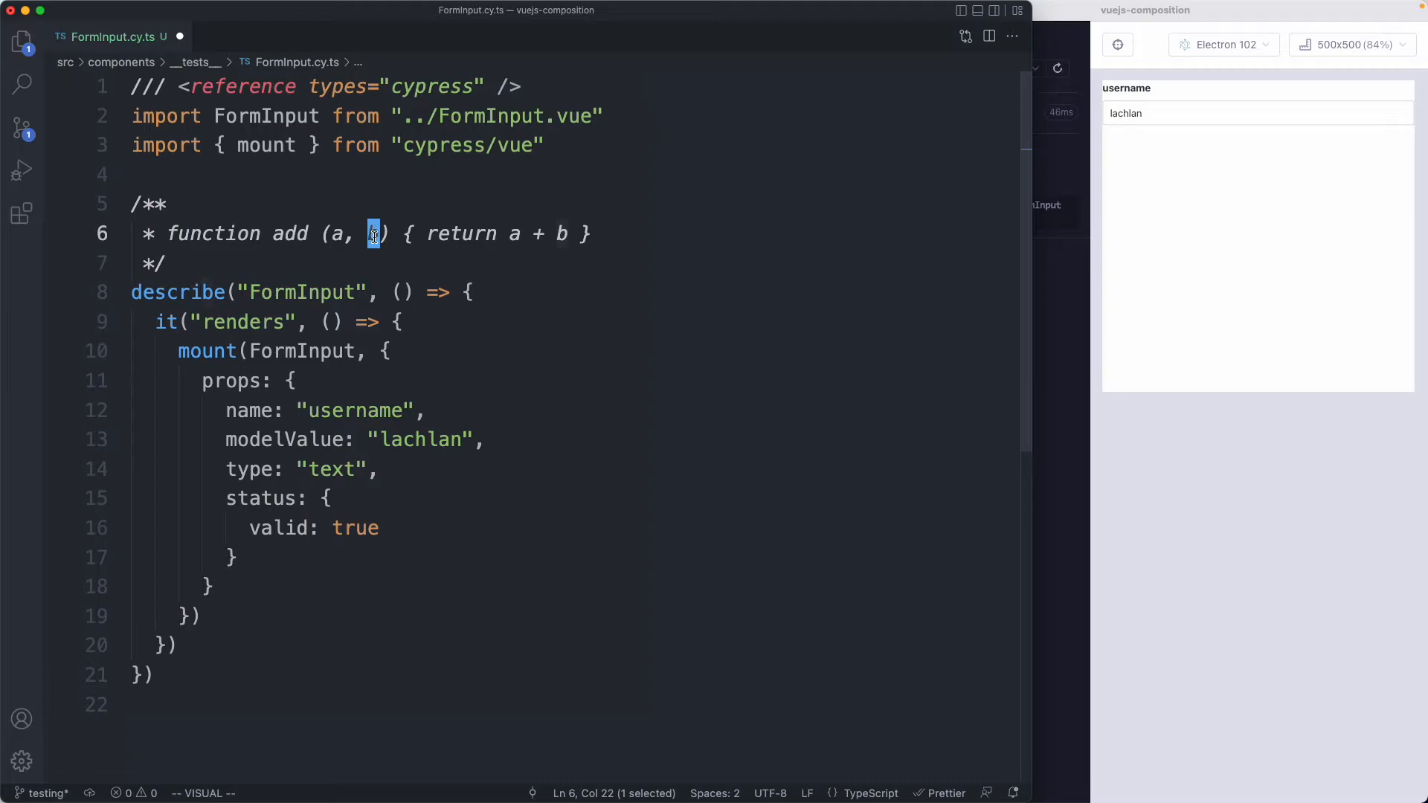
key(Escape)
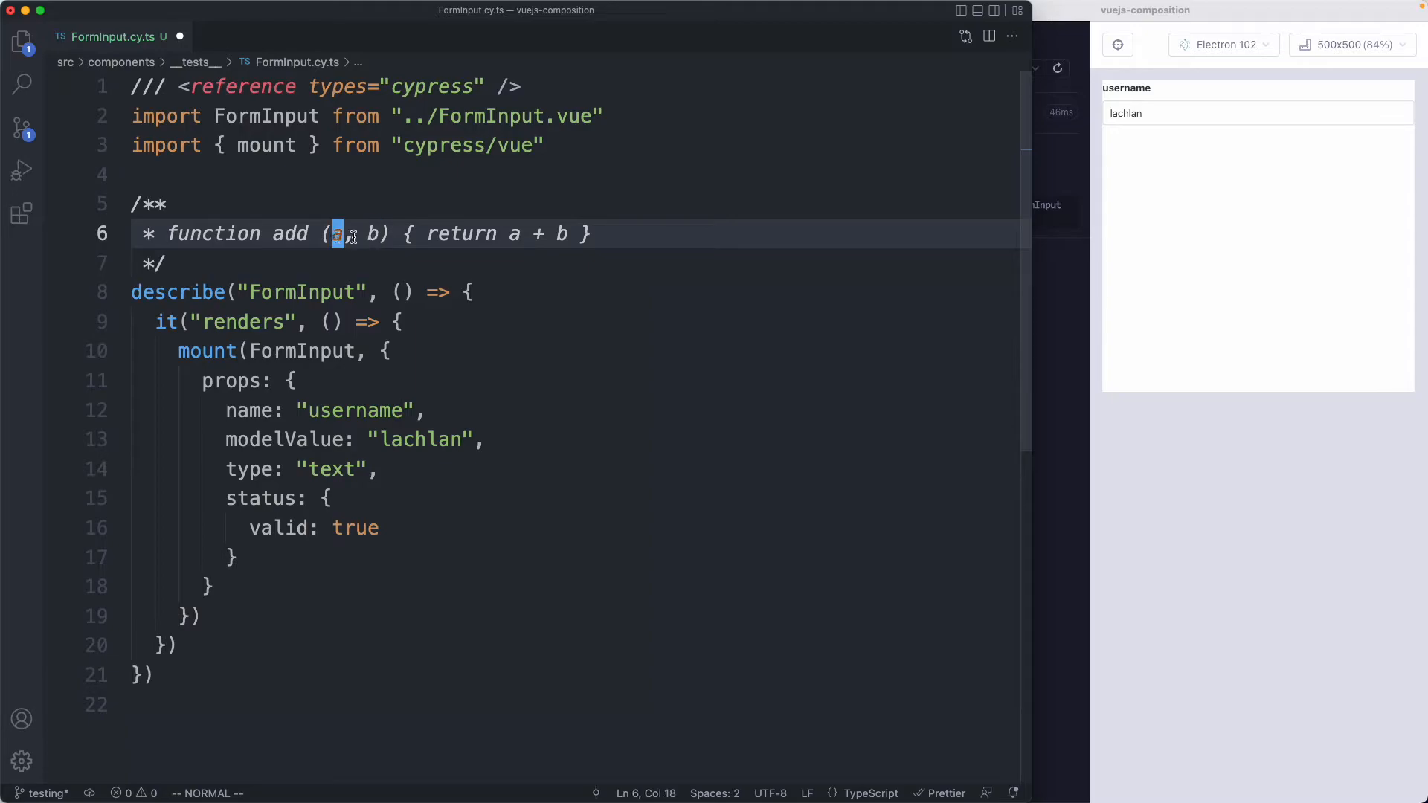
click(464, 292)
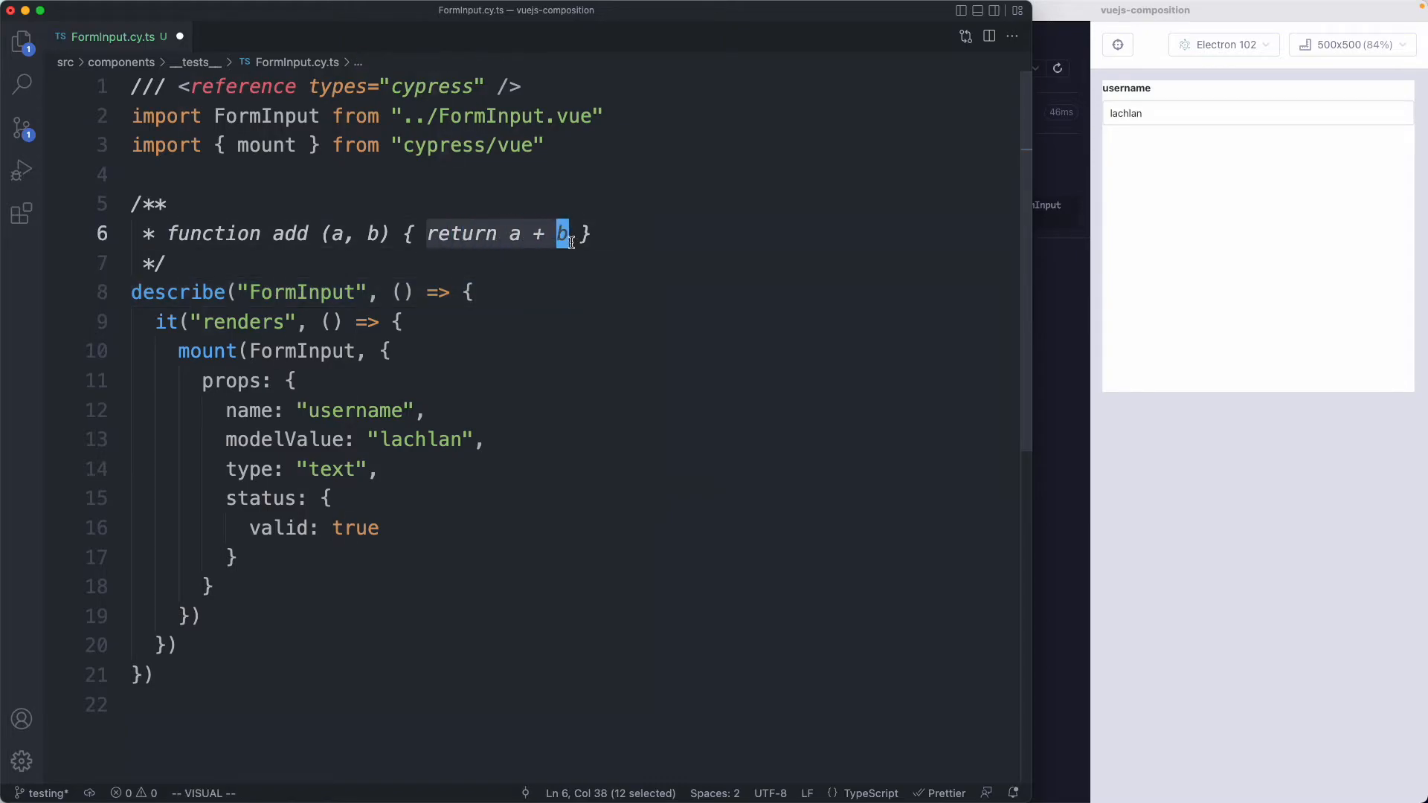
key(Escape)
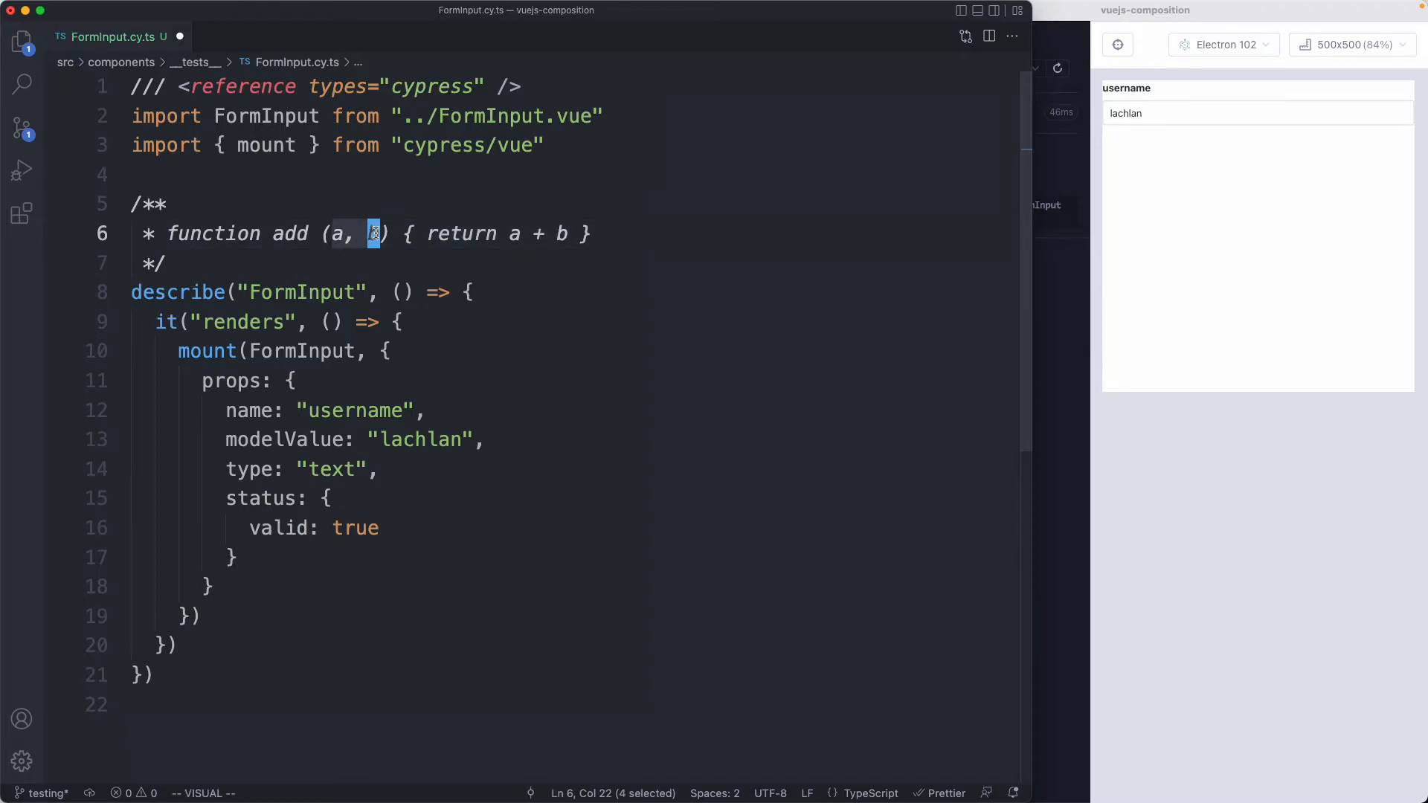
key(Escape)
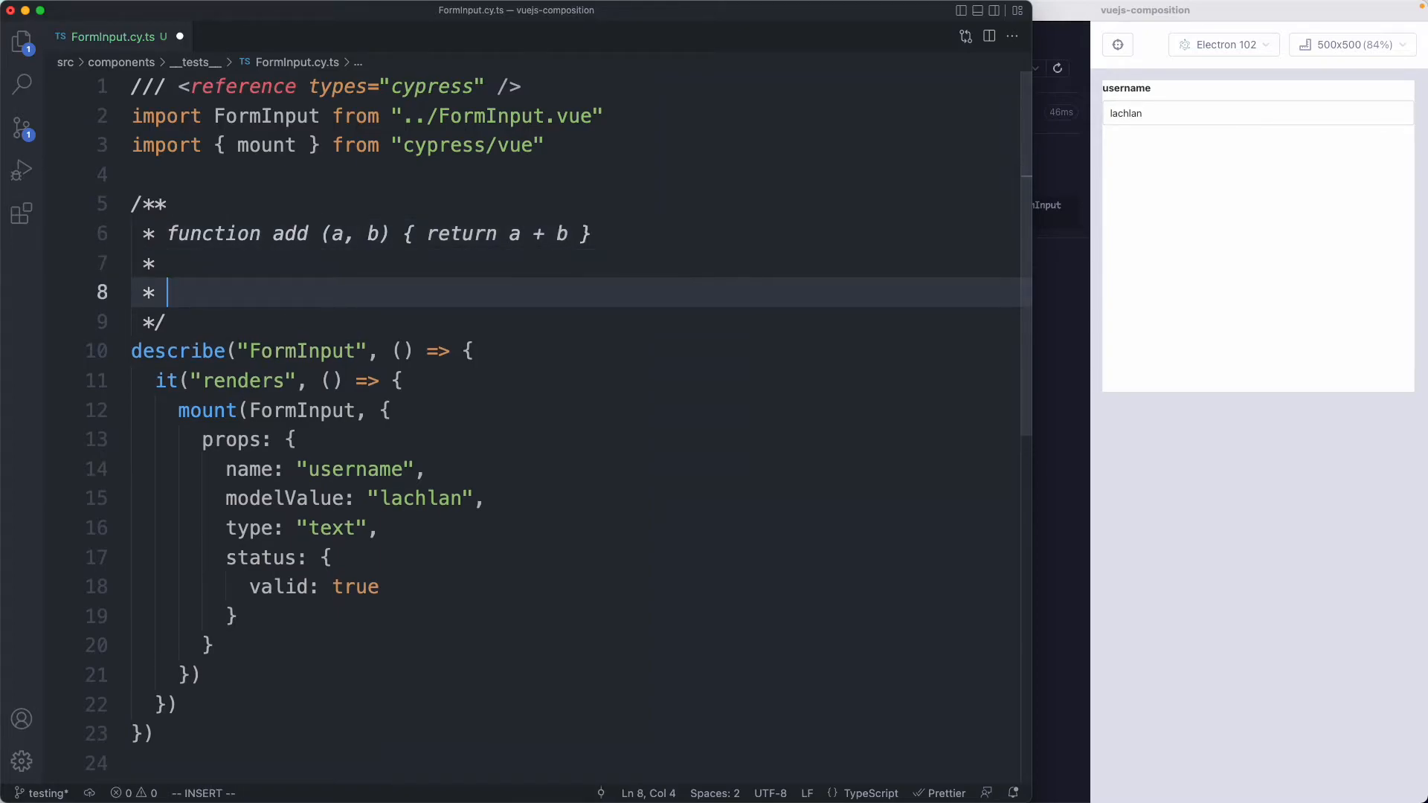
Add comment lines '<FormInput name... status... />', 'User events' and 'DOM ...'.
text(<FormInput)
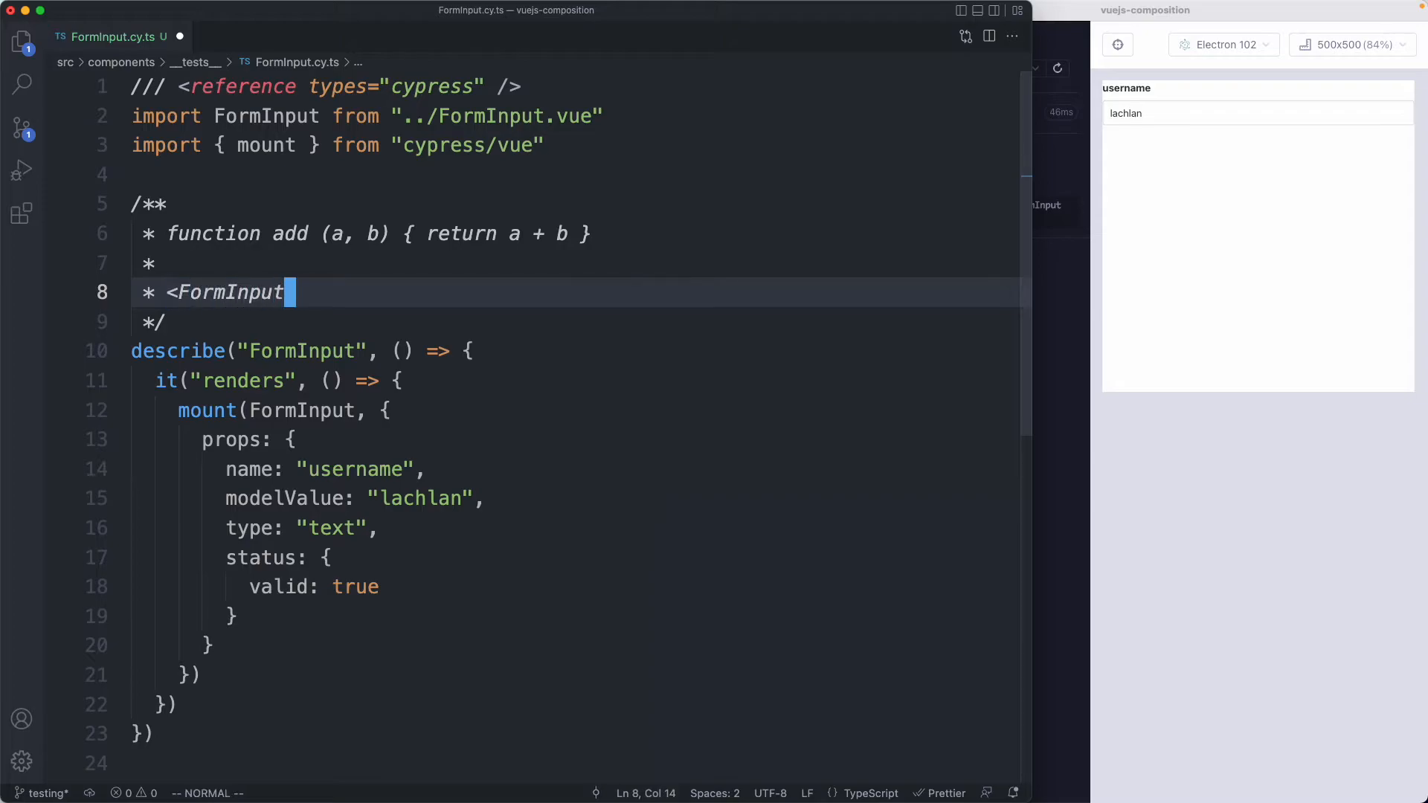
key(a)
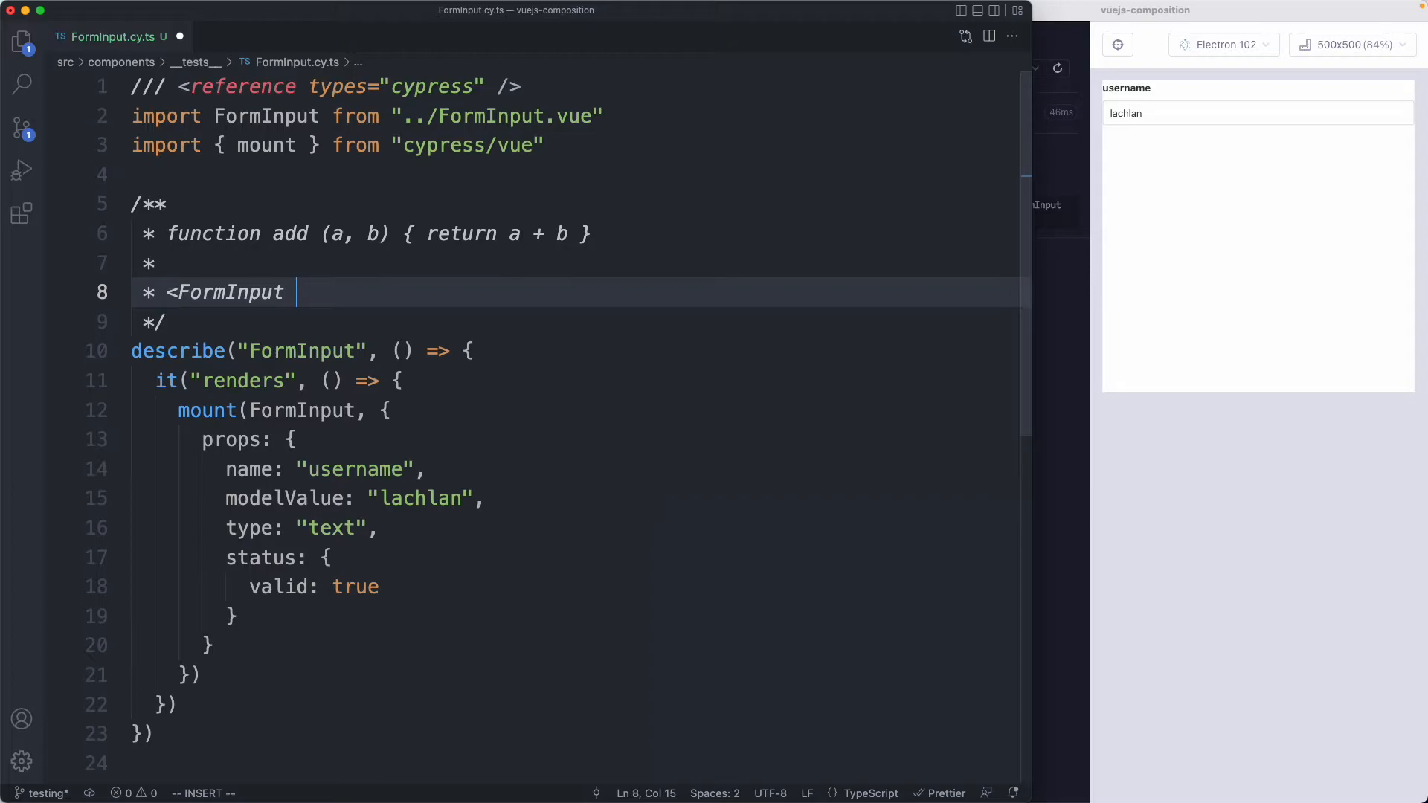
text(name... status... />)
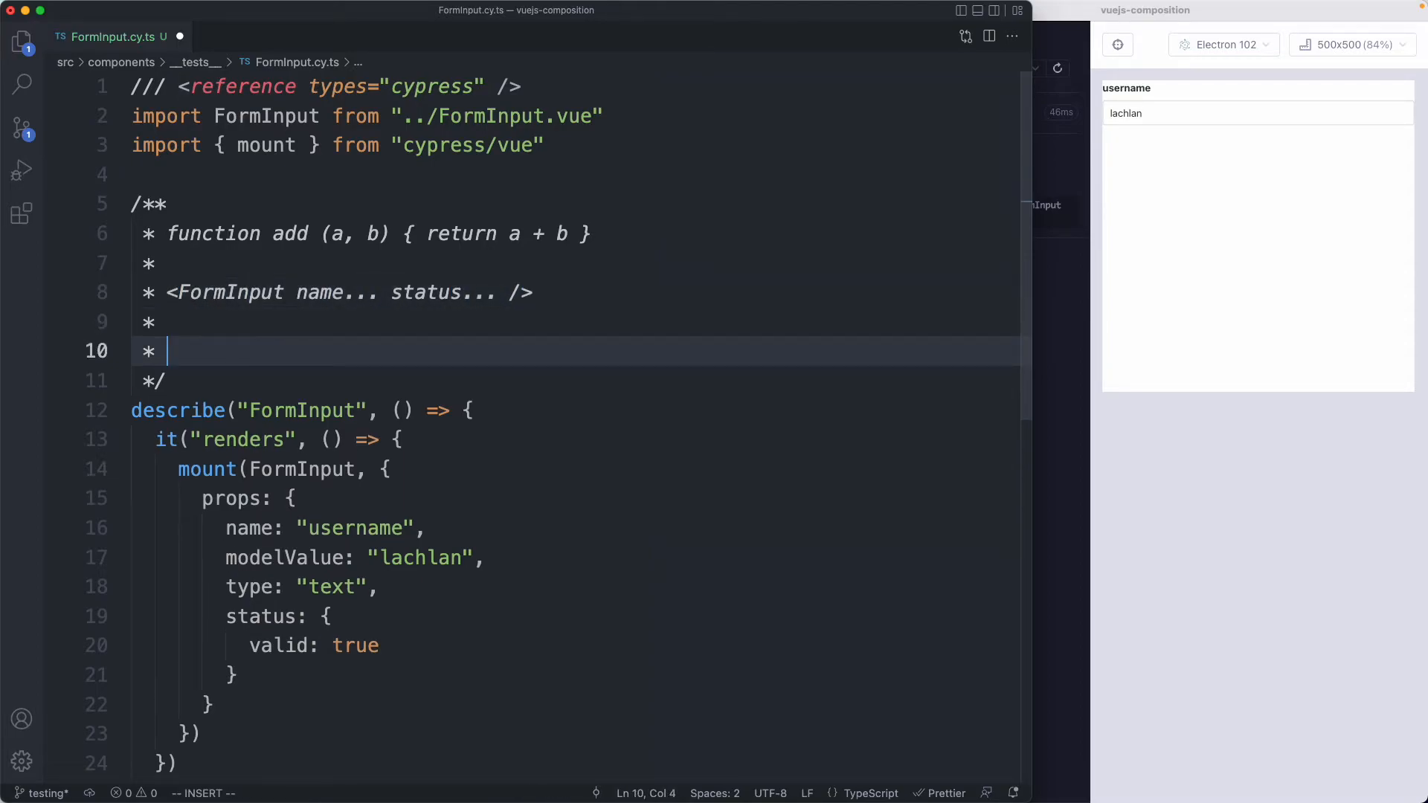
text(DOM ...)
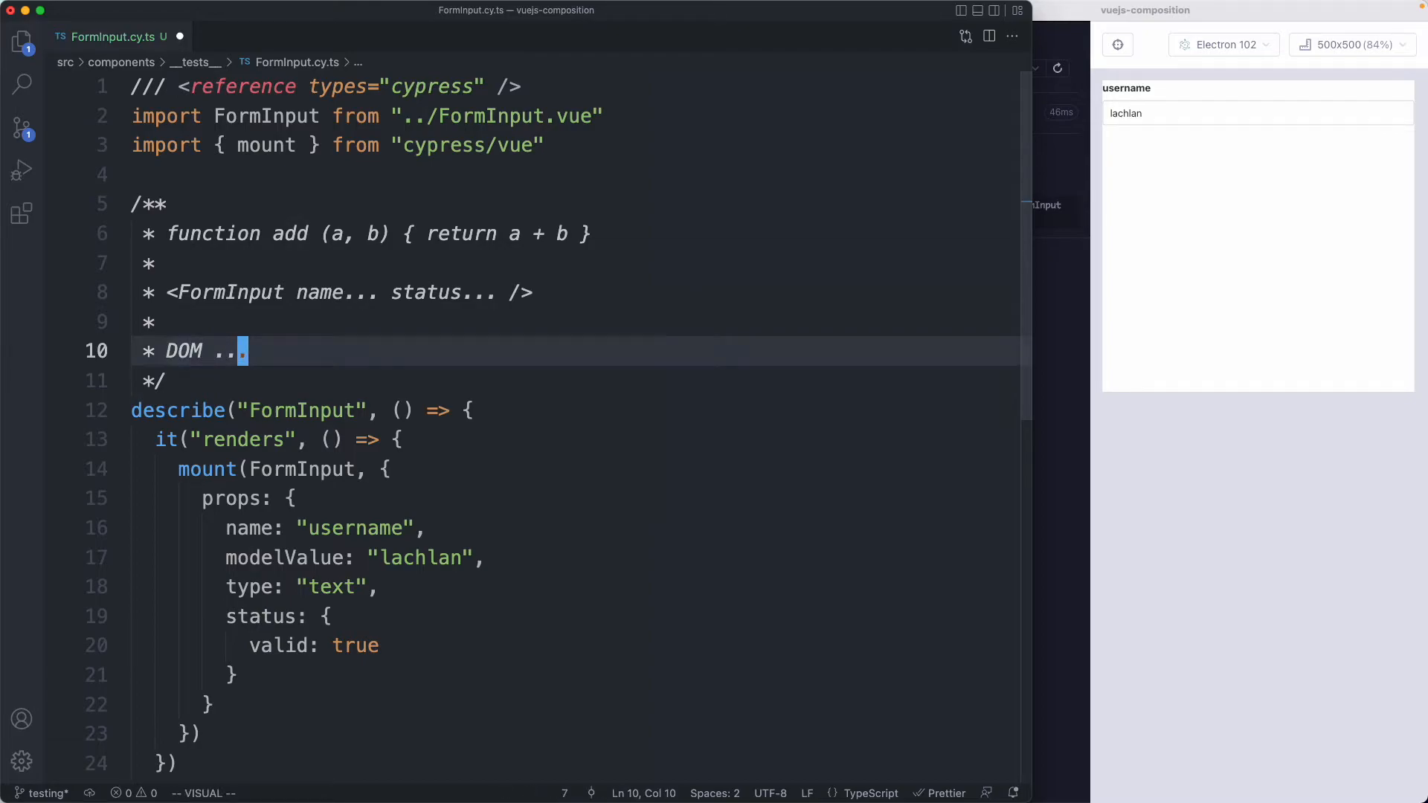
key(Escape)
text(* User events)
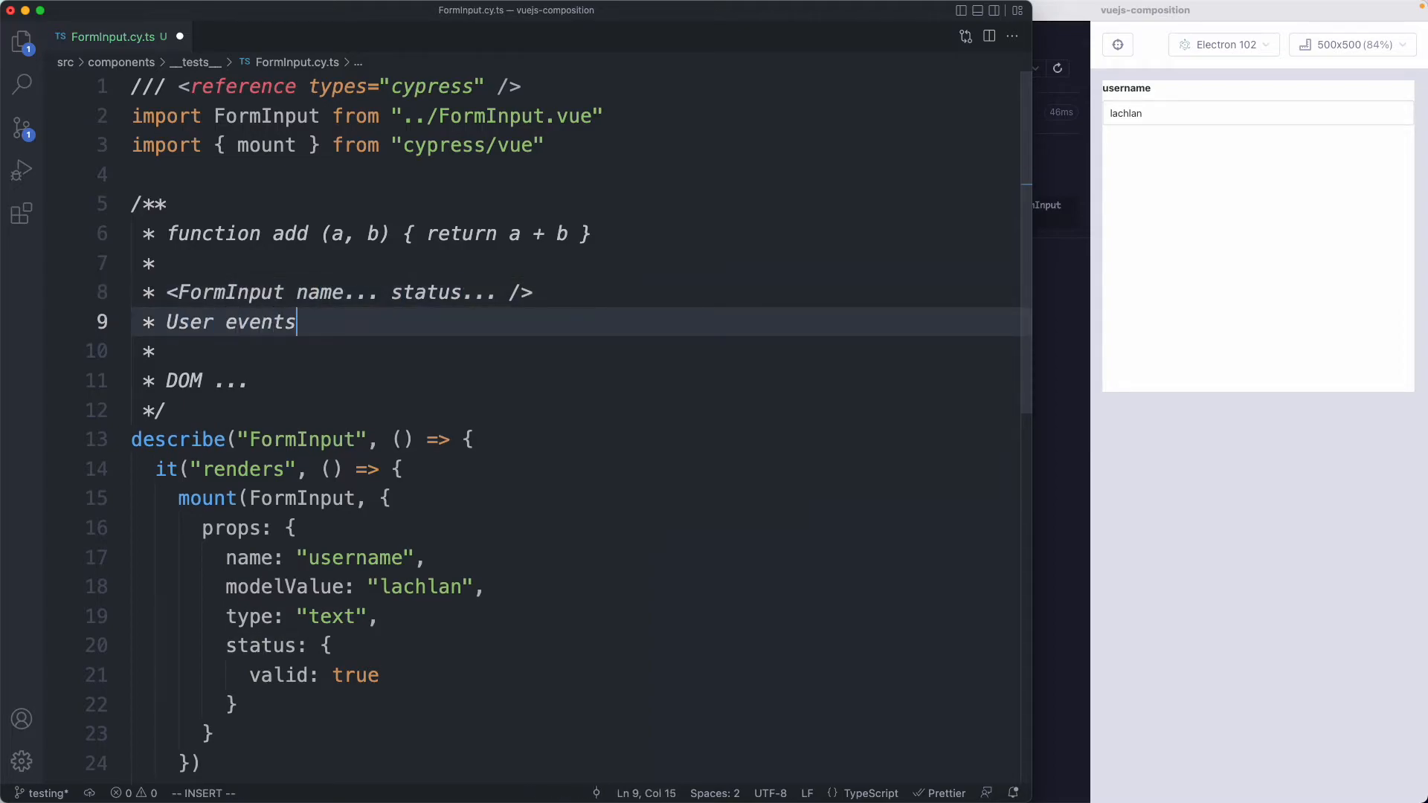
key(Escape)
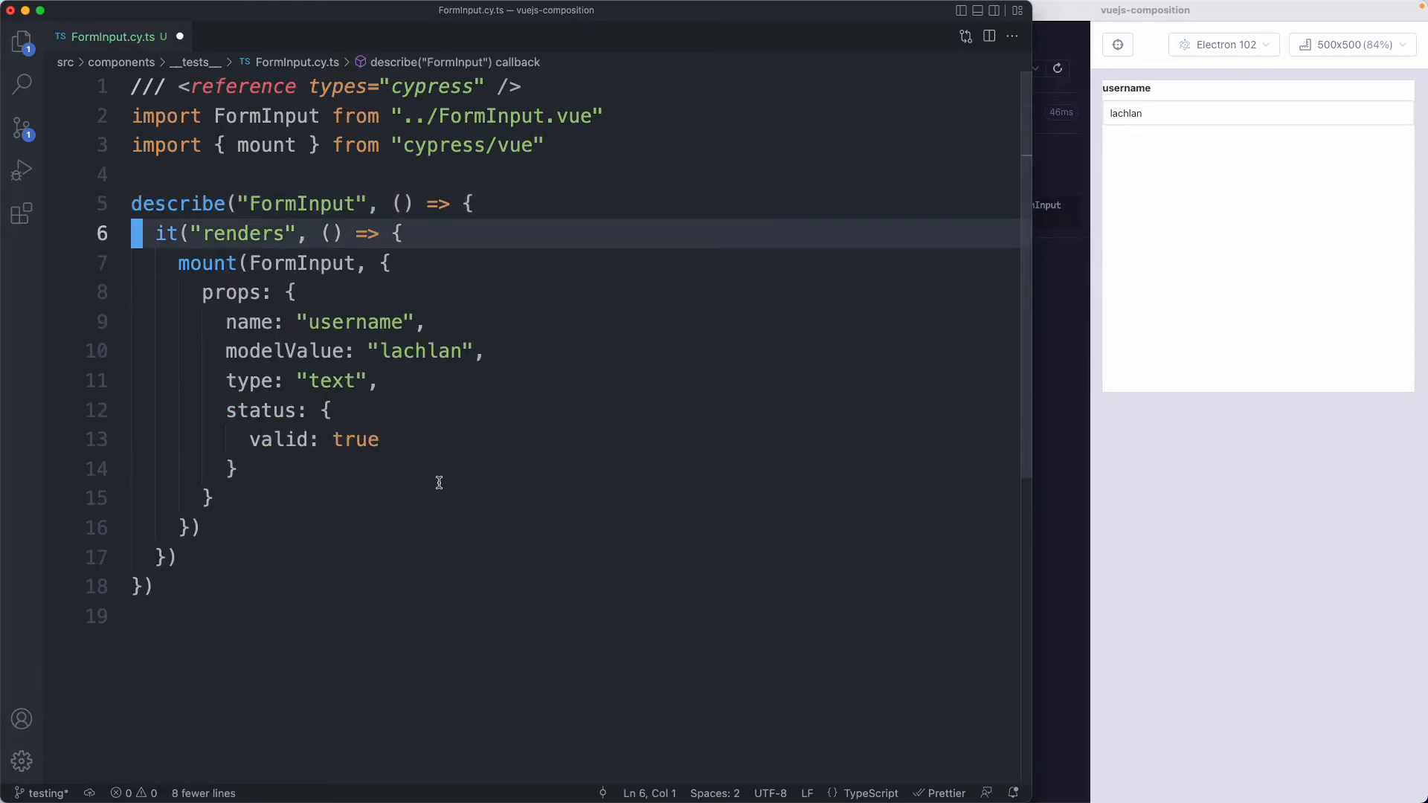
Remove the sketch comment, inspect FormInput.vue's is-danger error paragraph, and return to the test.
click(373, 439)
text(fo)
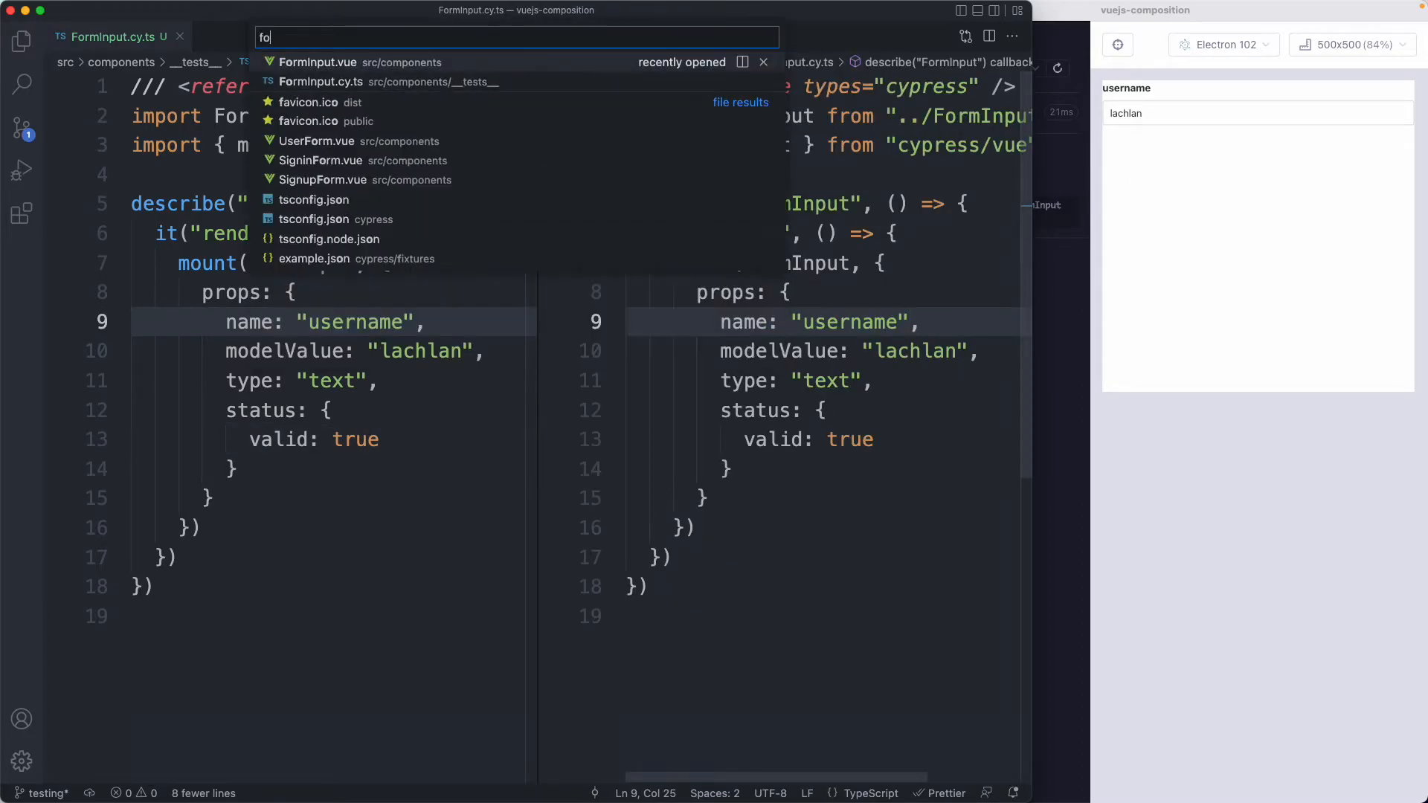
click(317, 62)
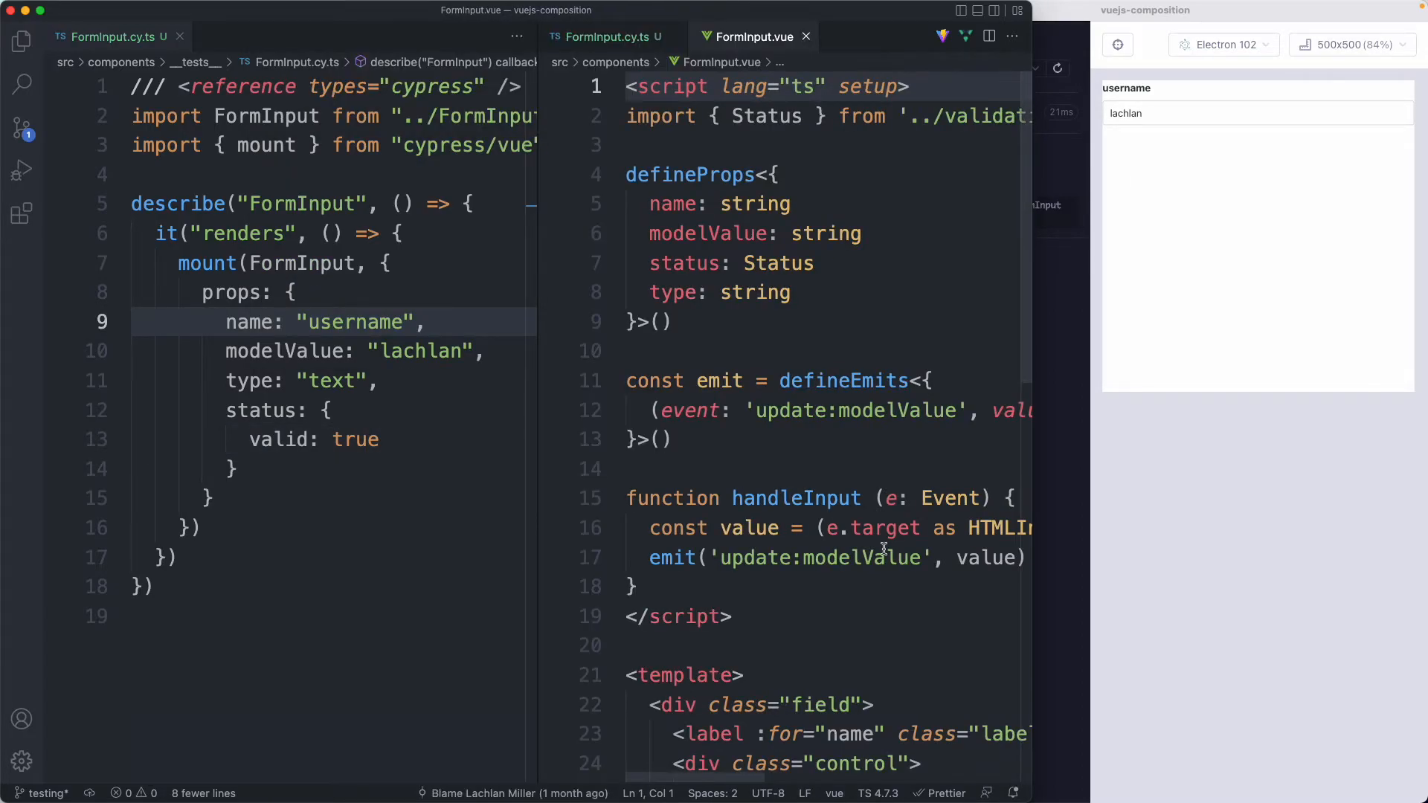
scroll(down, 3)
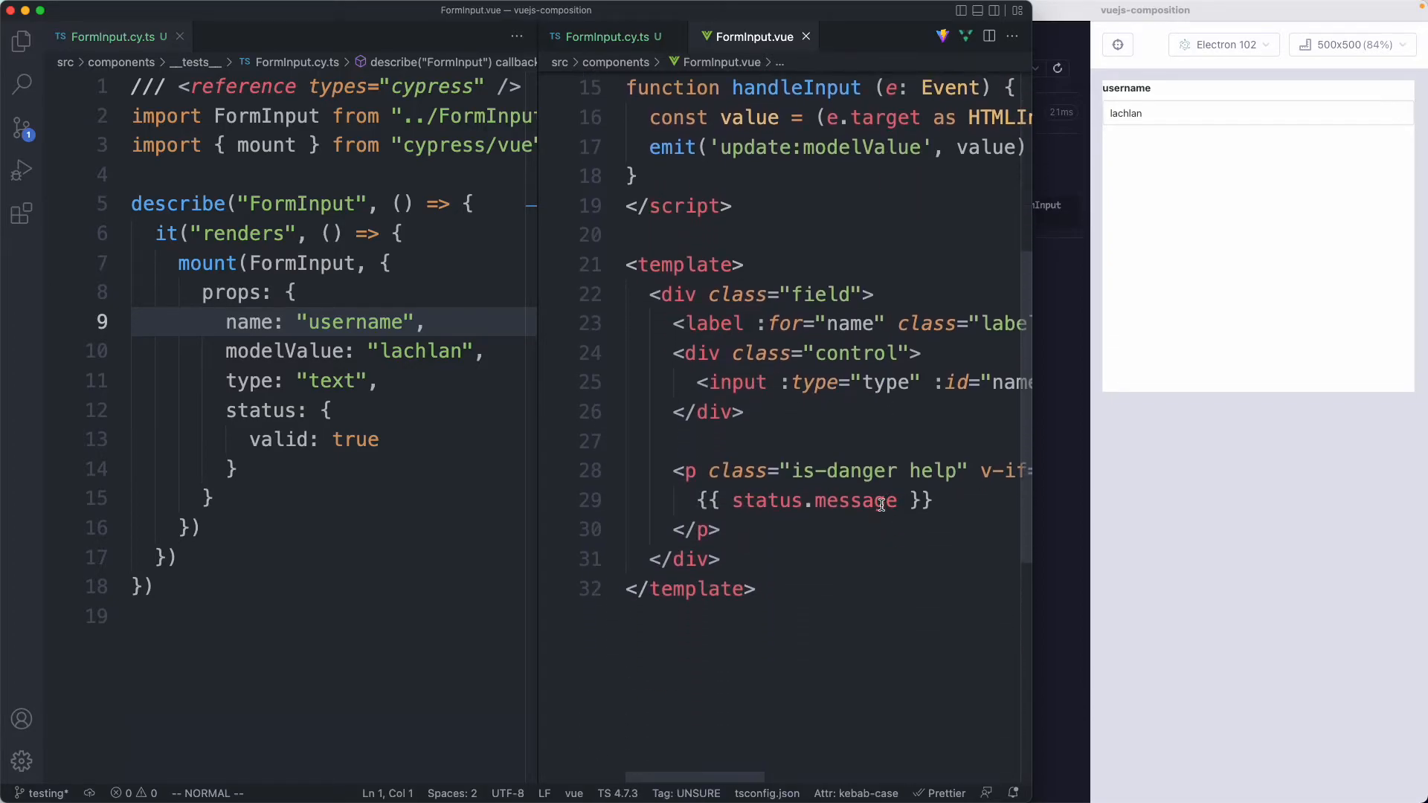
click(879, 500)
text(for)
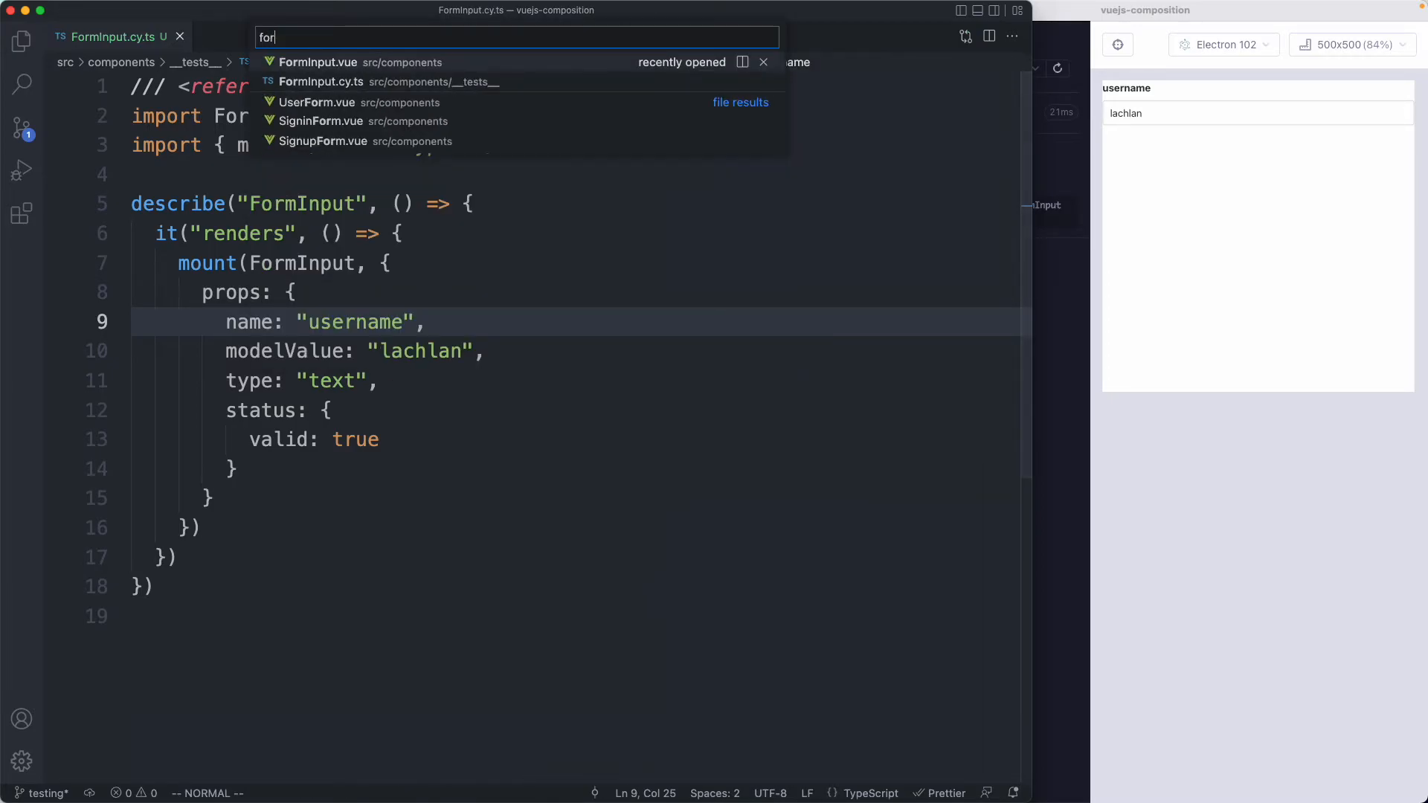
click(318, 62)
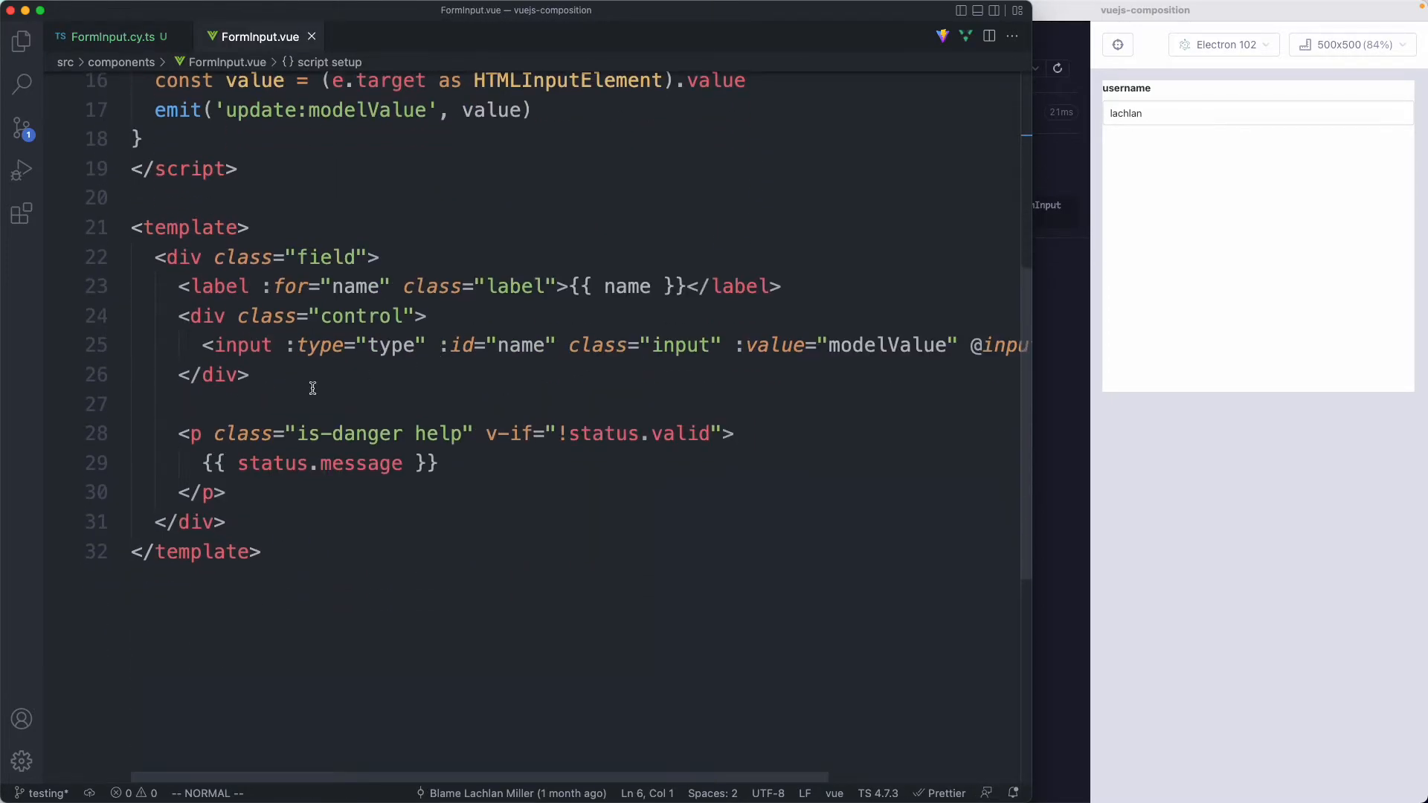
click(535, 433)
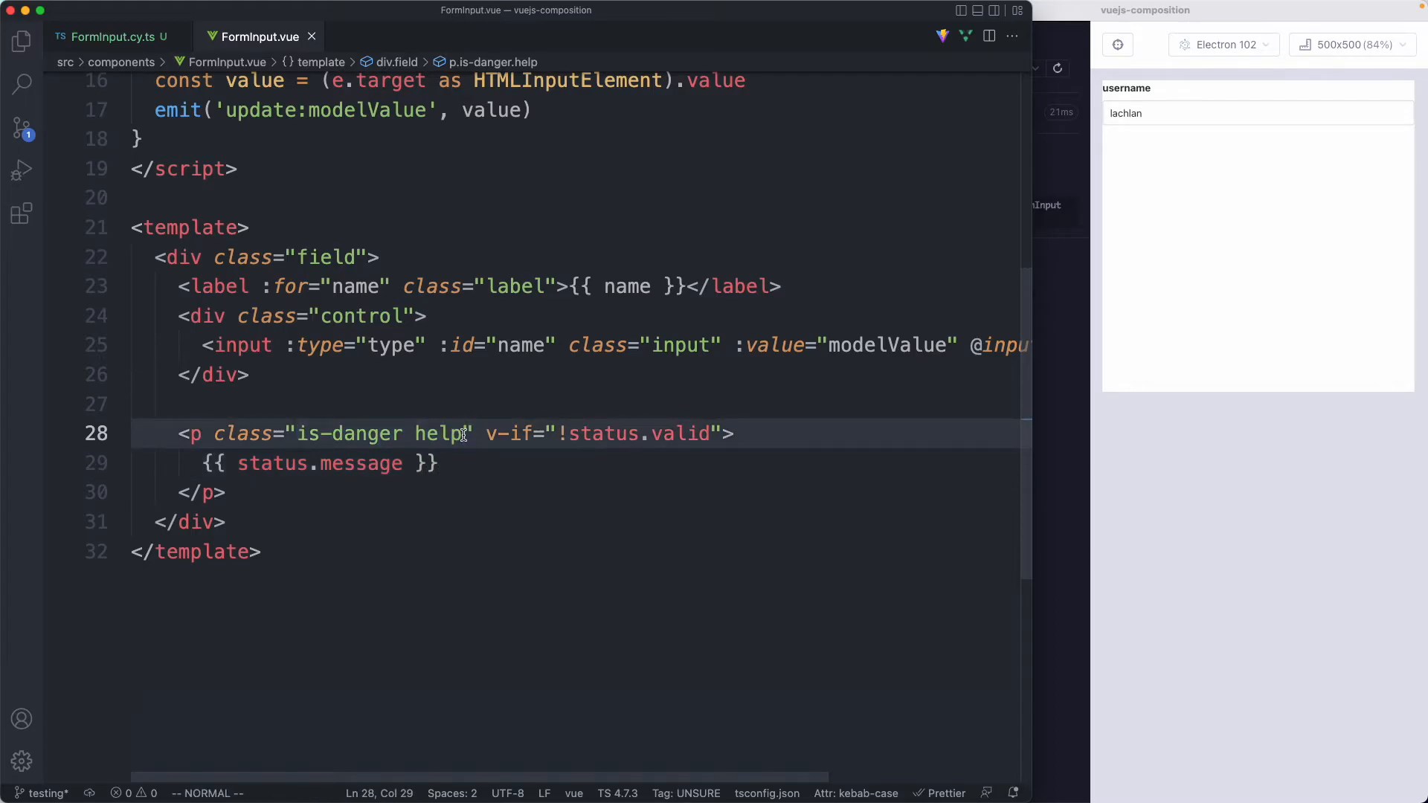
click(105, 37)
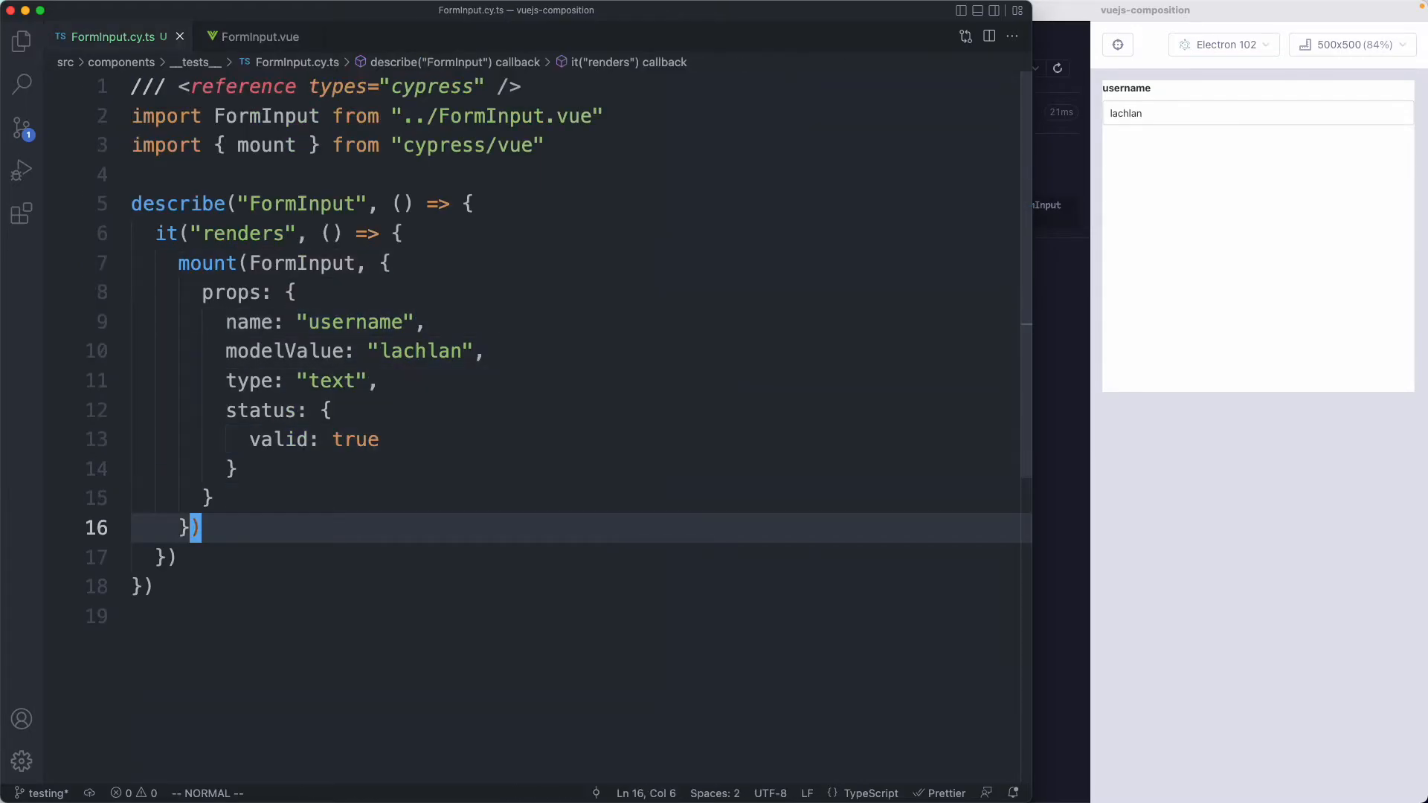
In the renders test, add cy.get(".is-danger").should( after the FormInput mount call.
text(caches.)
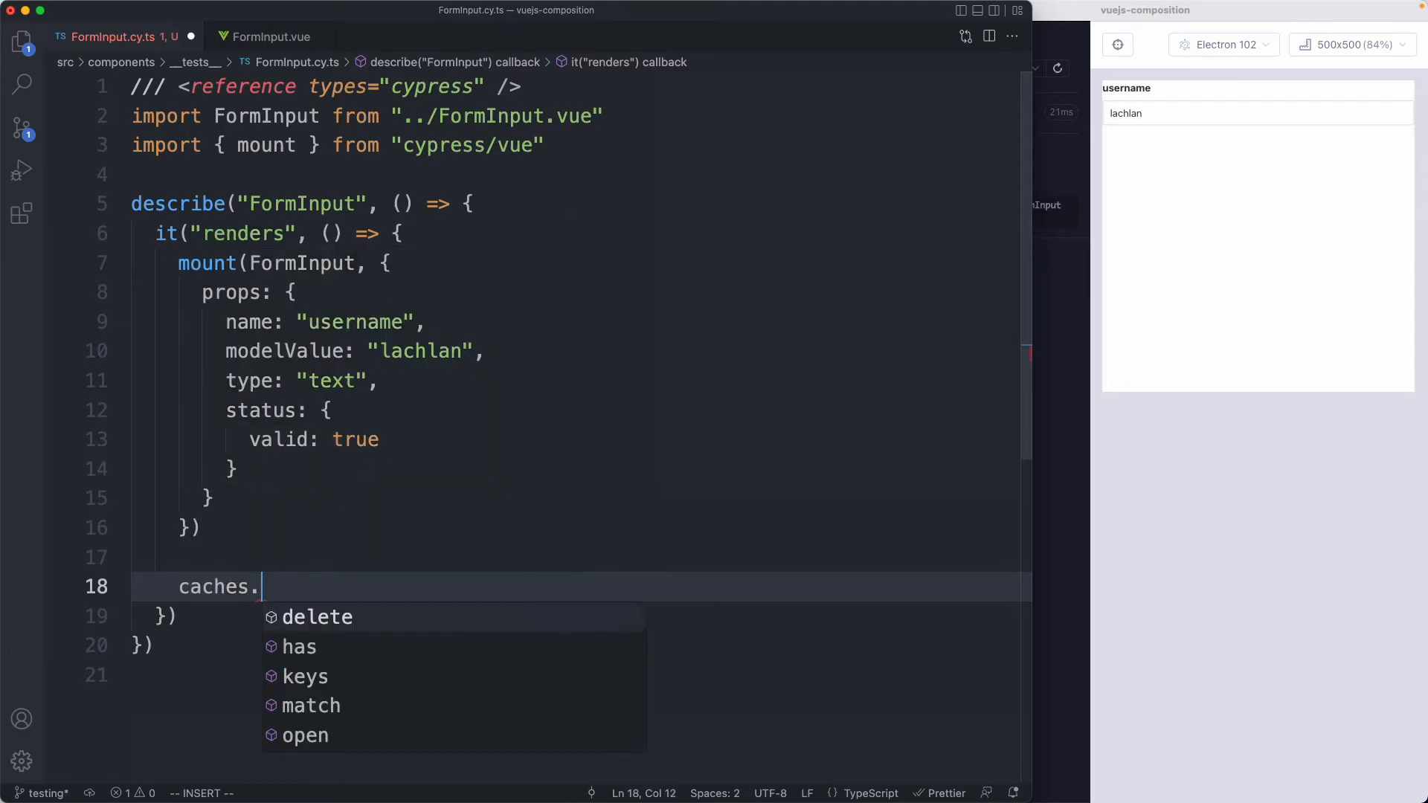
text(cy,)
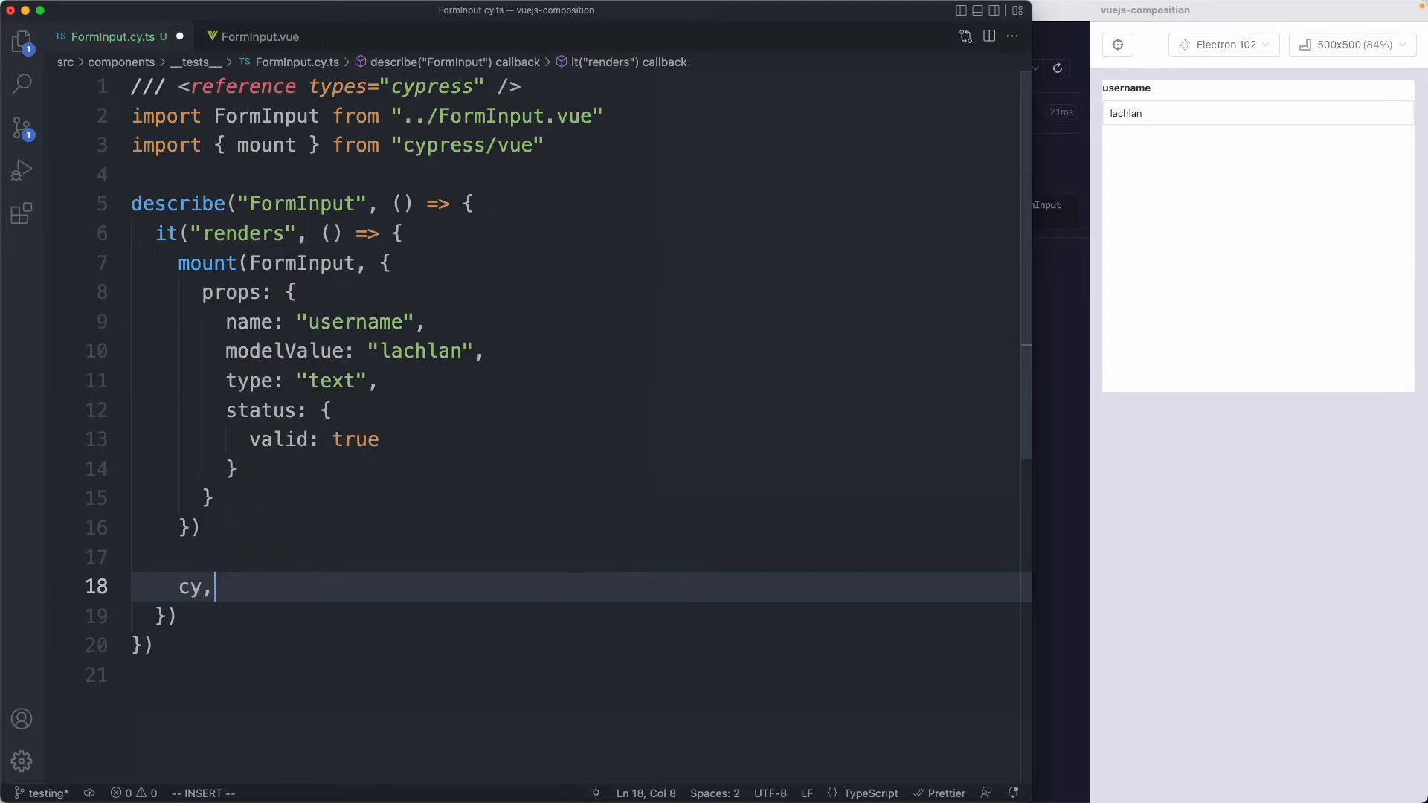
text(.get(",s")
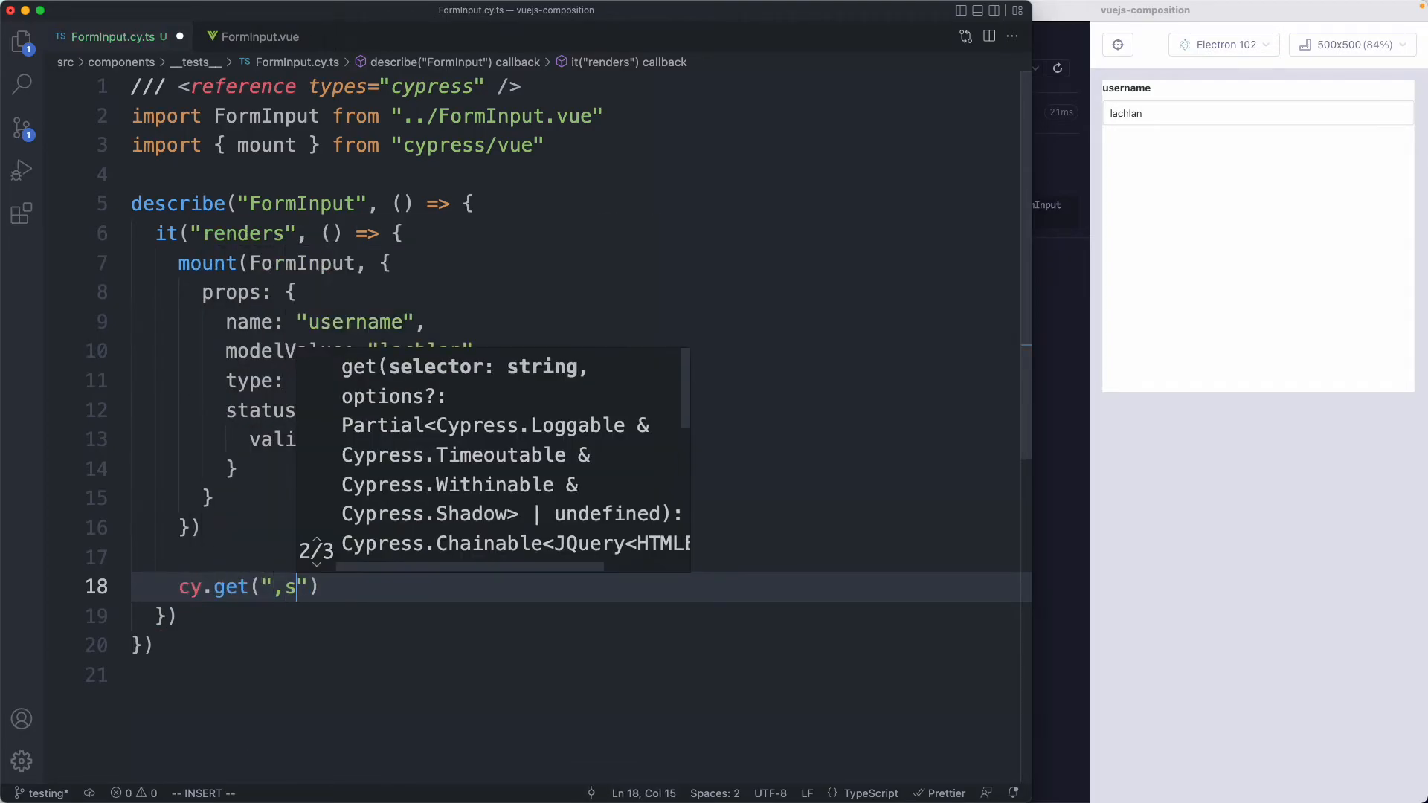
text(.is-da)
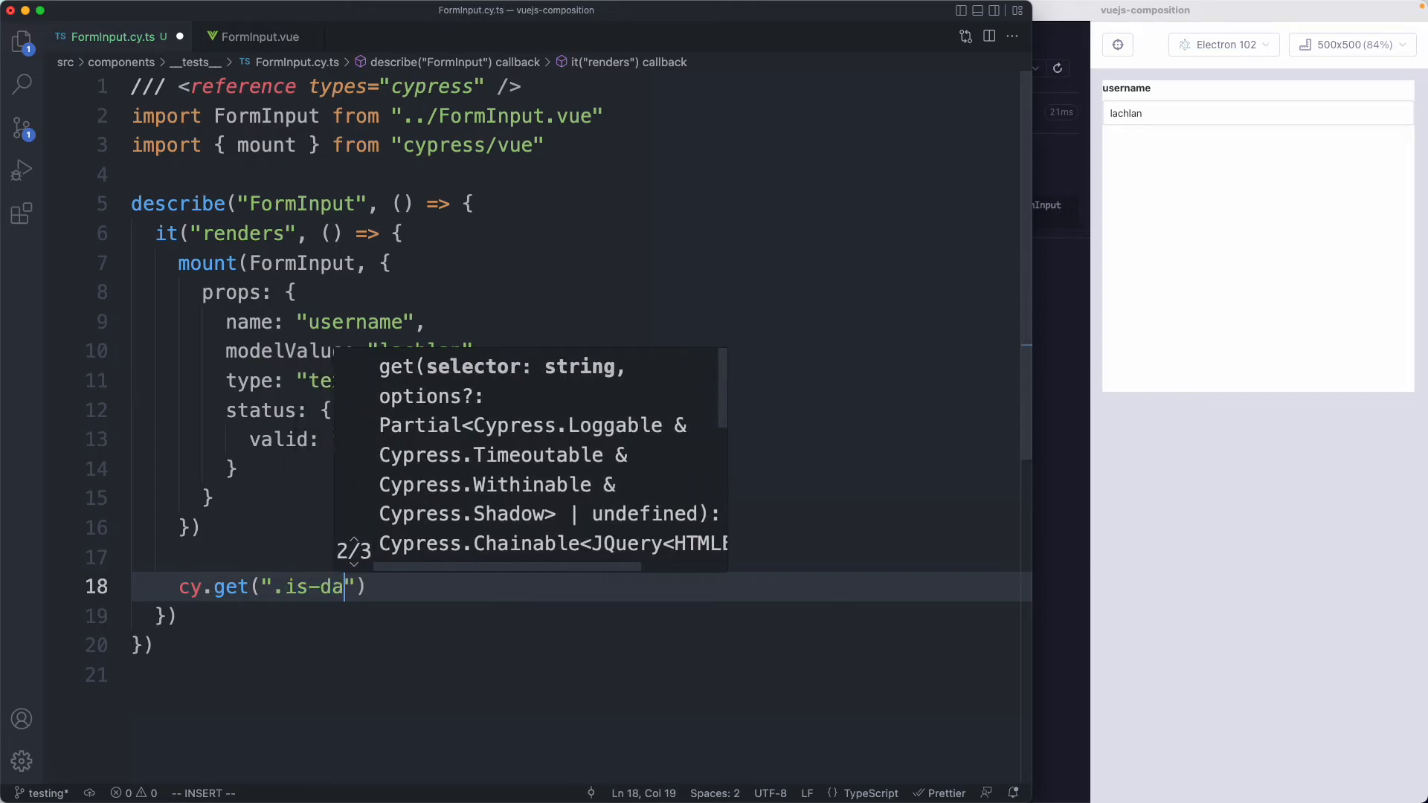
text(nger").)
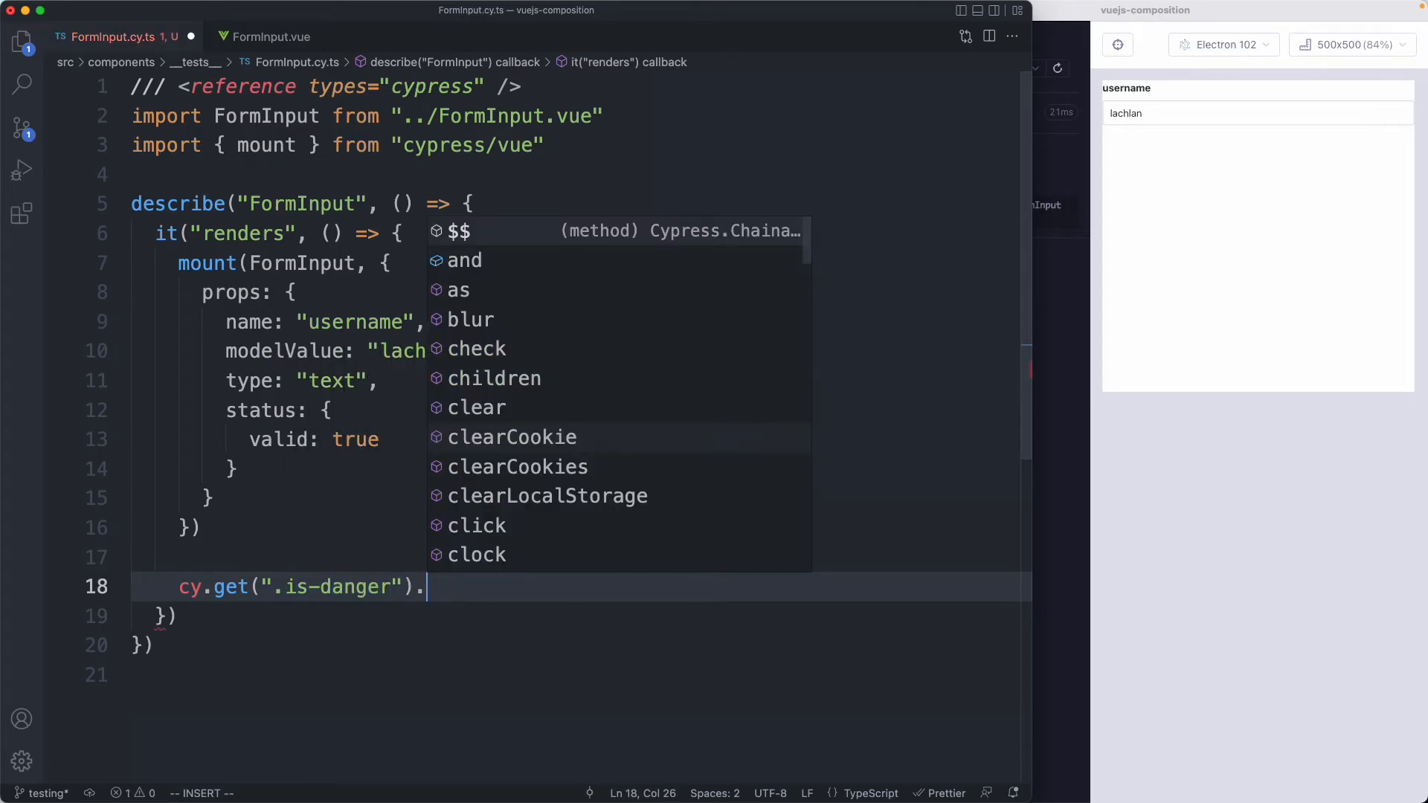
text(should("exist")
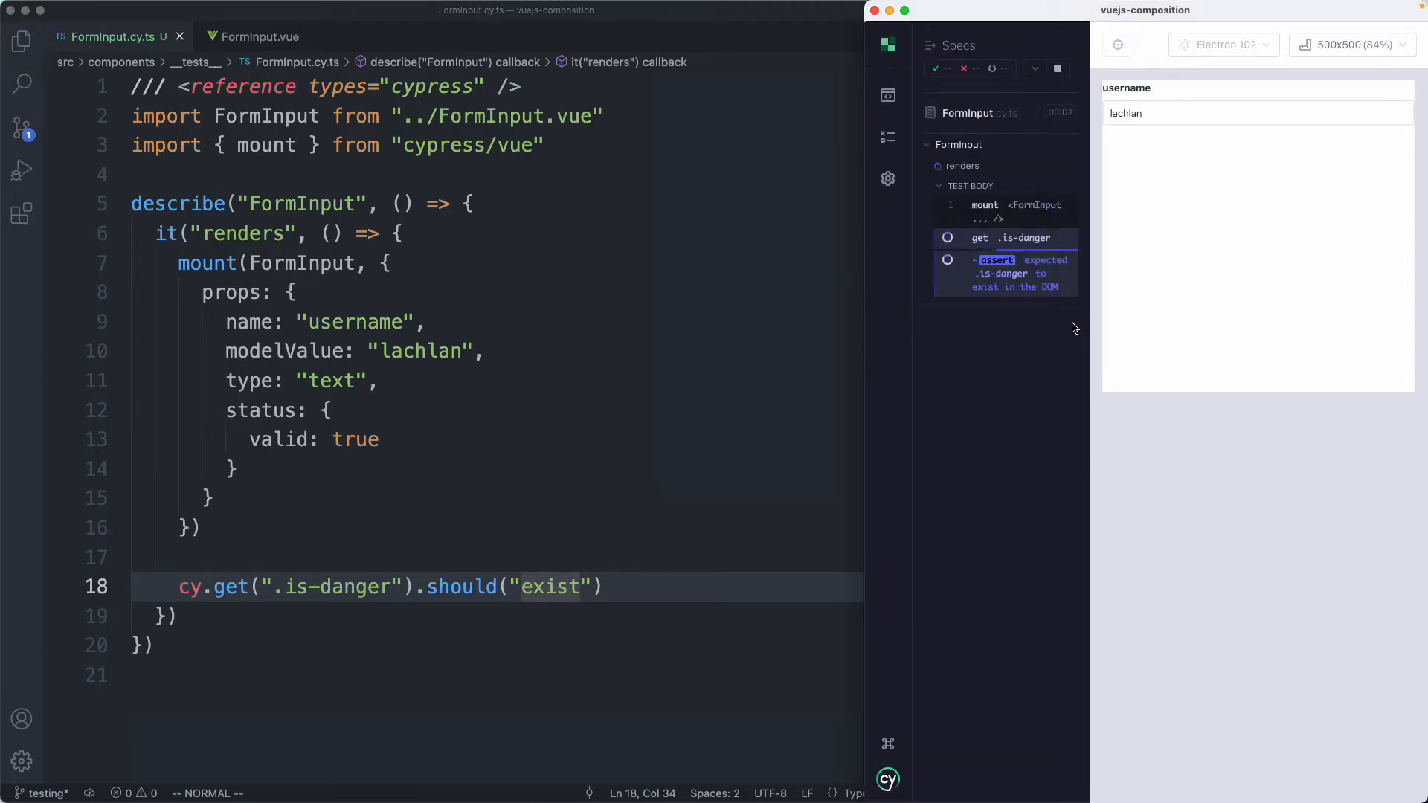
mouse_move(1014, 392)
text(not.)
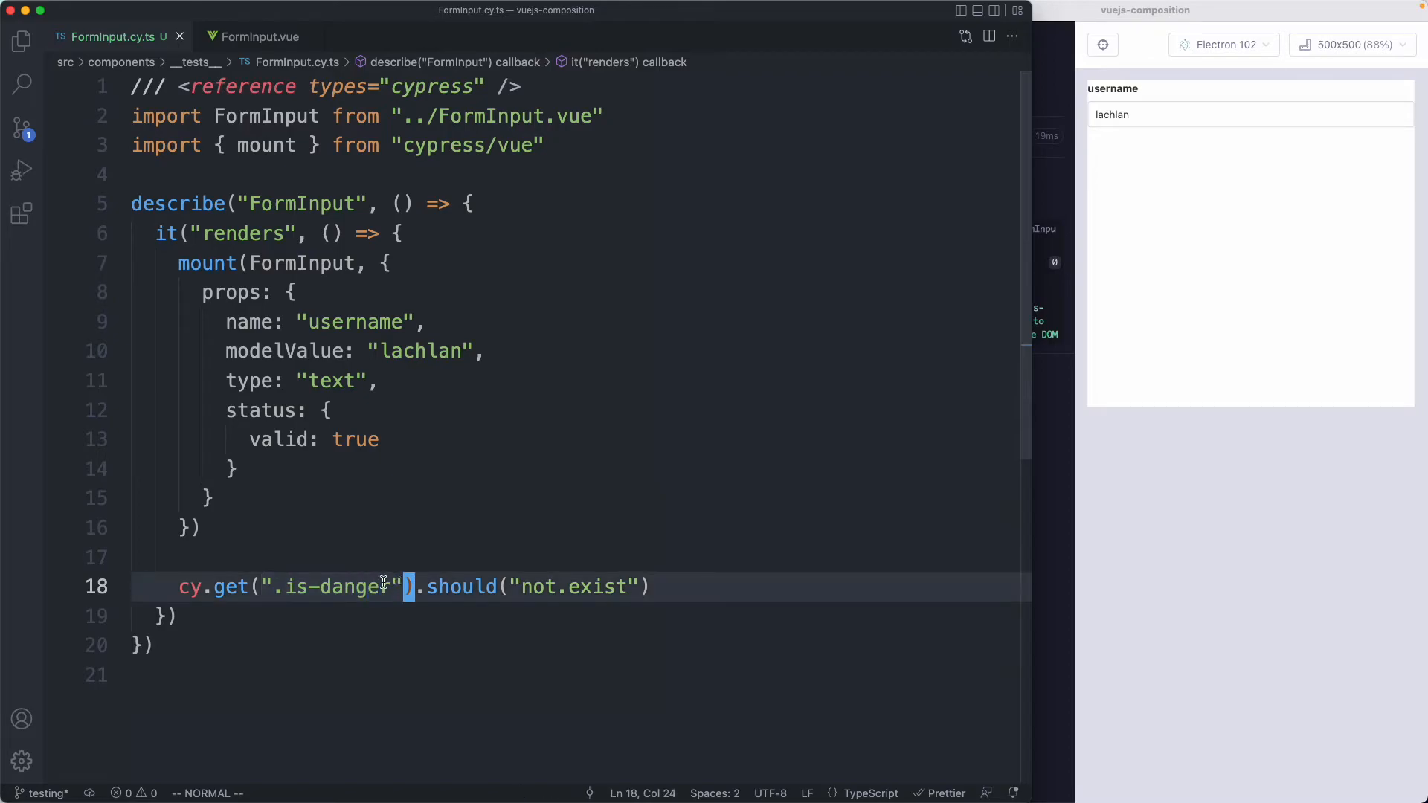
Add role="alert" to FormInput.vue's is-danger help paragraph, save, and return to FormInput.cy.ts.
key(v)
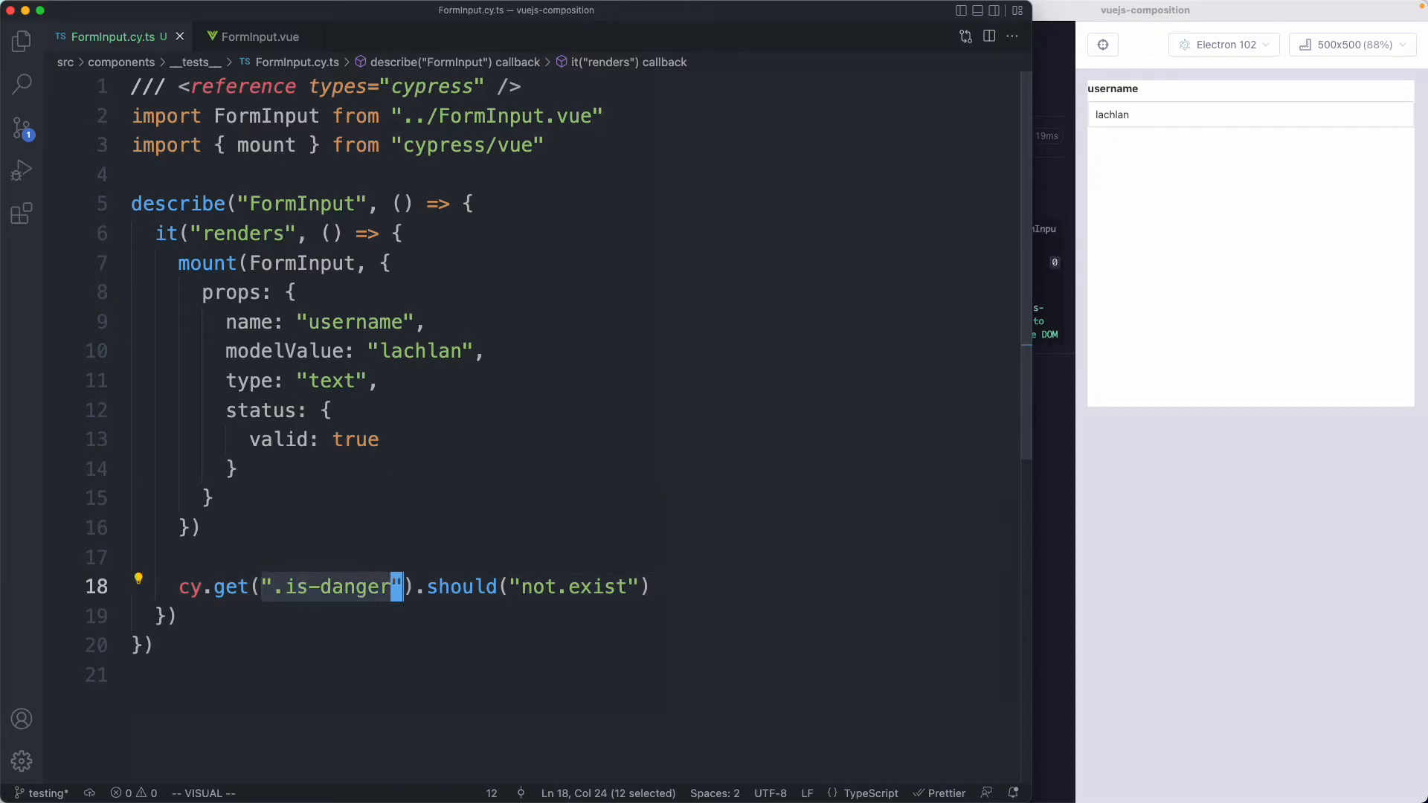
key(Escape)
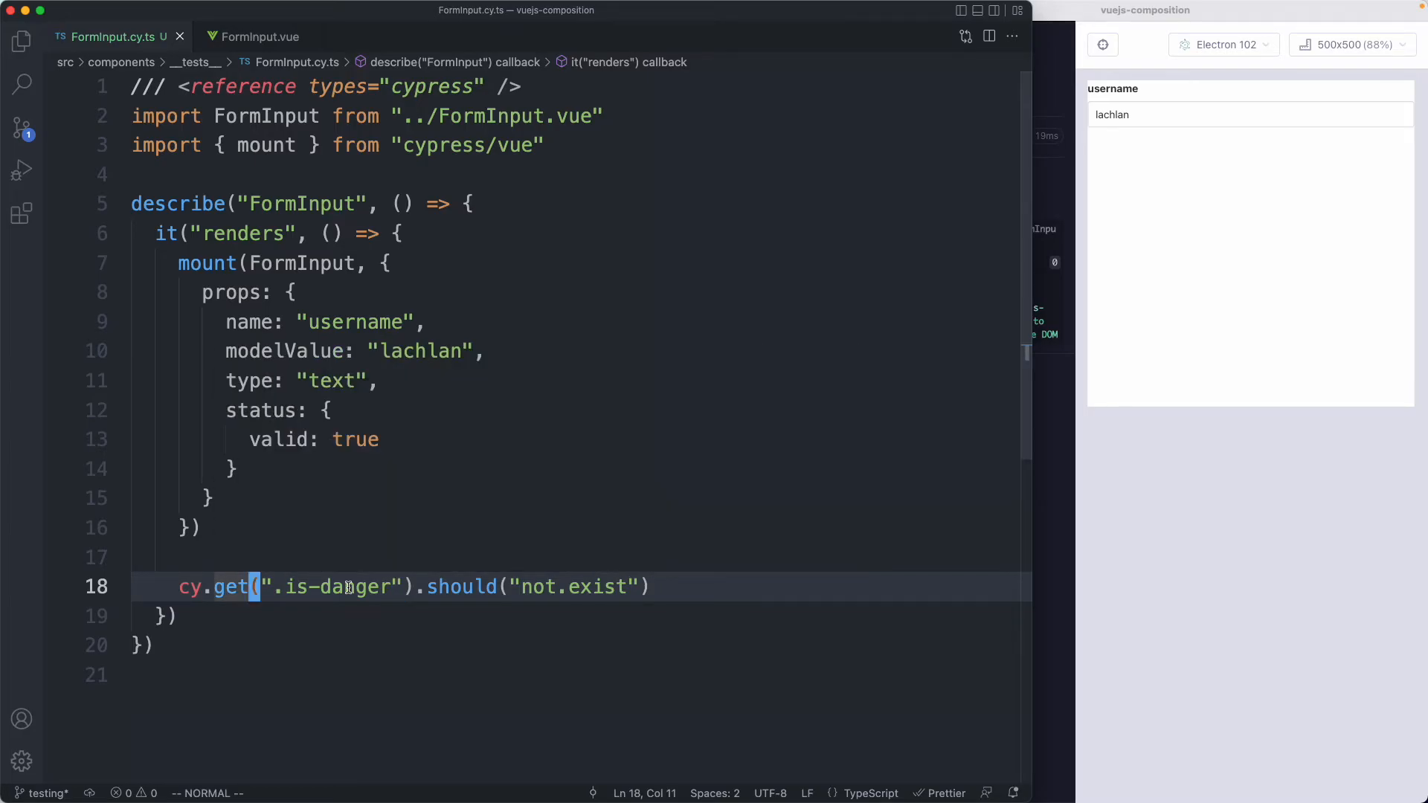
click(261, 36)
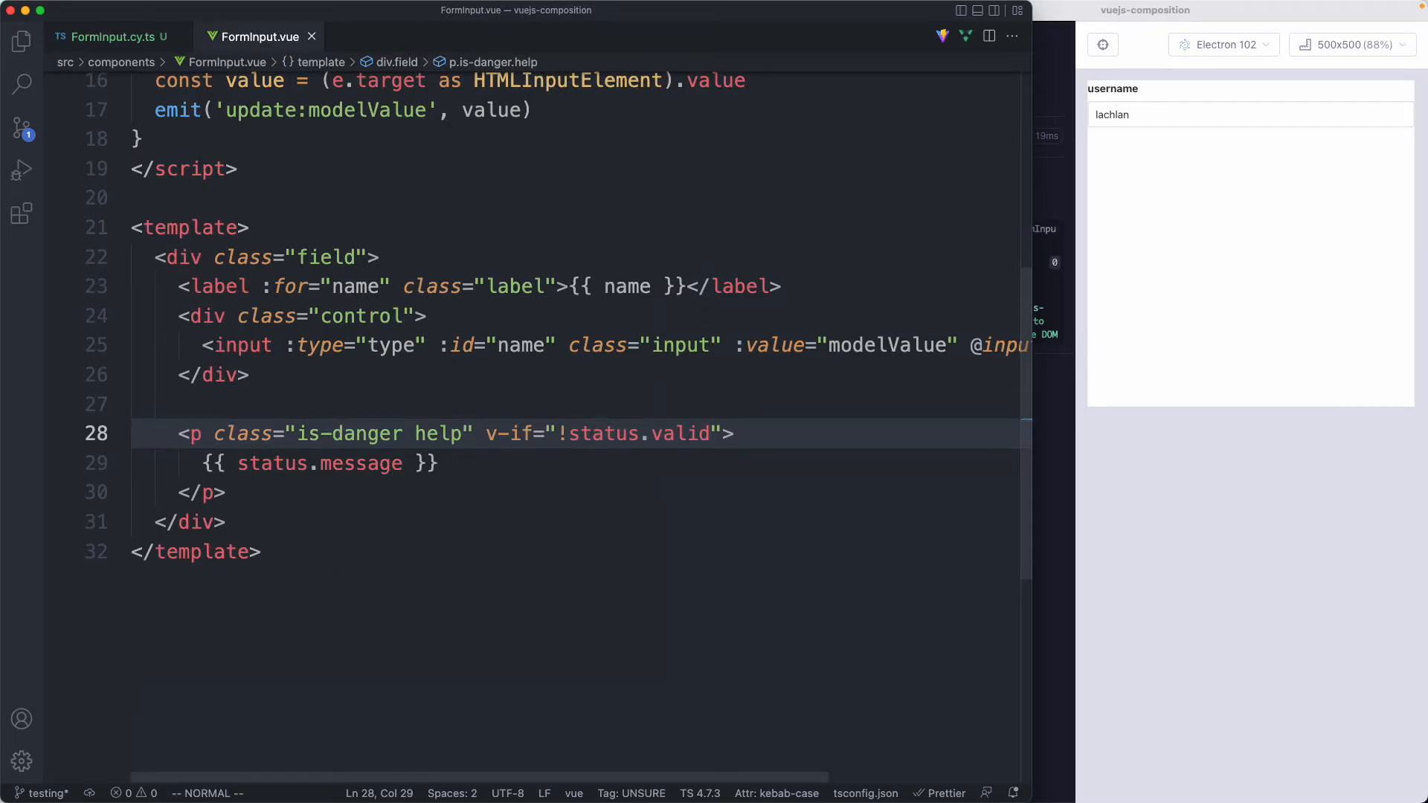
text(data-)
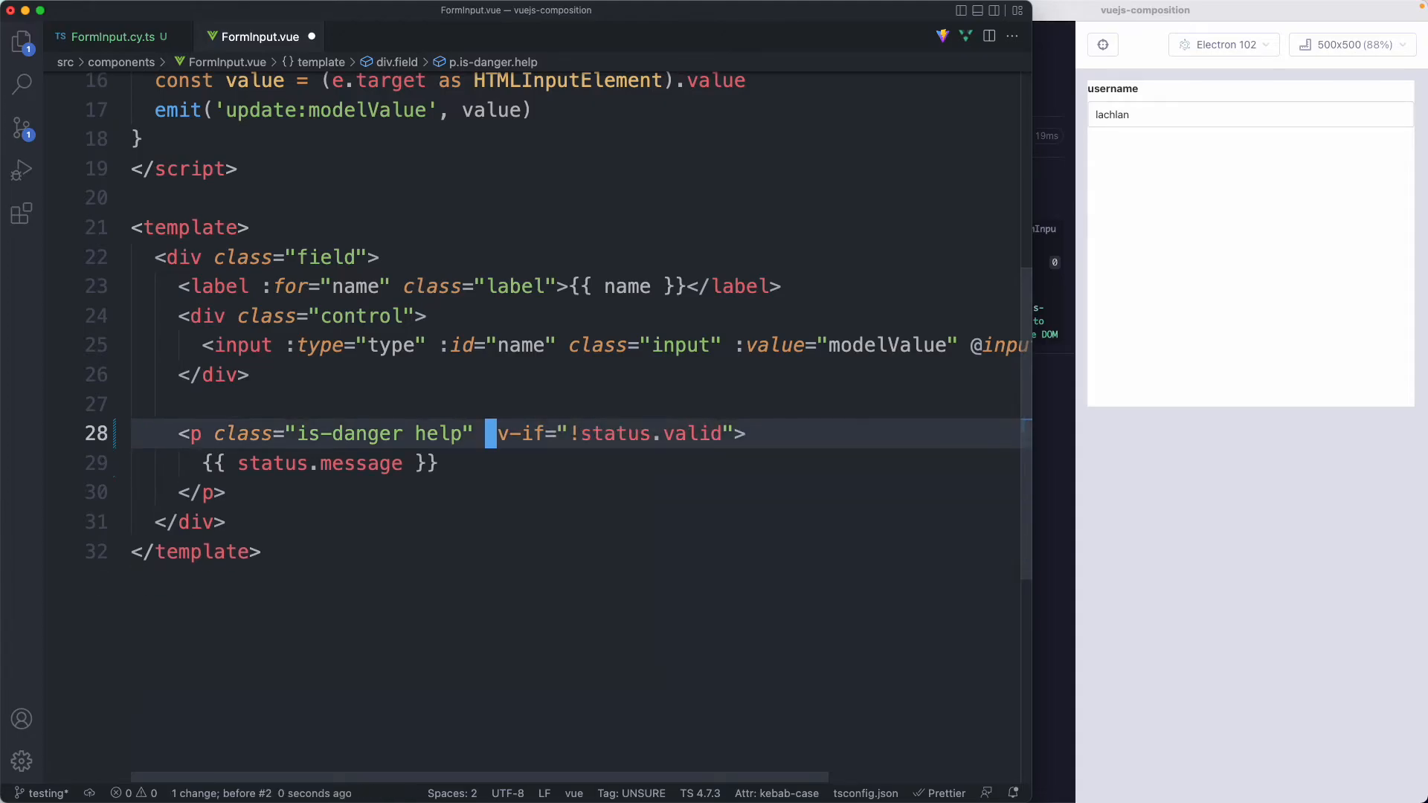
text(role="alert)
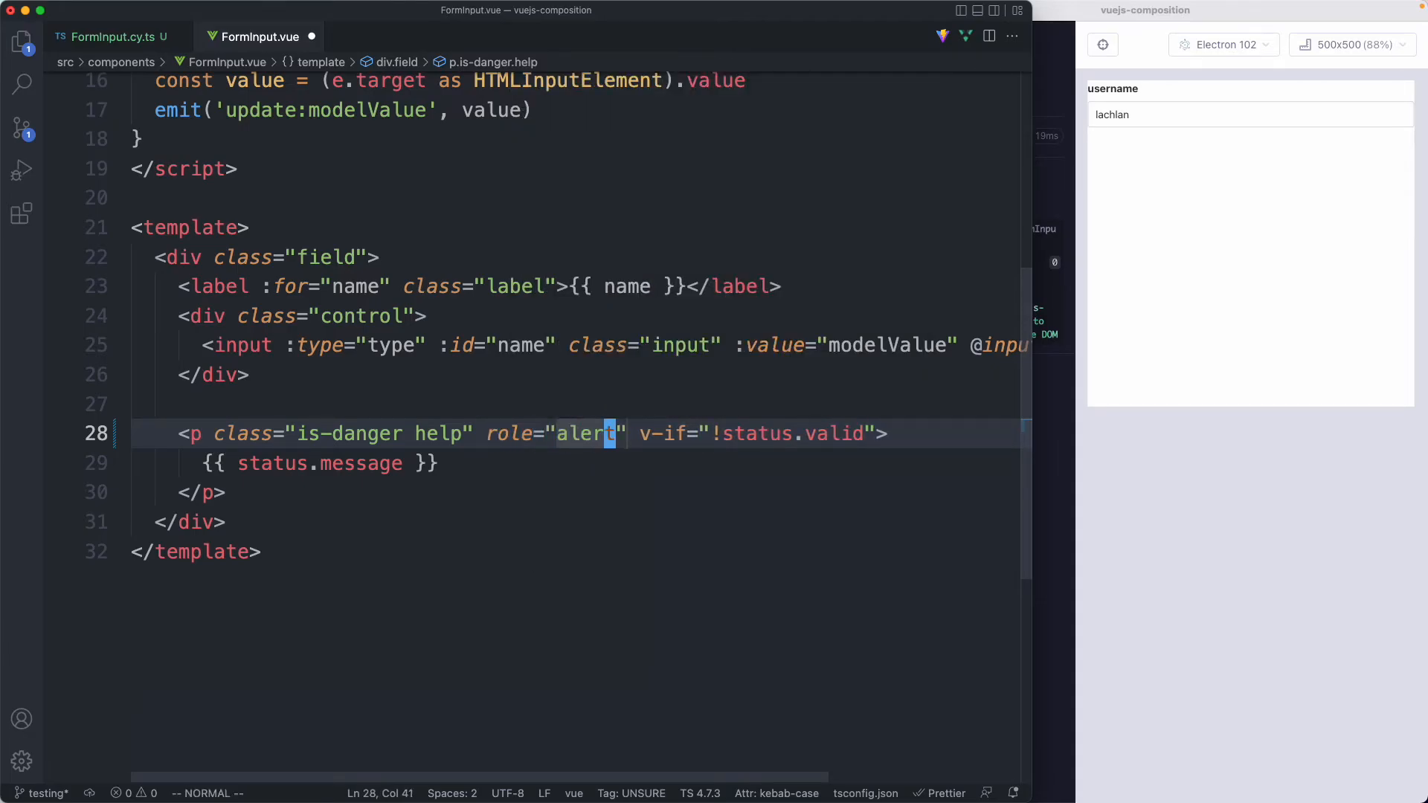
mouse_move(625, 455)
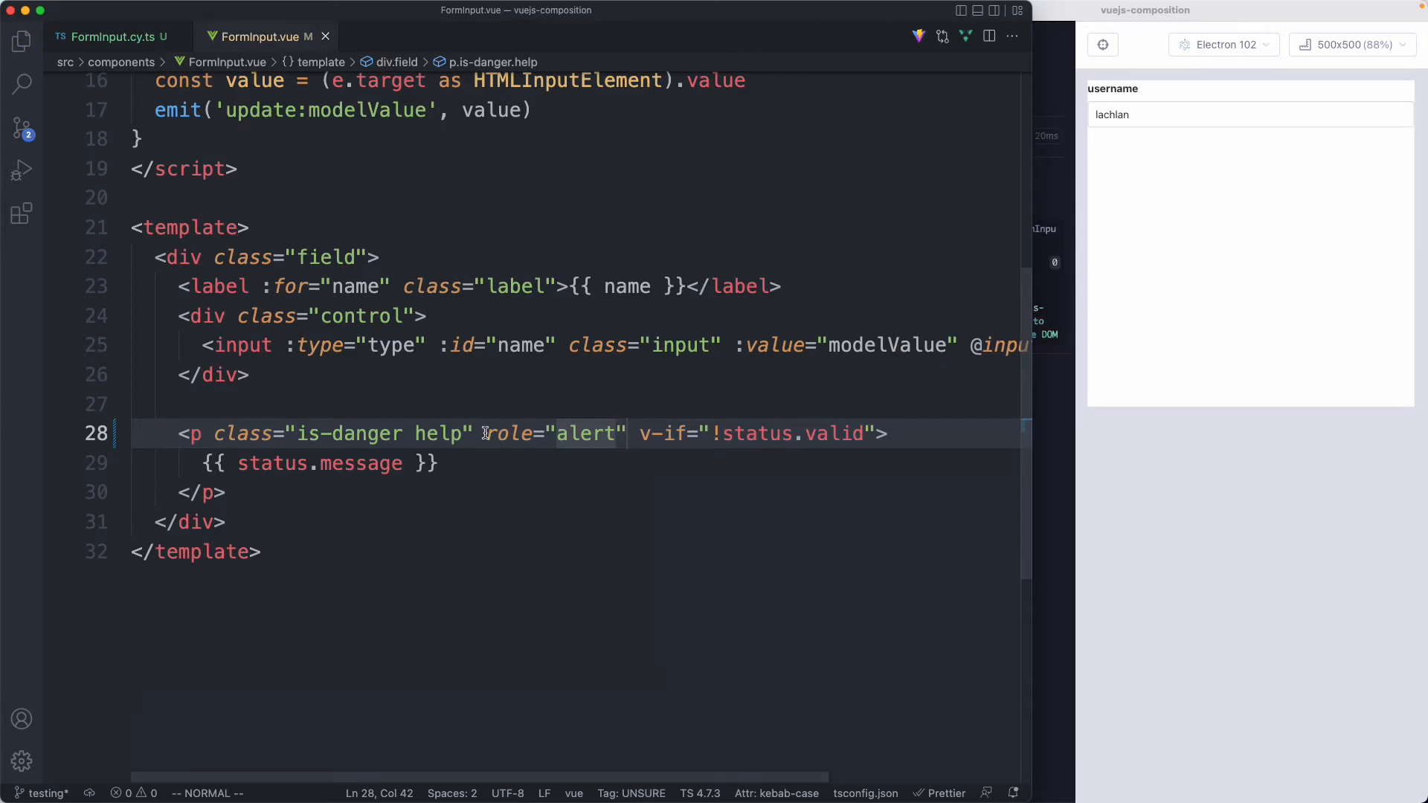
mouse_move(507, 433)
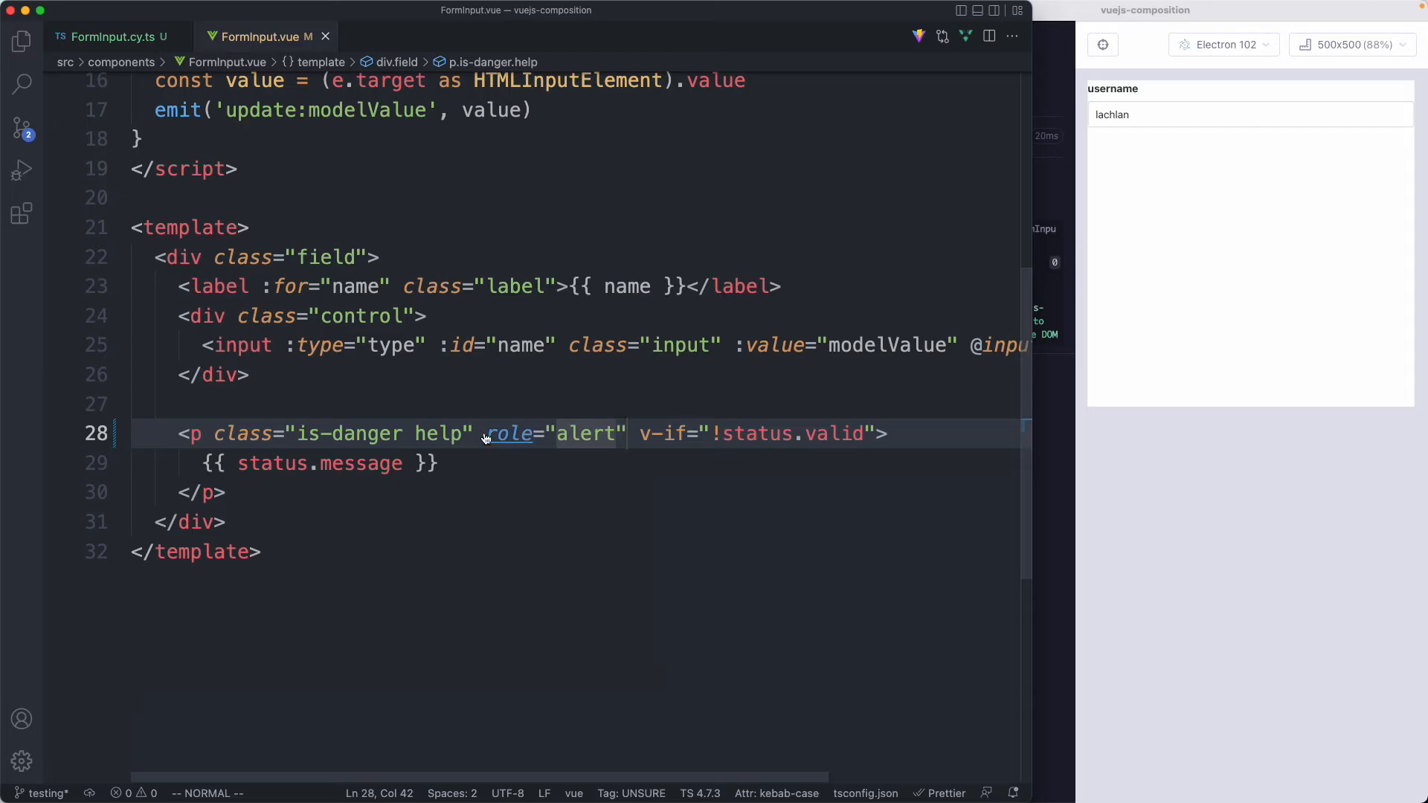
click(109, 37)
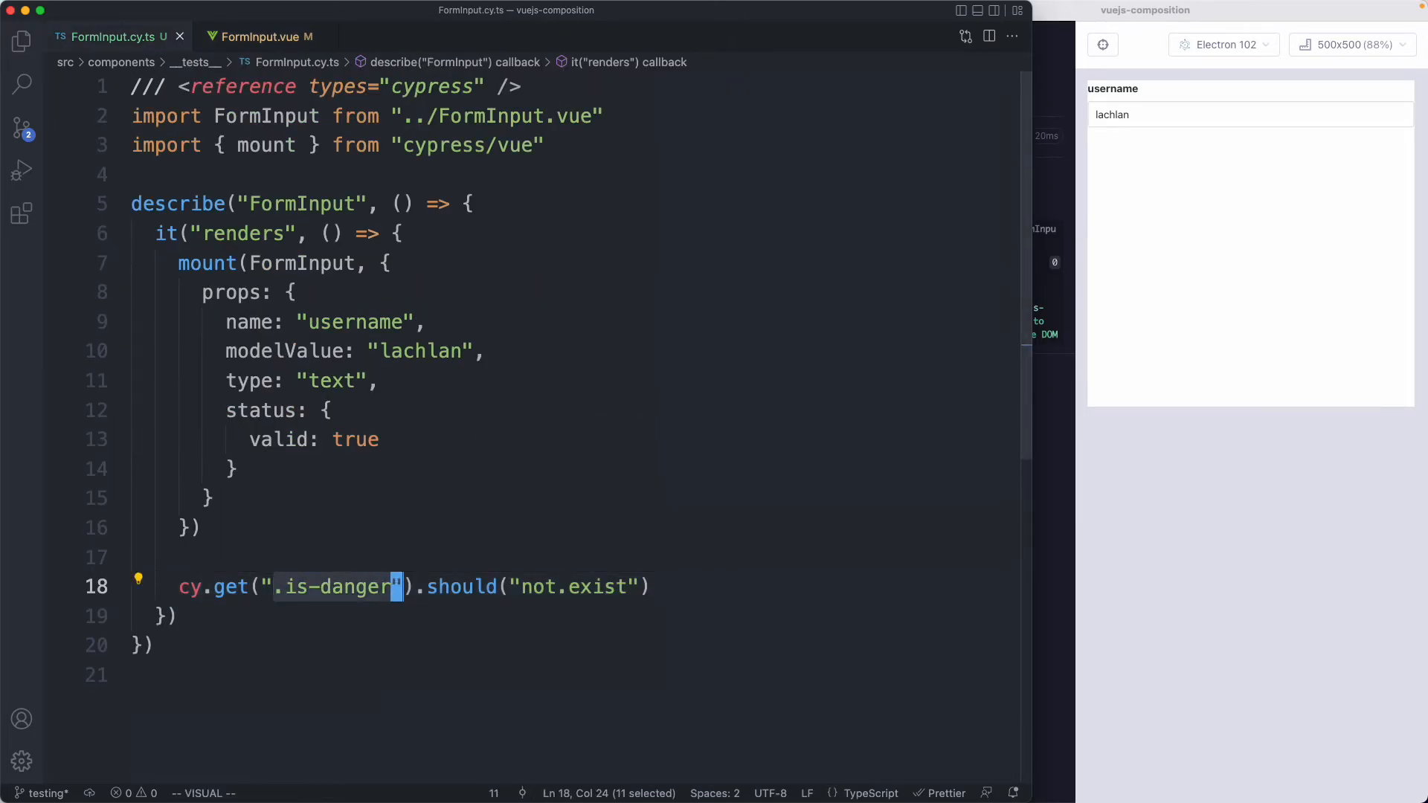
Change the cy.get selector to [role='alert'] and clear the renders test's name.
text([role='alert)
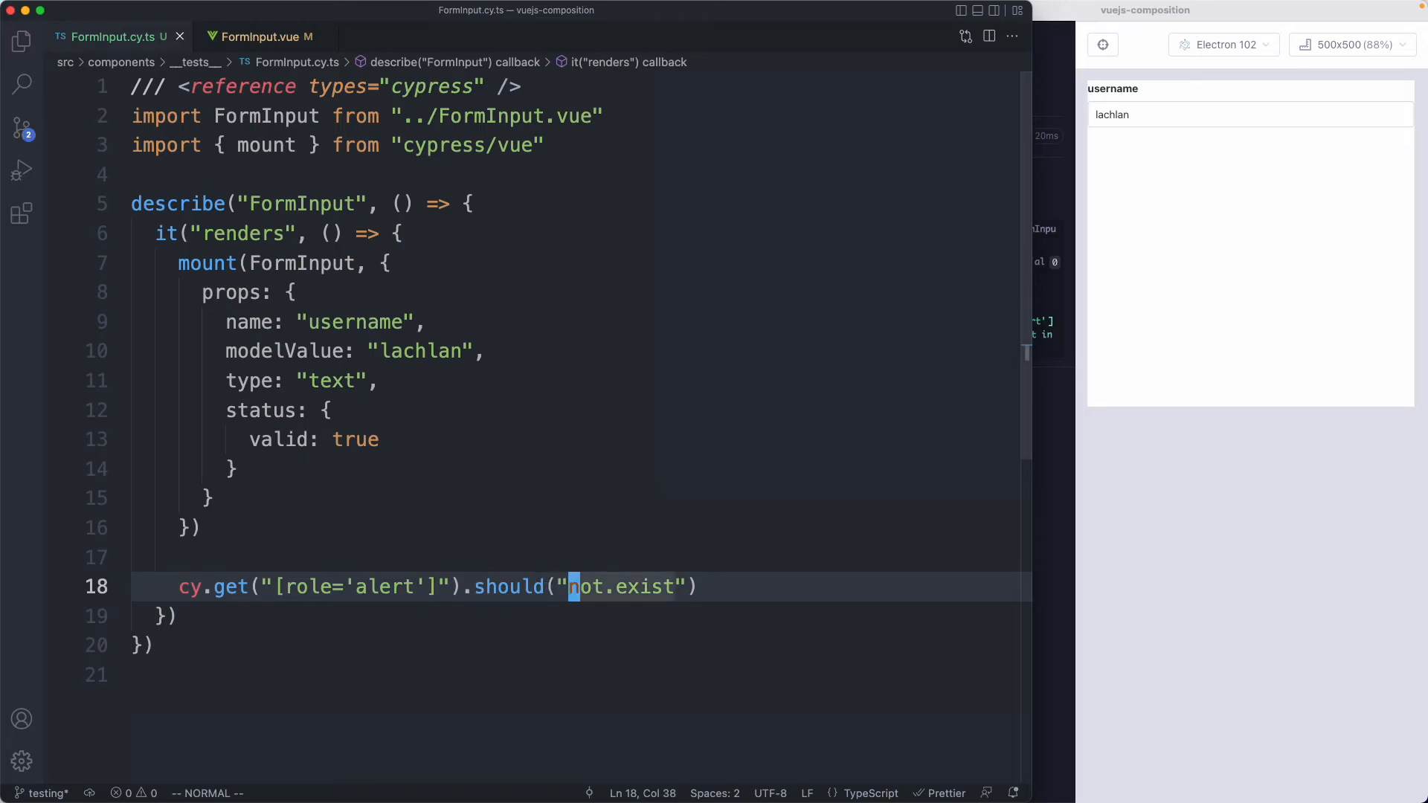
mouse_move(325, 358)
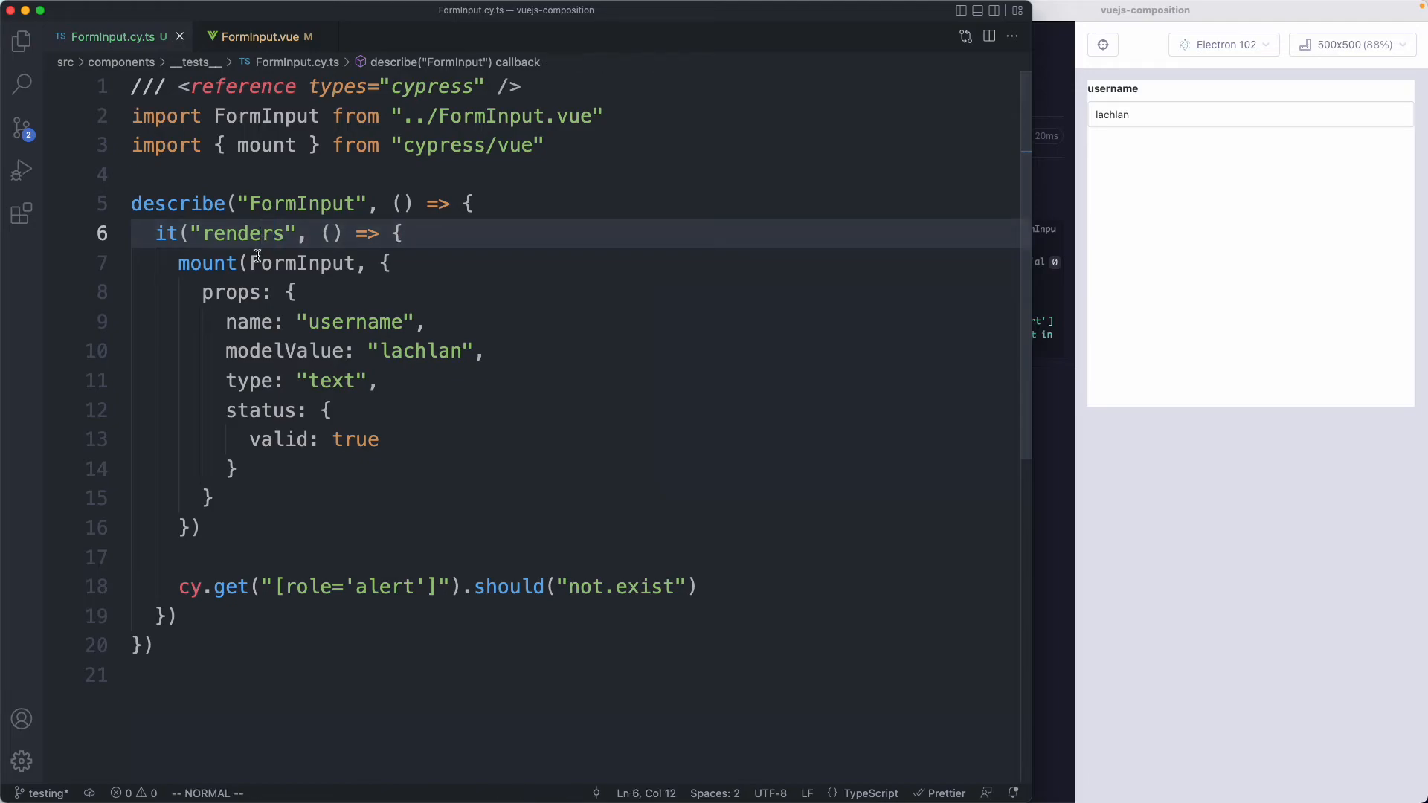
click(325, 410)
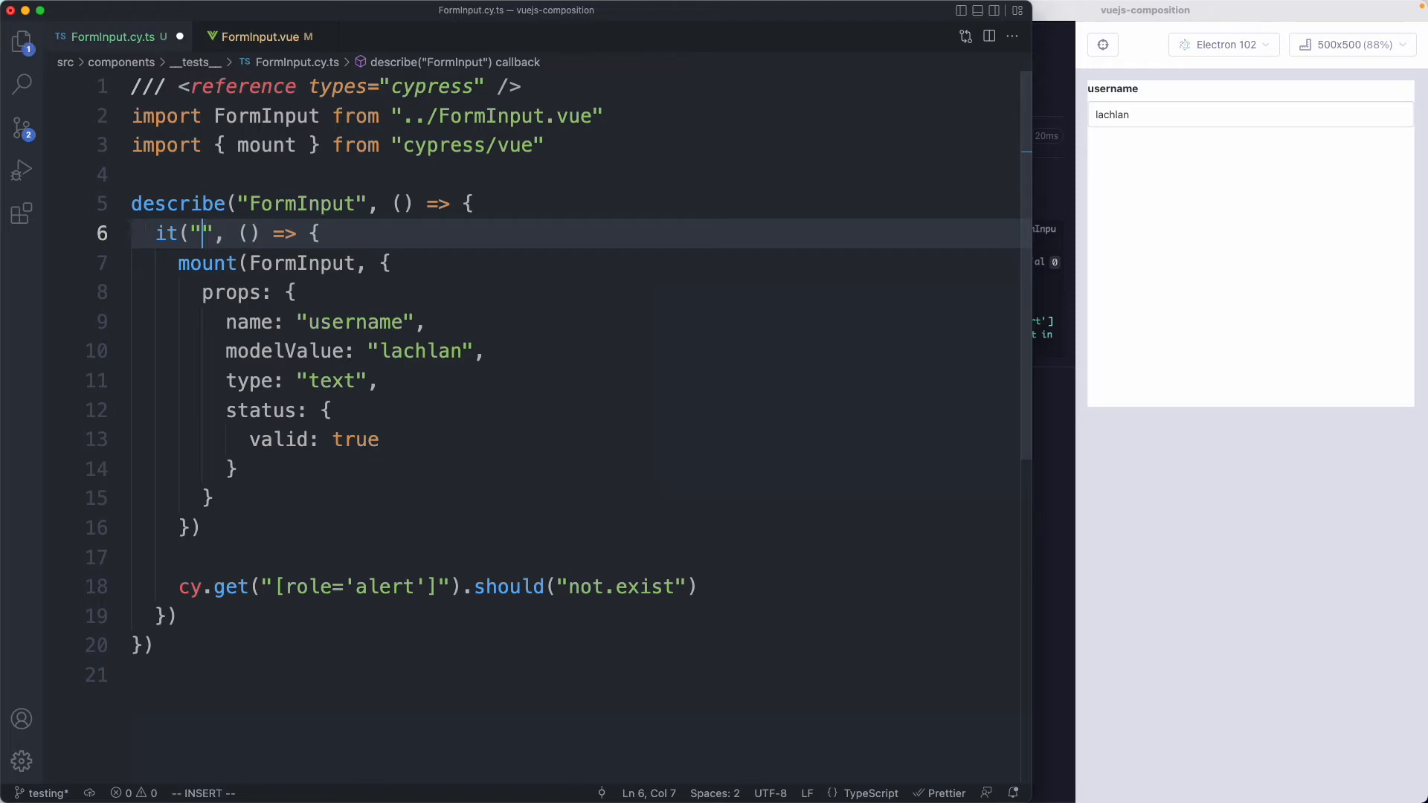
Name the test 'does not render an error when valid'; duplicate it as 'does render an error when invalid' with valid: false.
text(render an error when invalid", () => {)
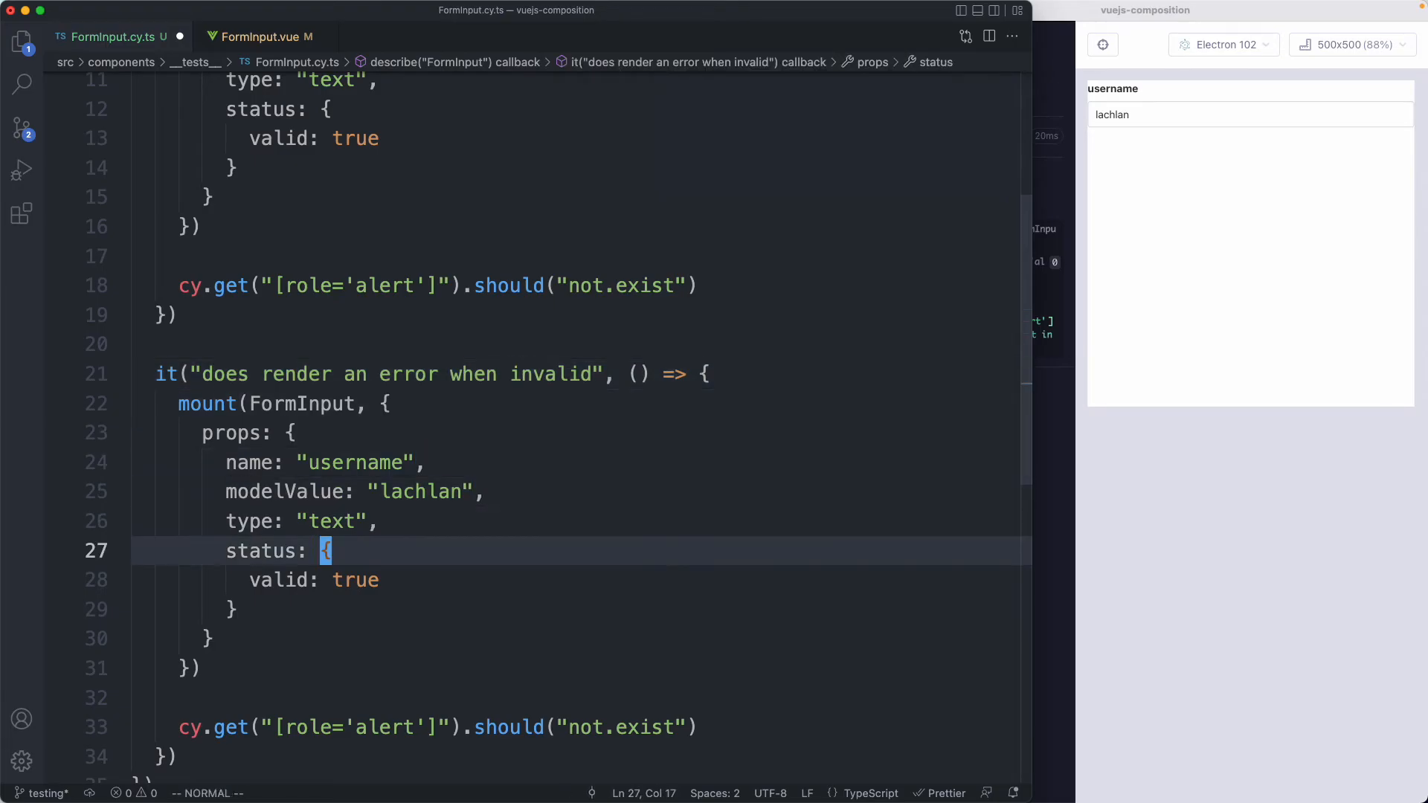
text(fl)
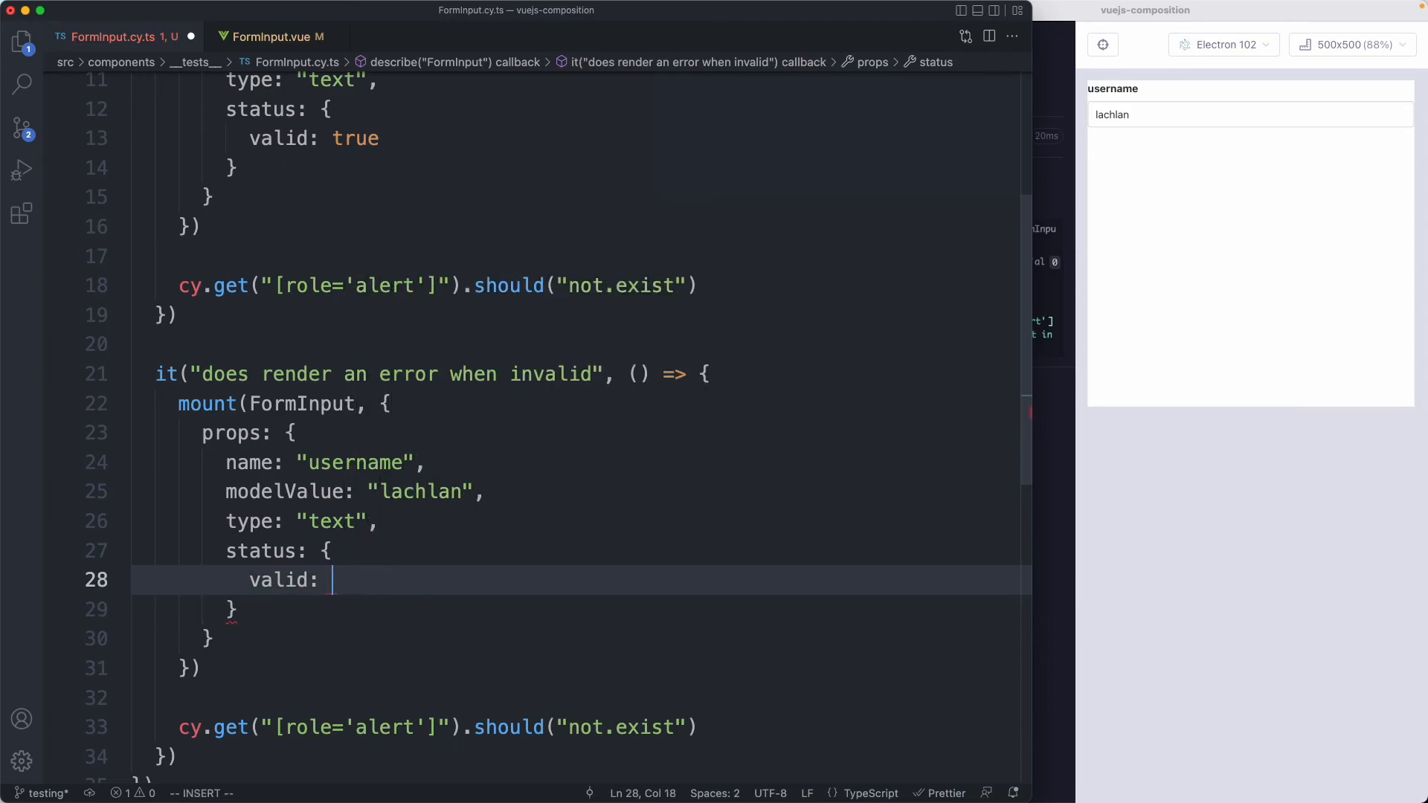
text(false)
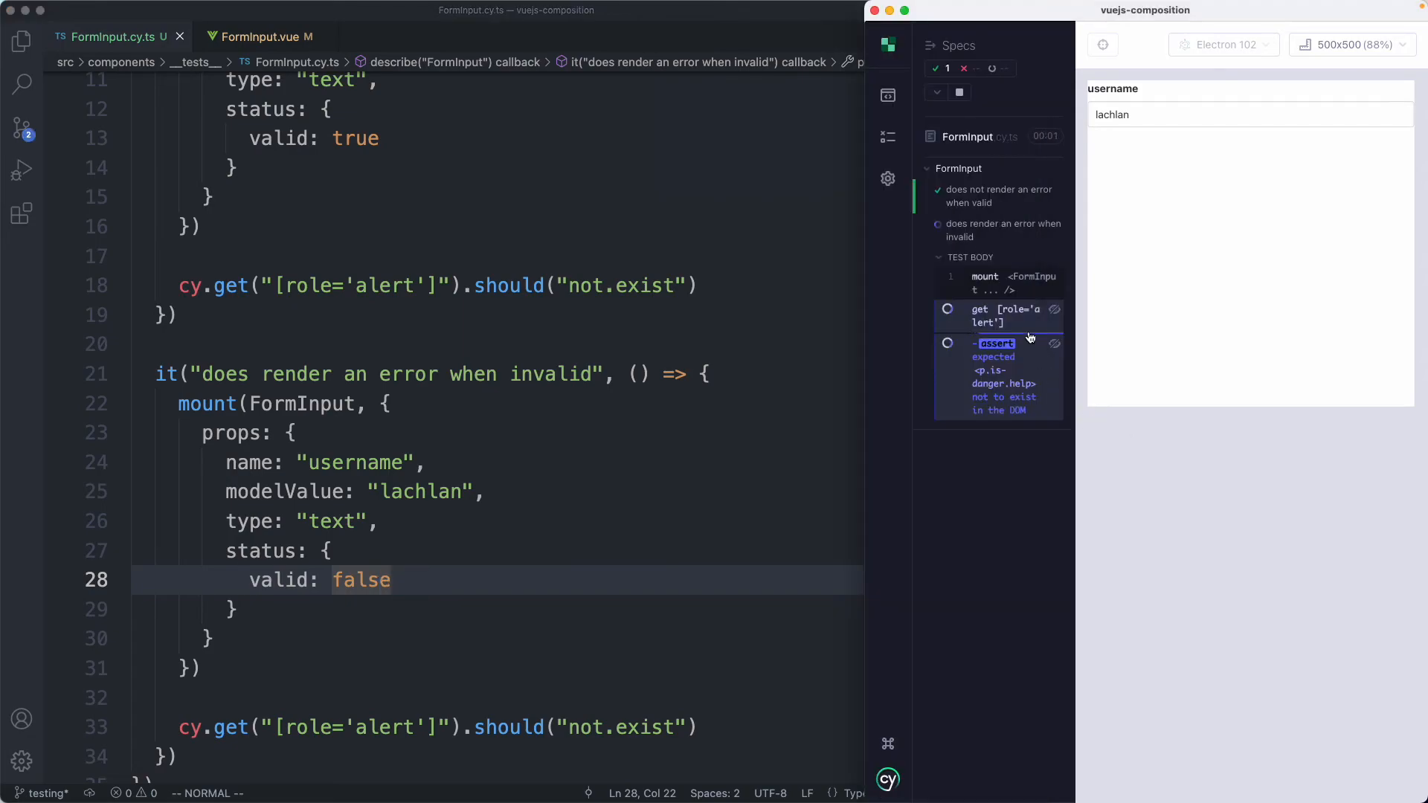
mouse_move(646, 508)
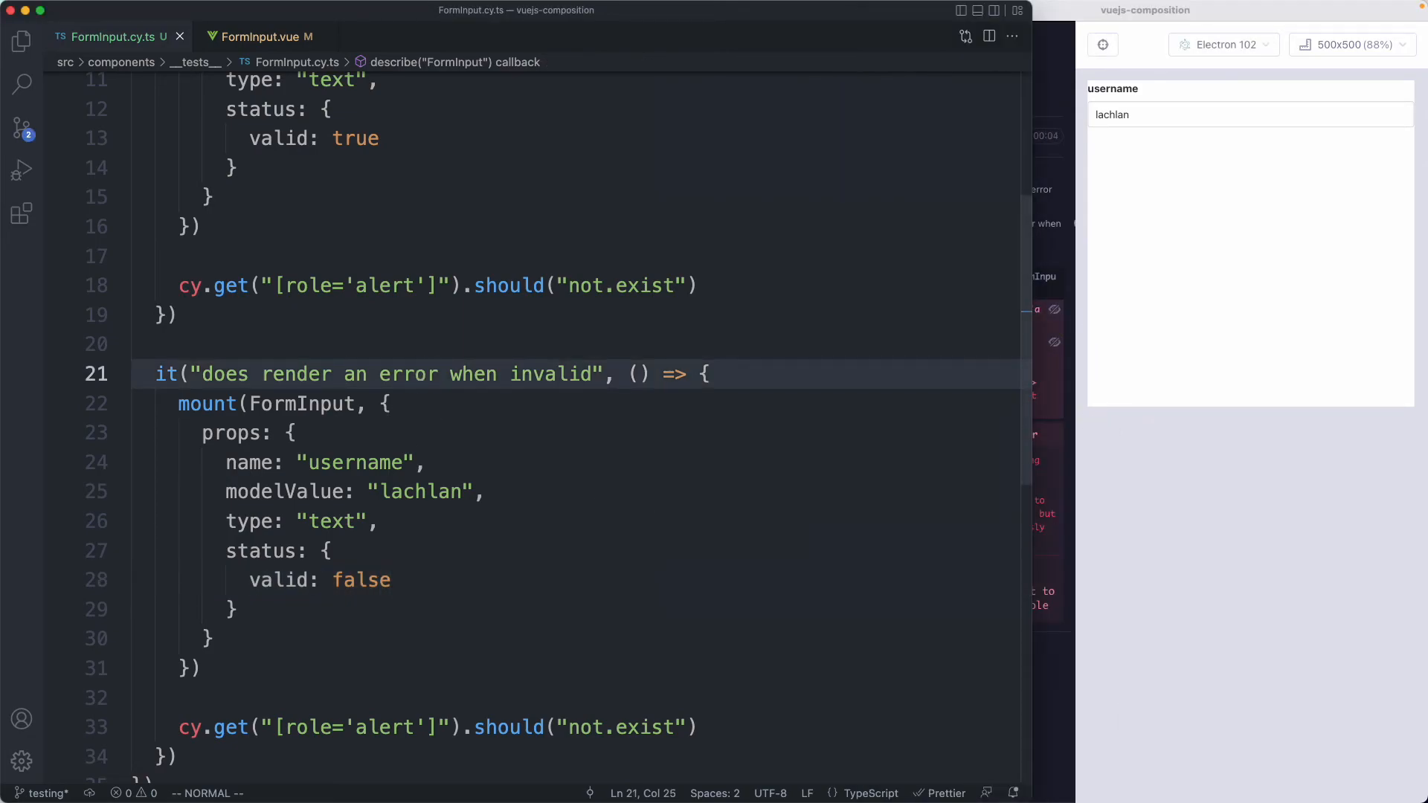
Run the invalid test alone with it.only, assert the alert exists, and add message: 'Invalid'.
text(.only)
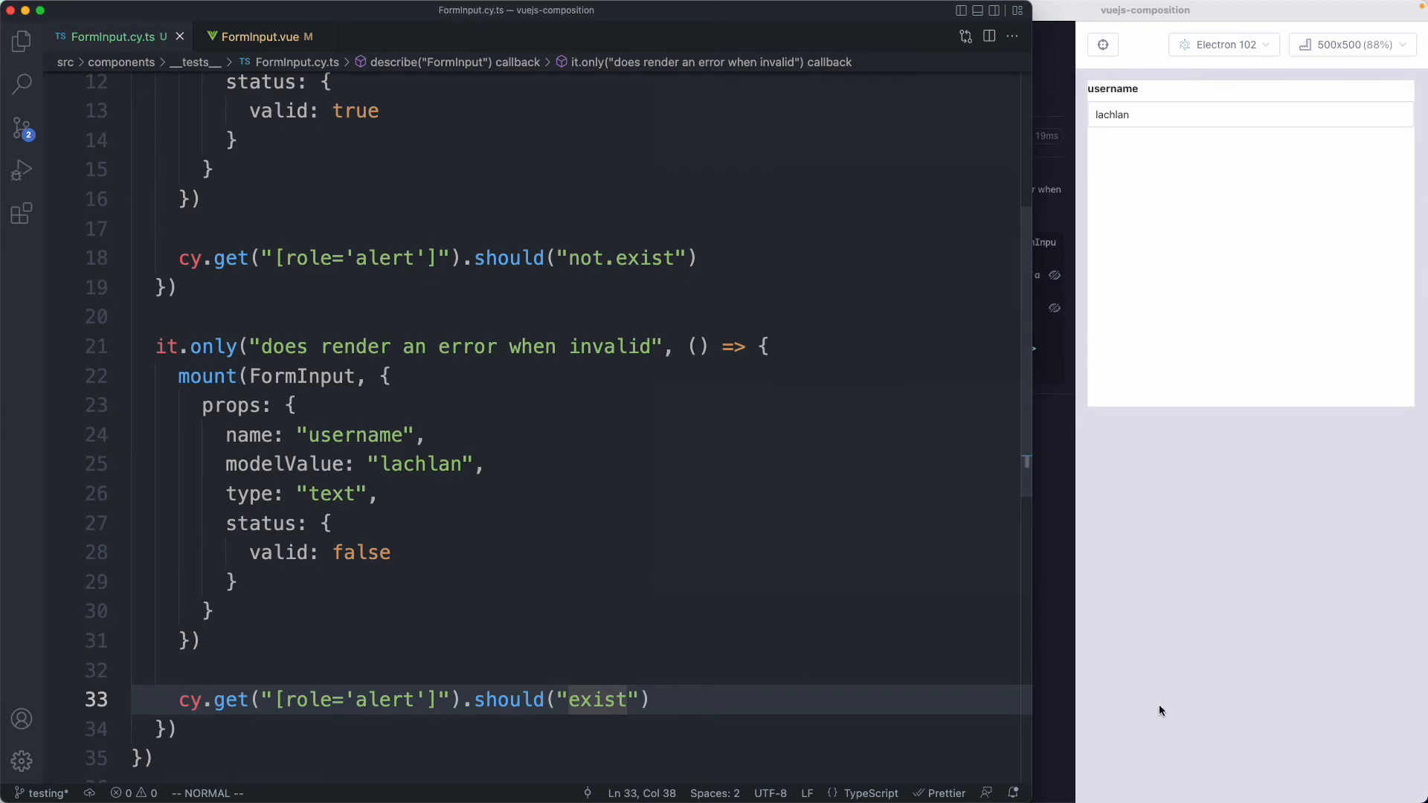
click(234, 582)
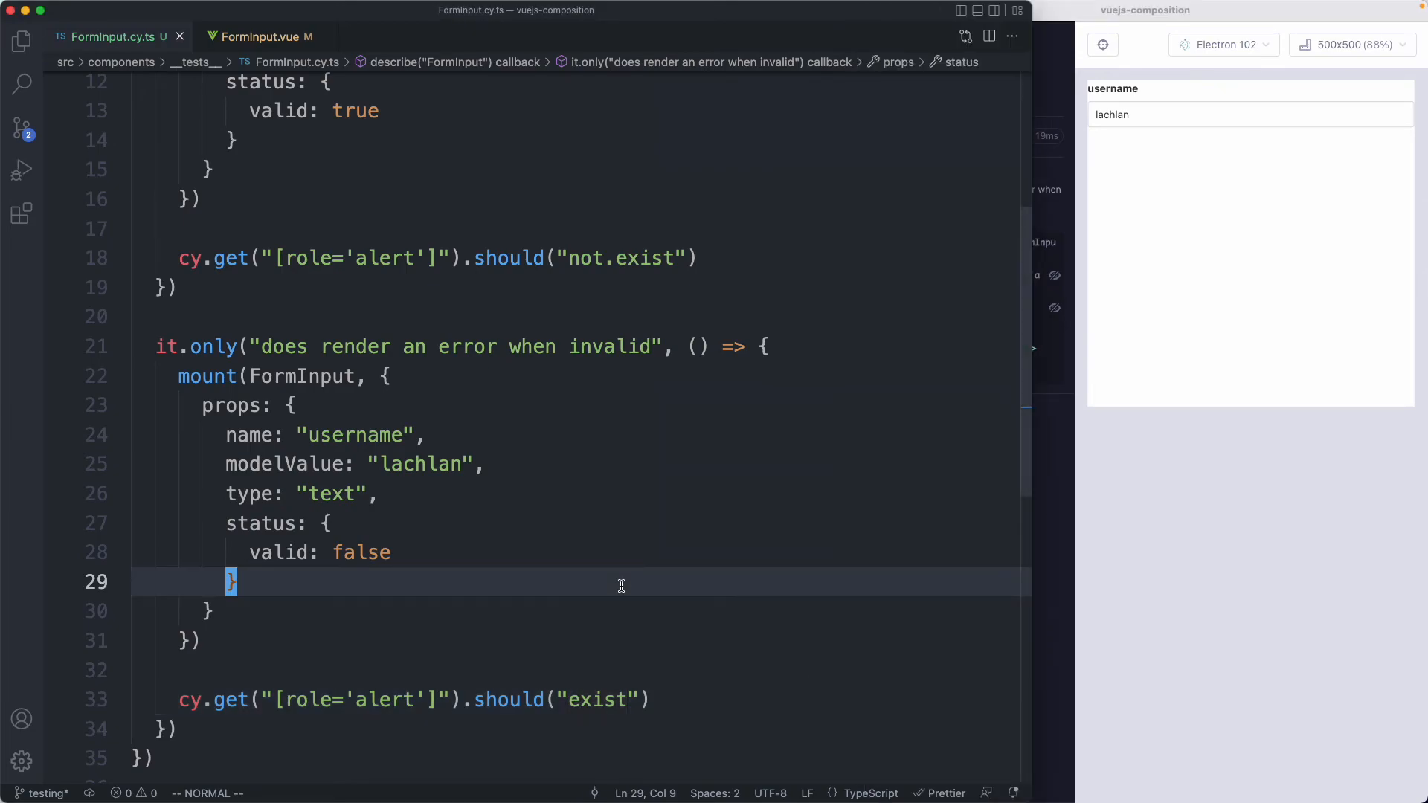
mouse_move(1132, 149)
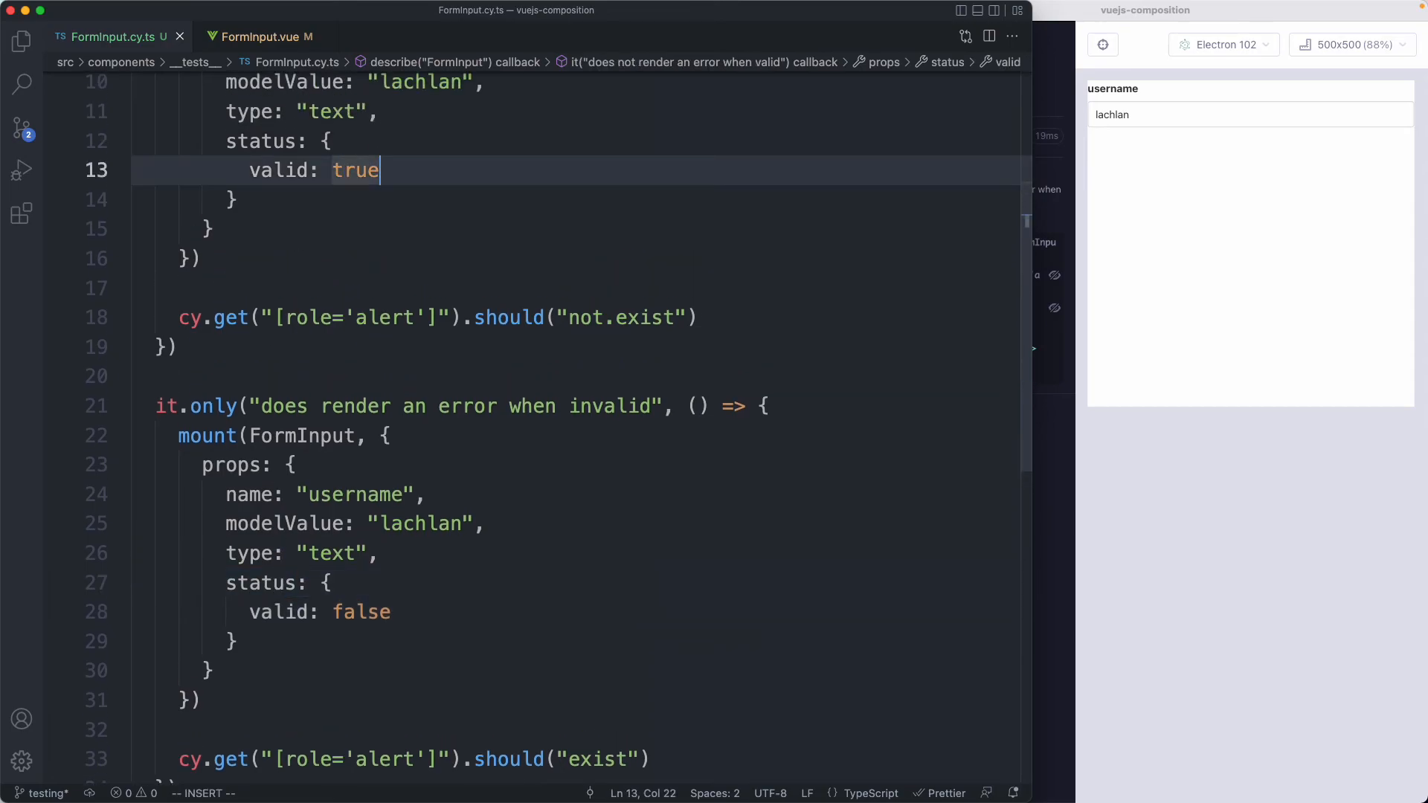
click(392, 612)
text(message:)
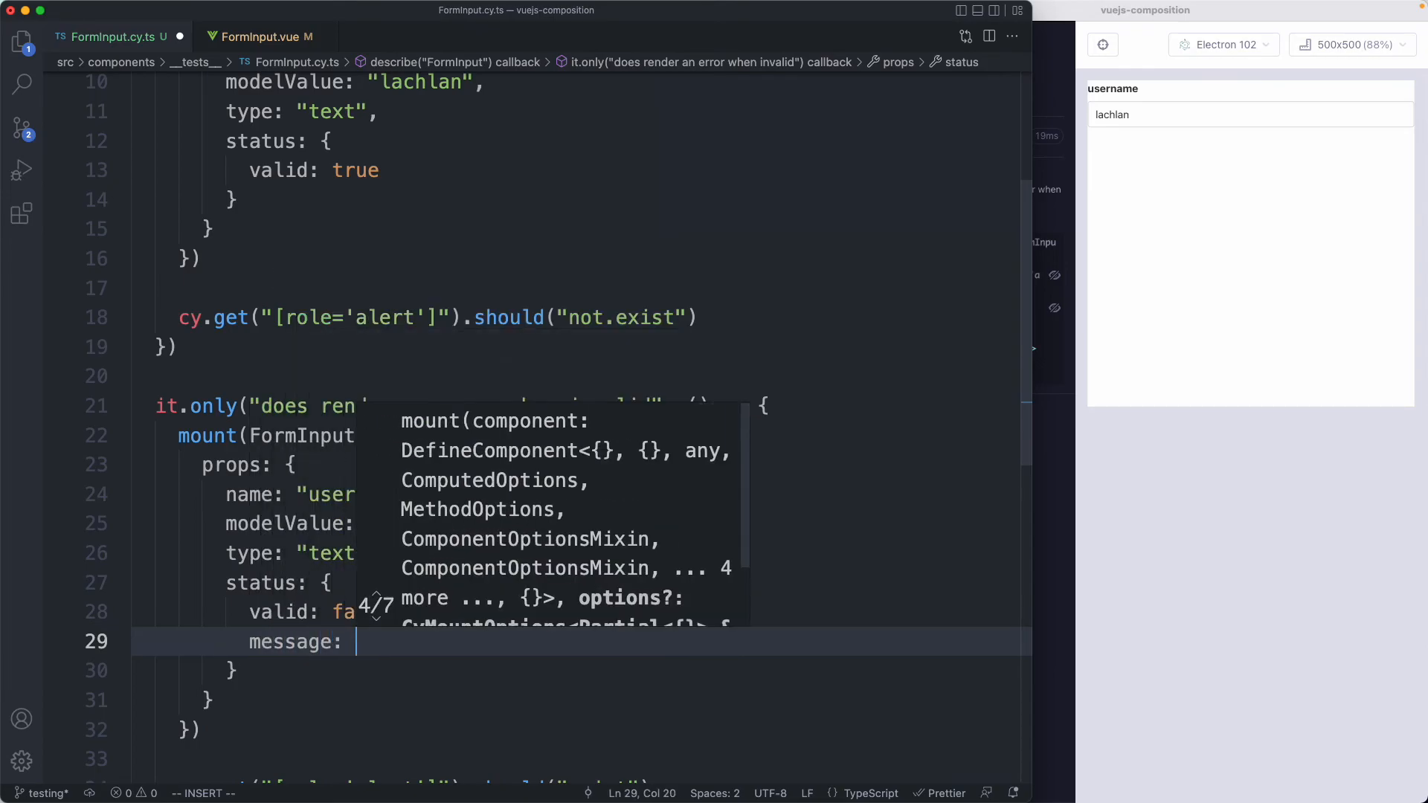
text(Invalid')
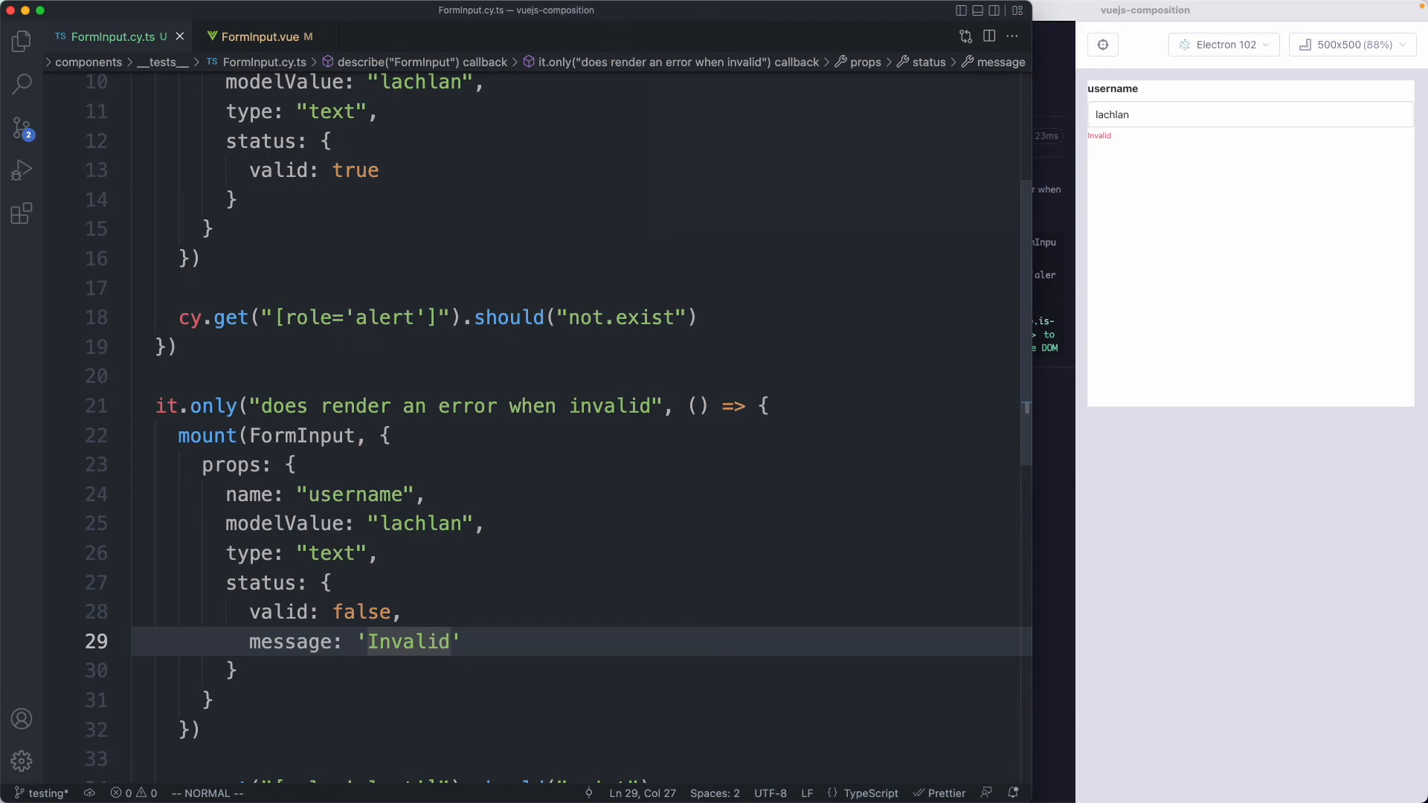
scroll(down, 3)
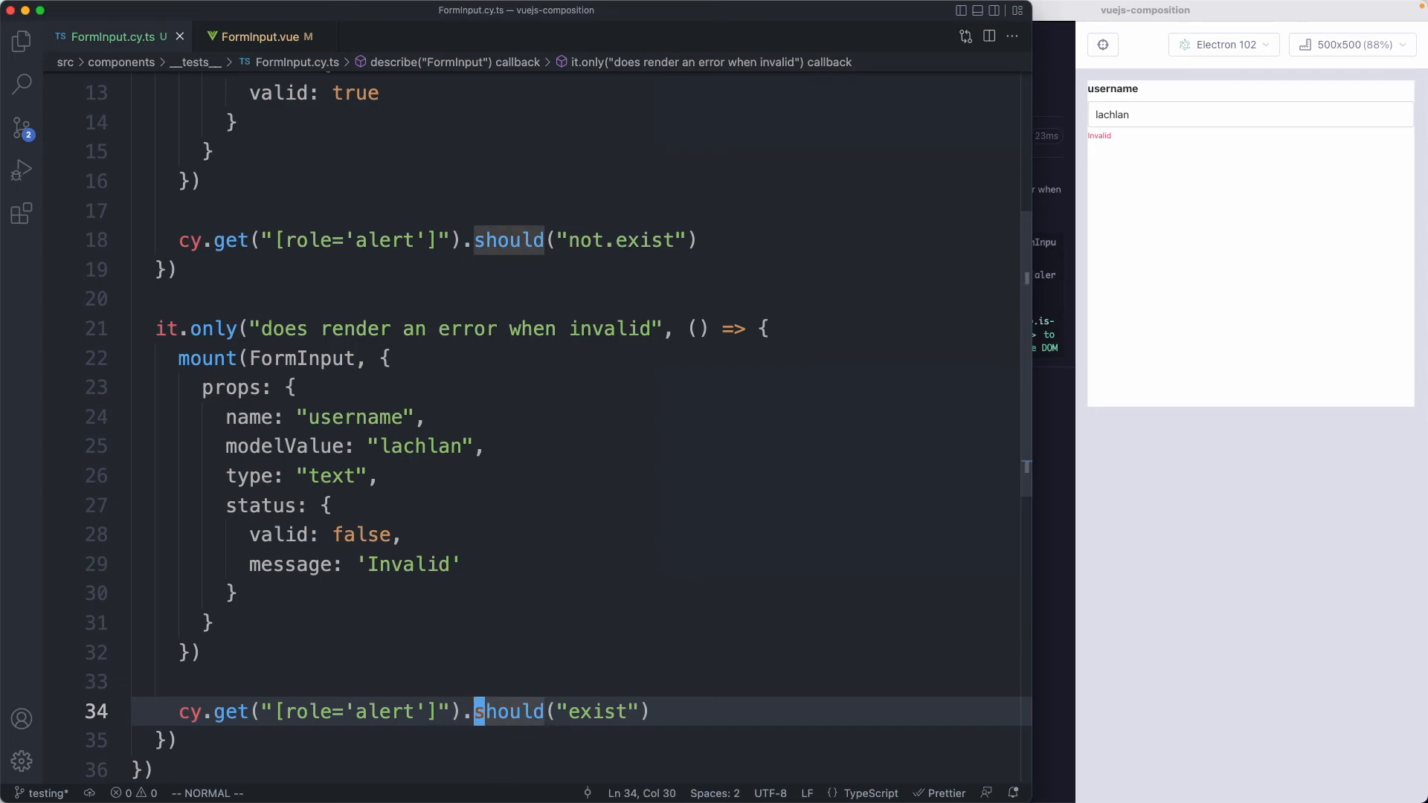
Chain .should('contain.text', 'Invalid') on the alert query and remove the .should("exist") check.
text(.)
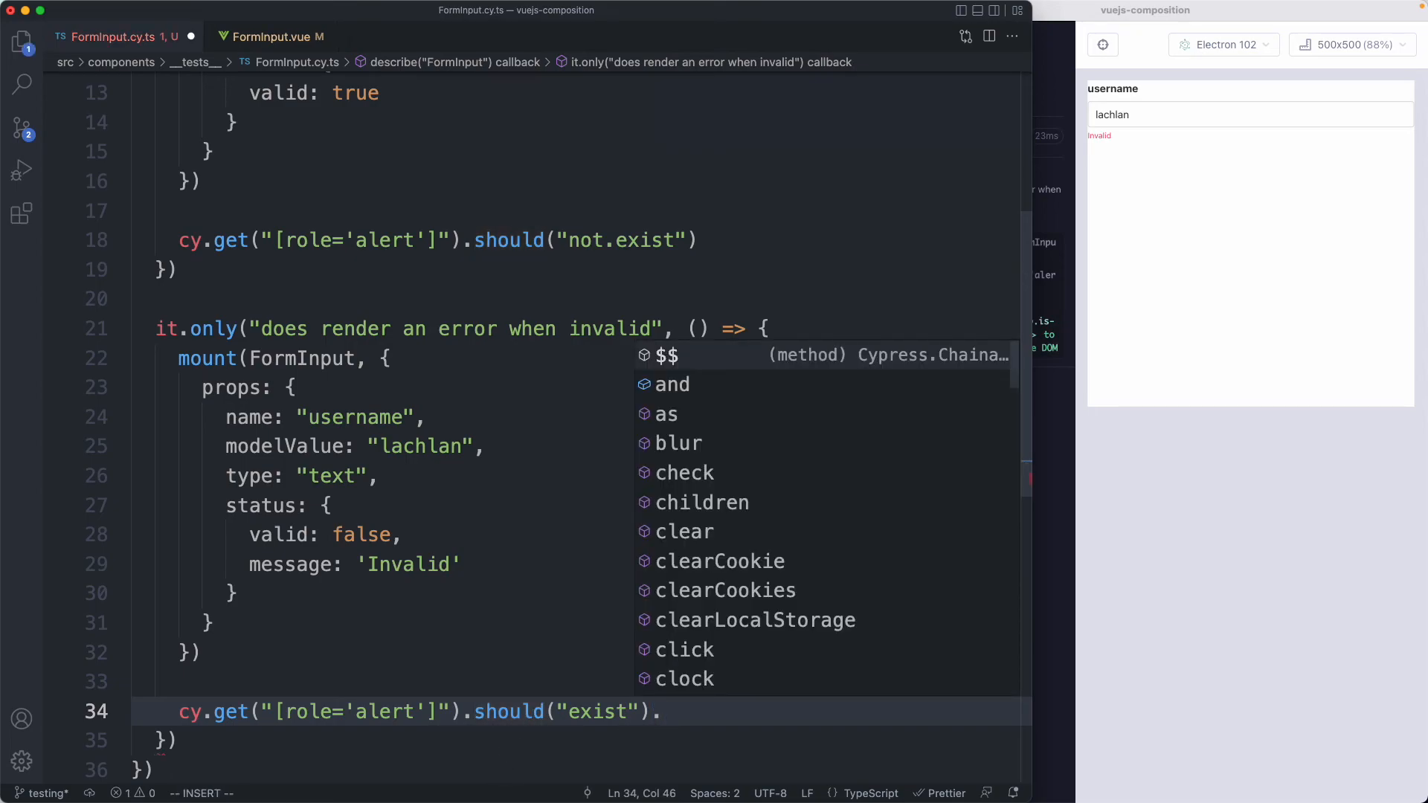
text(should('contan')
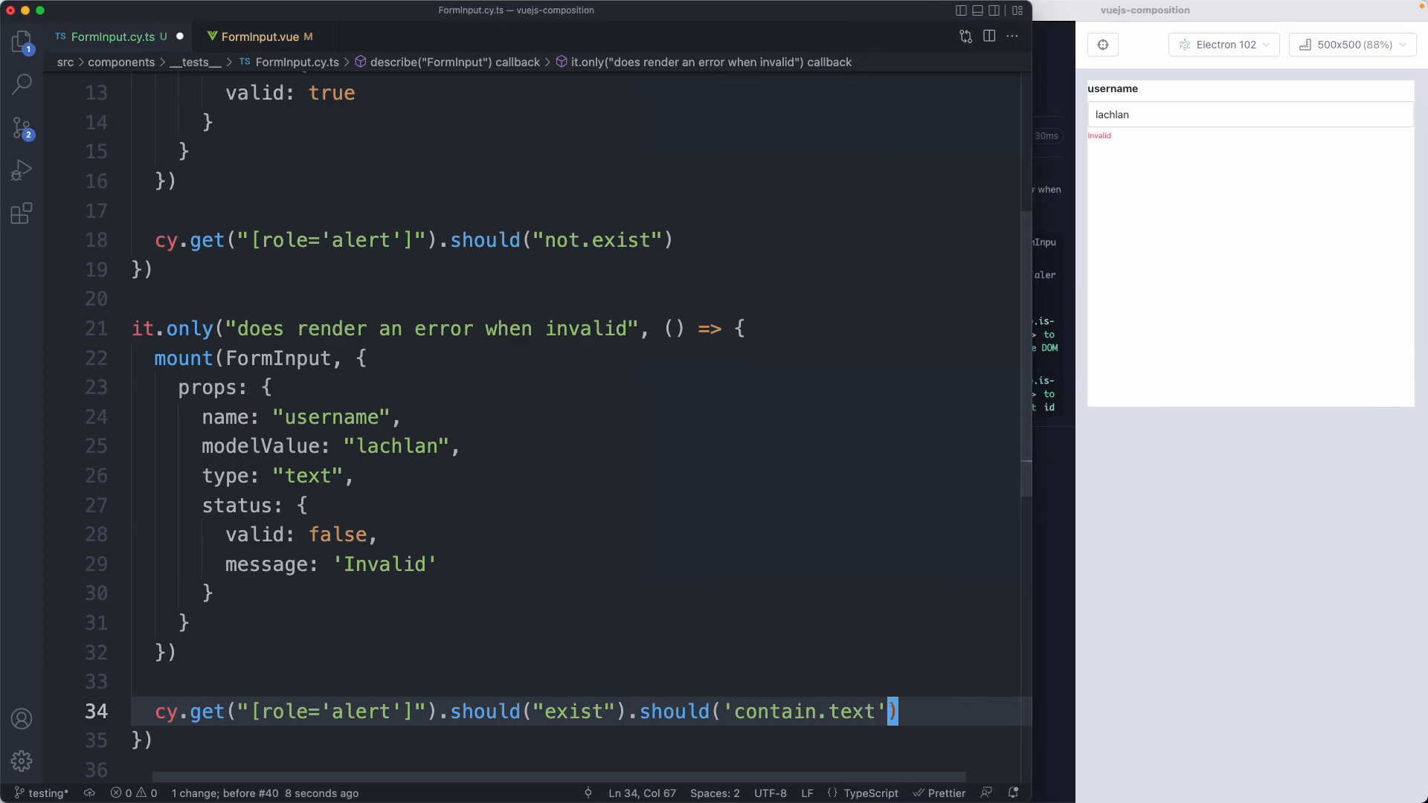
text(, 'IIIInvalid)
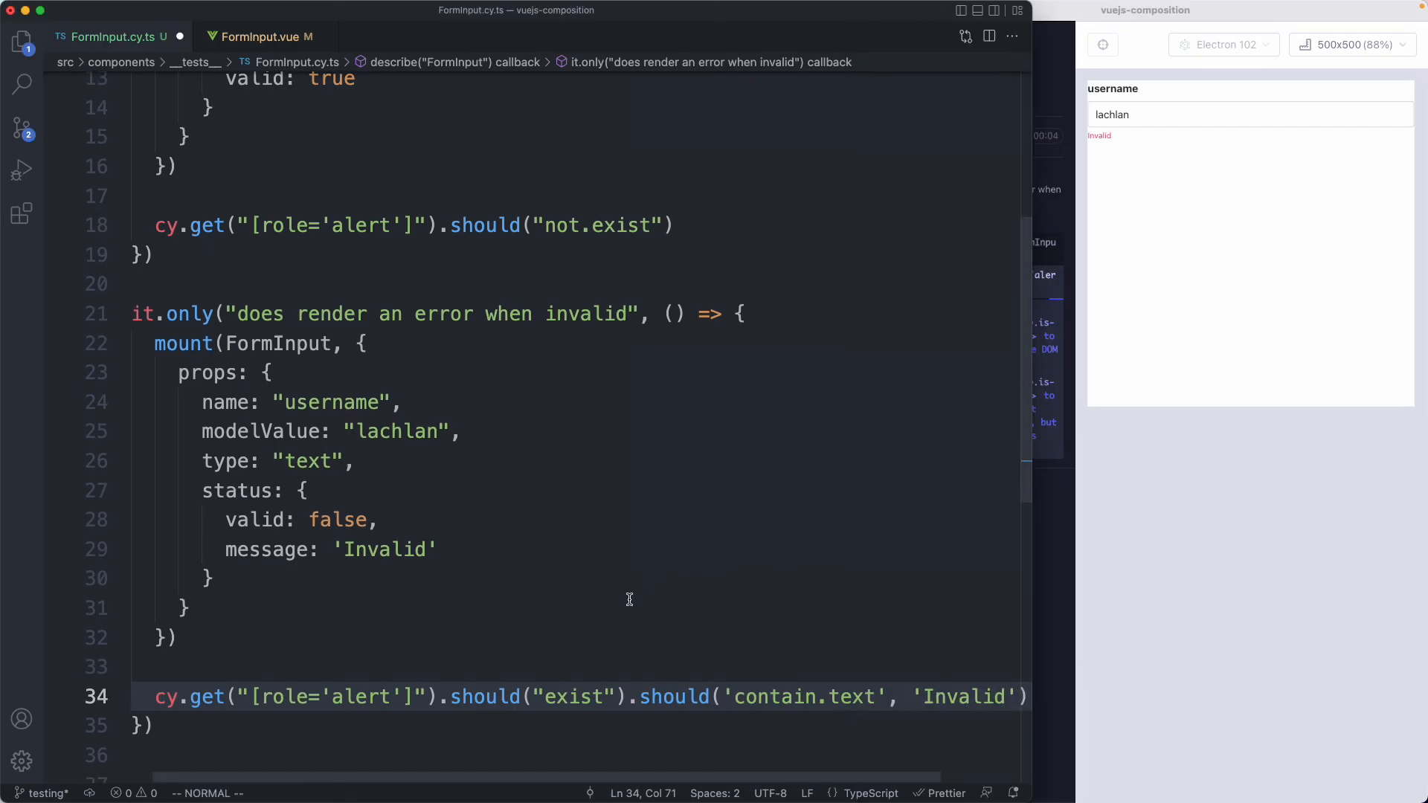
click(453, 697)
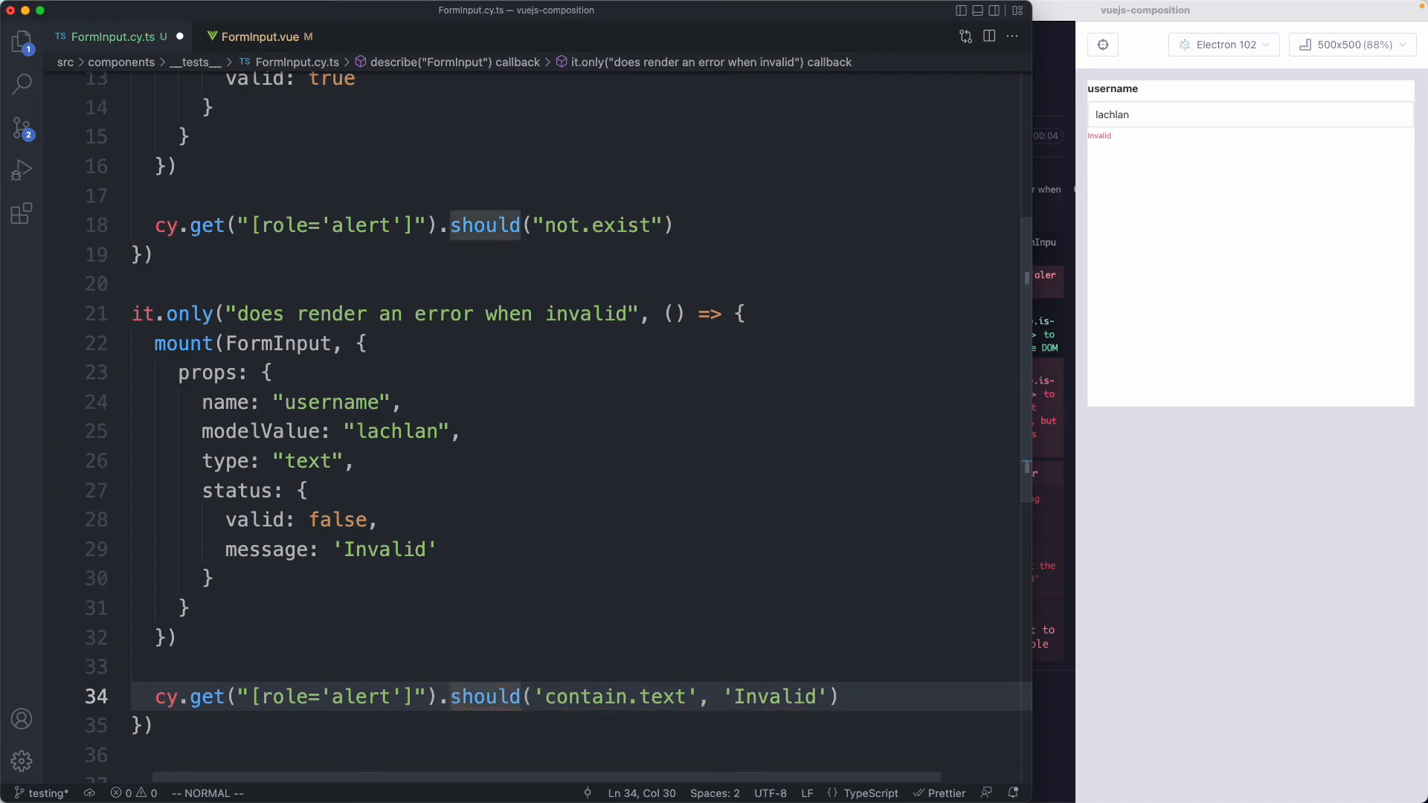
double_click(484, 697)
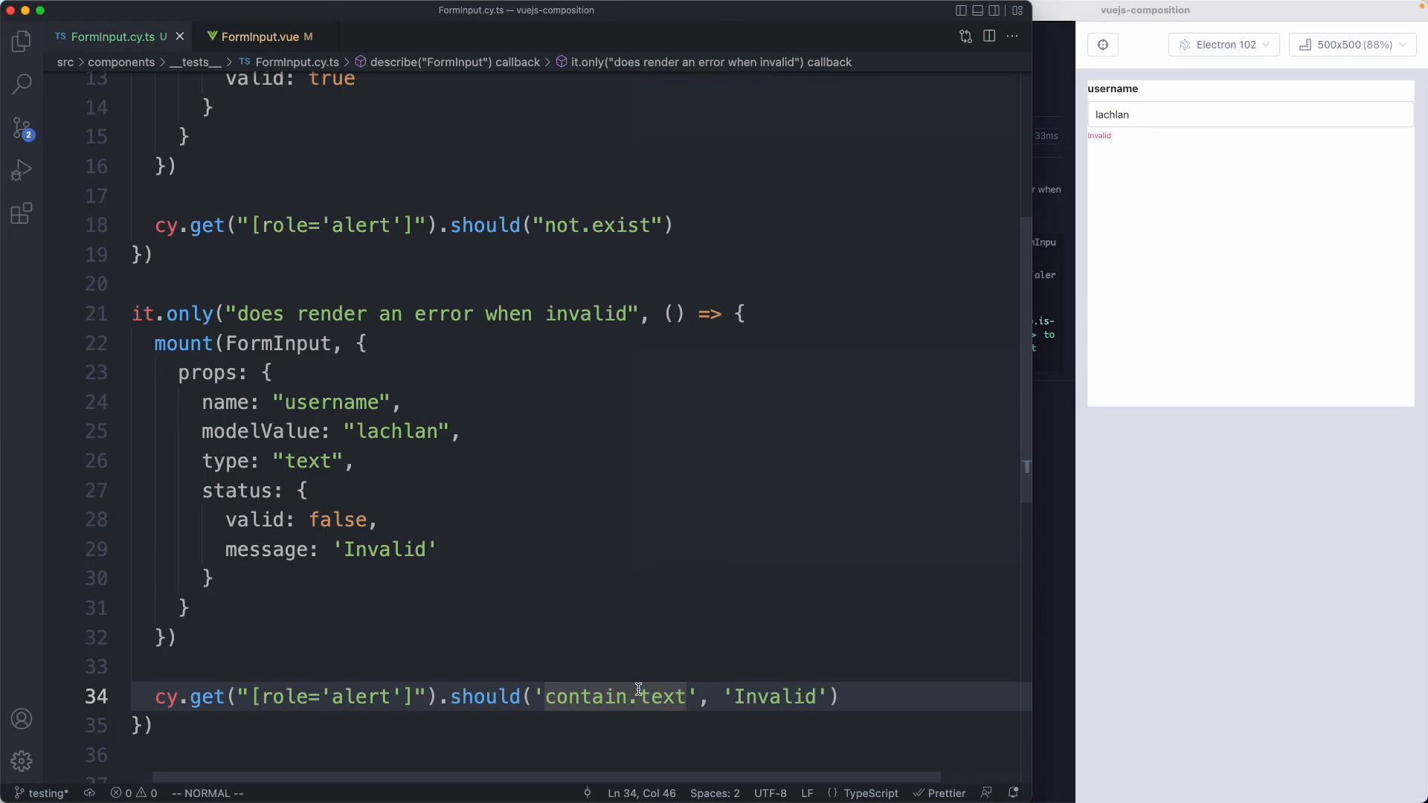
mouse_move(442, 637)
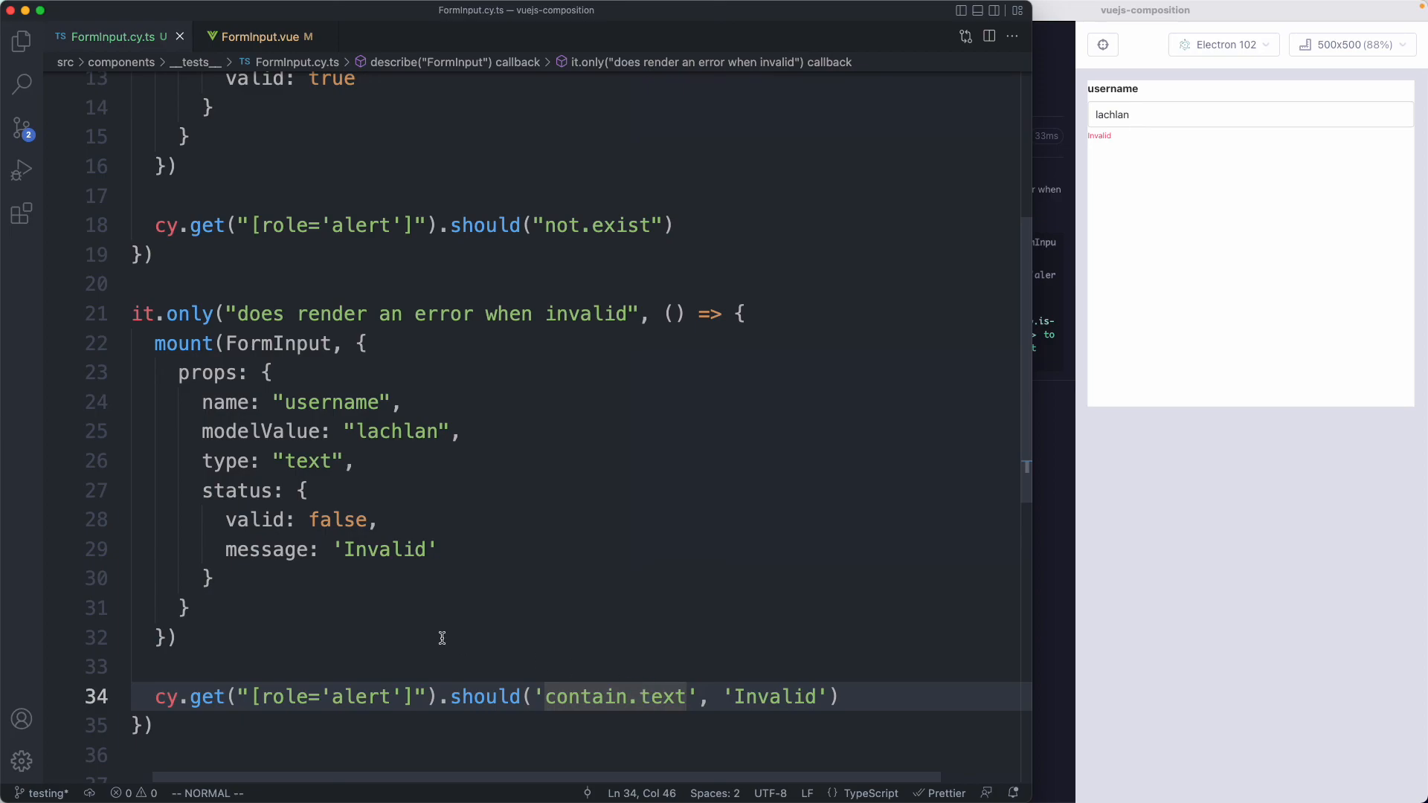
scroll(up, 3)
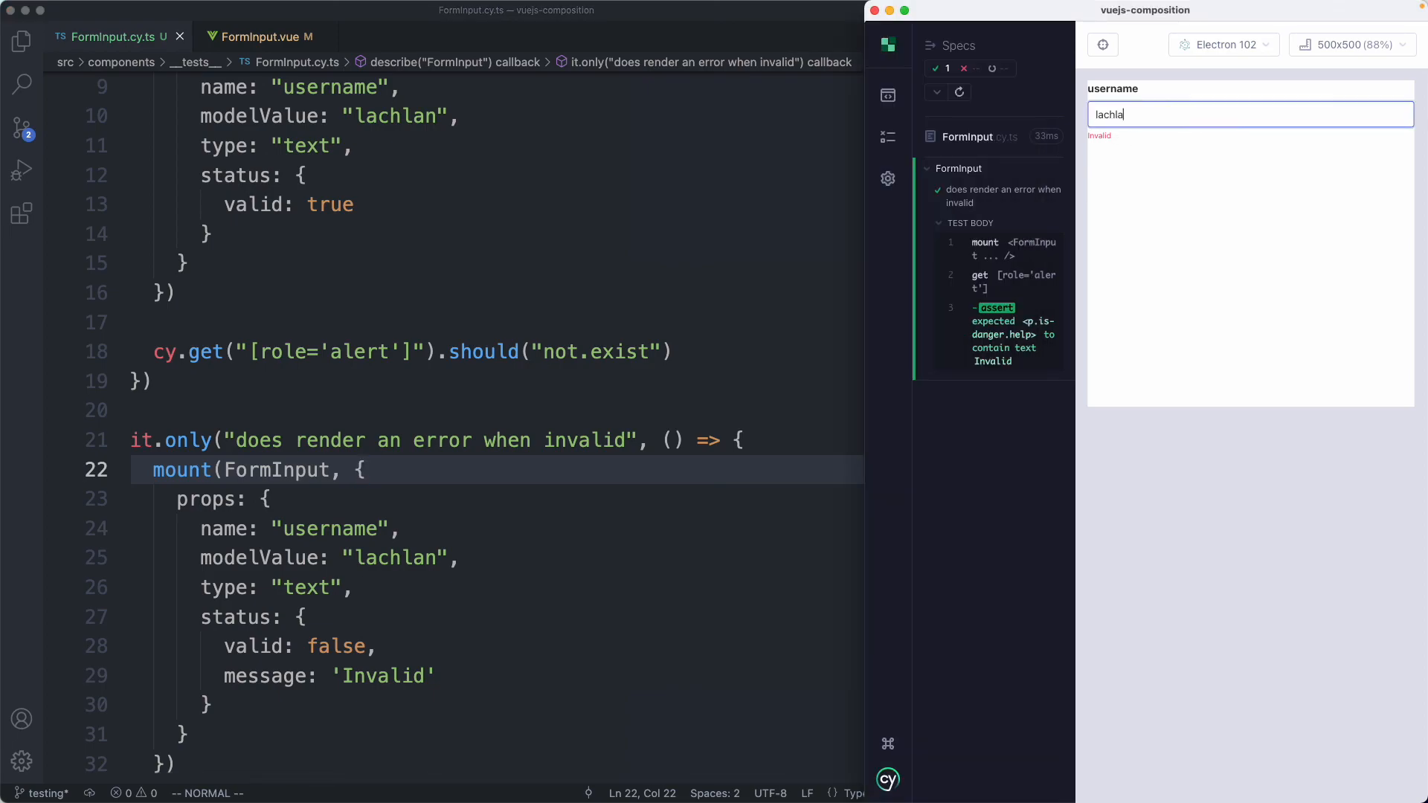
text(kjkljkj)
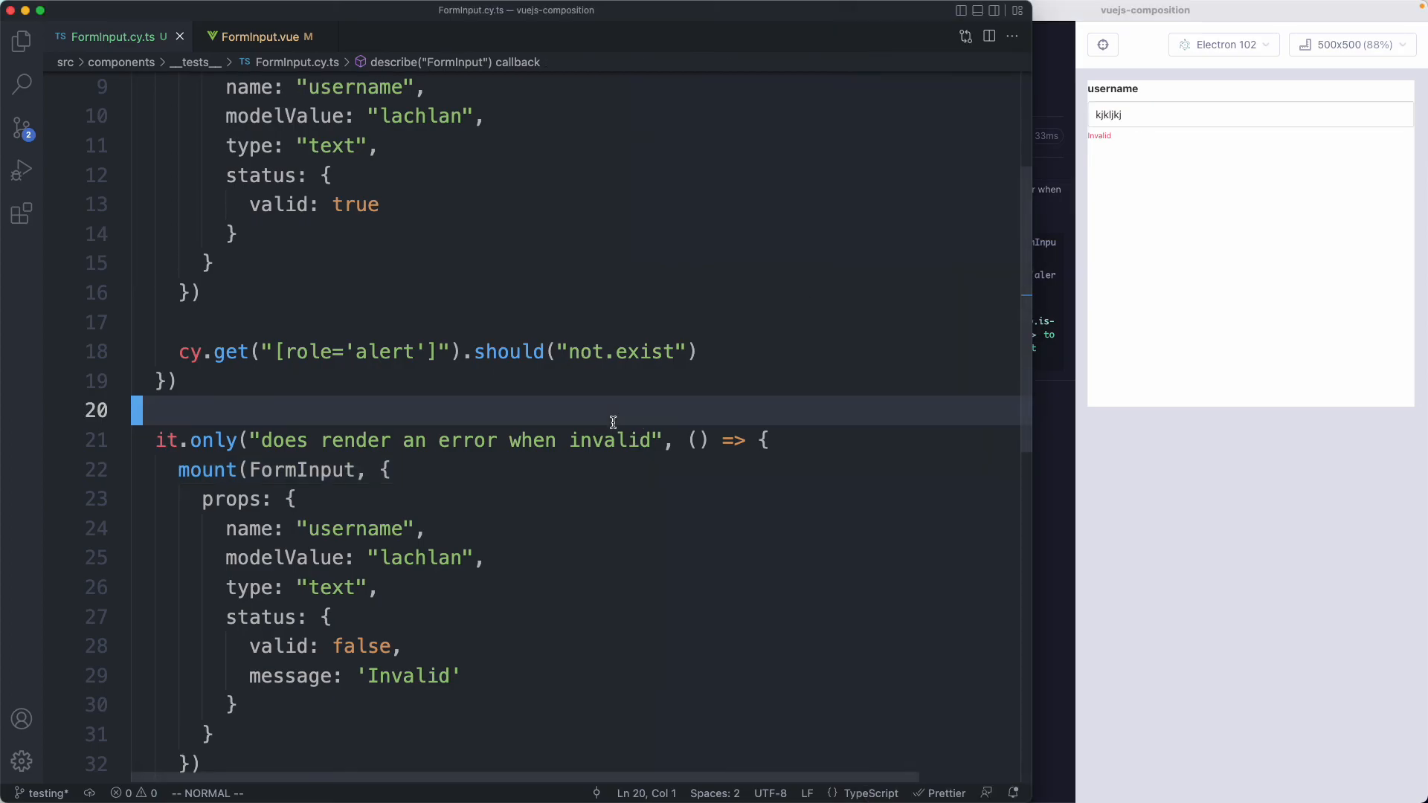
scroll(down, 3)
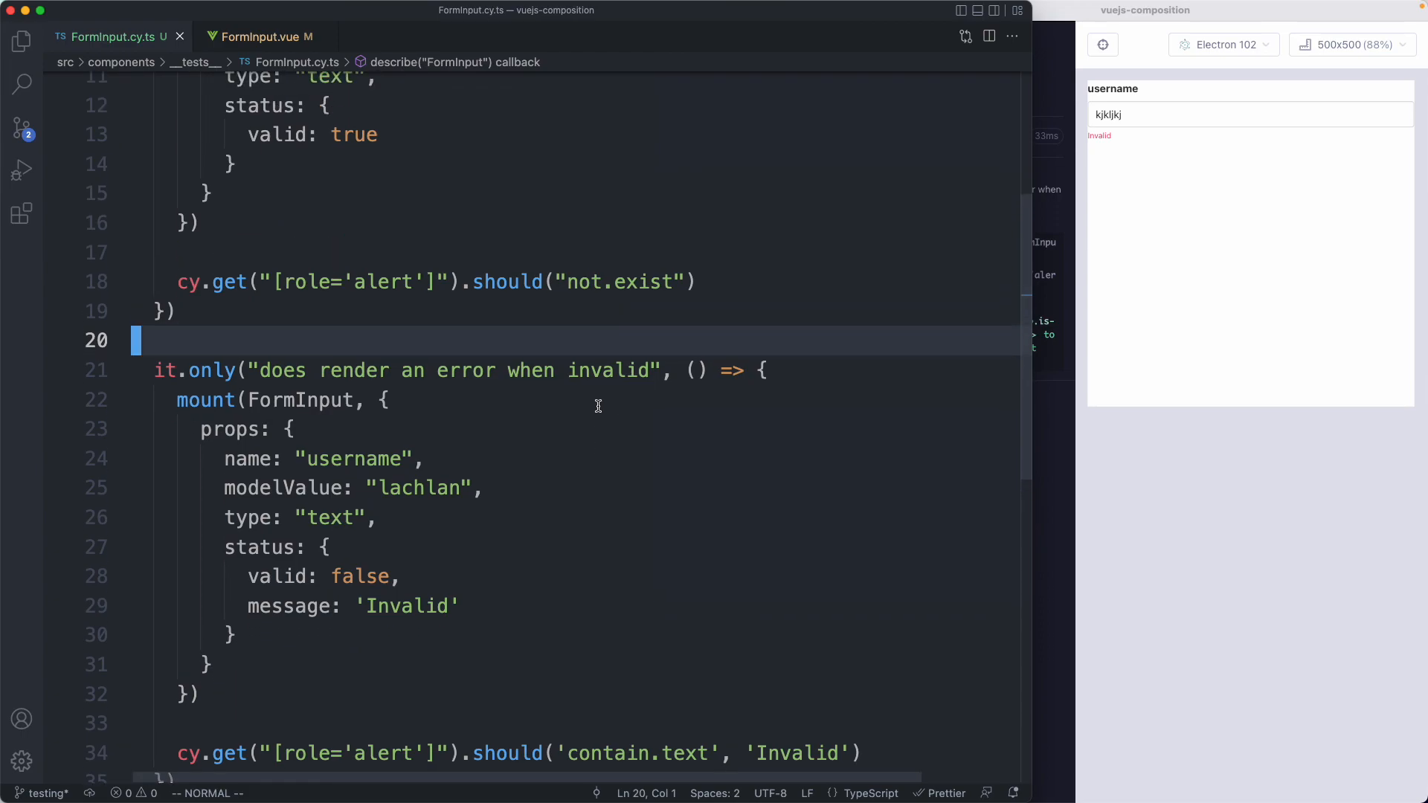
mouse_move(584, 398)
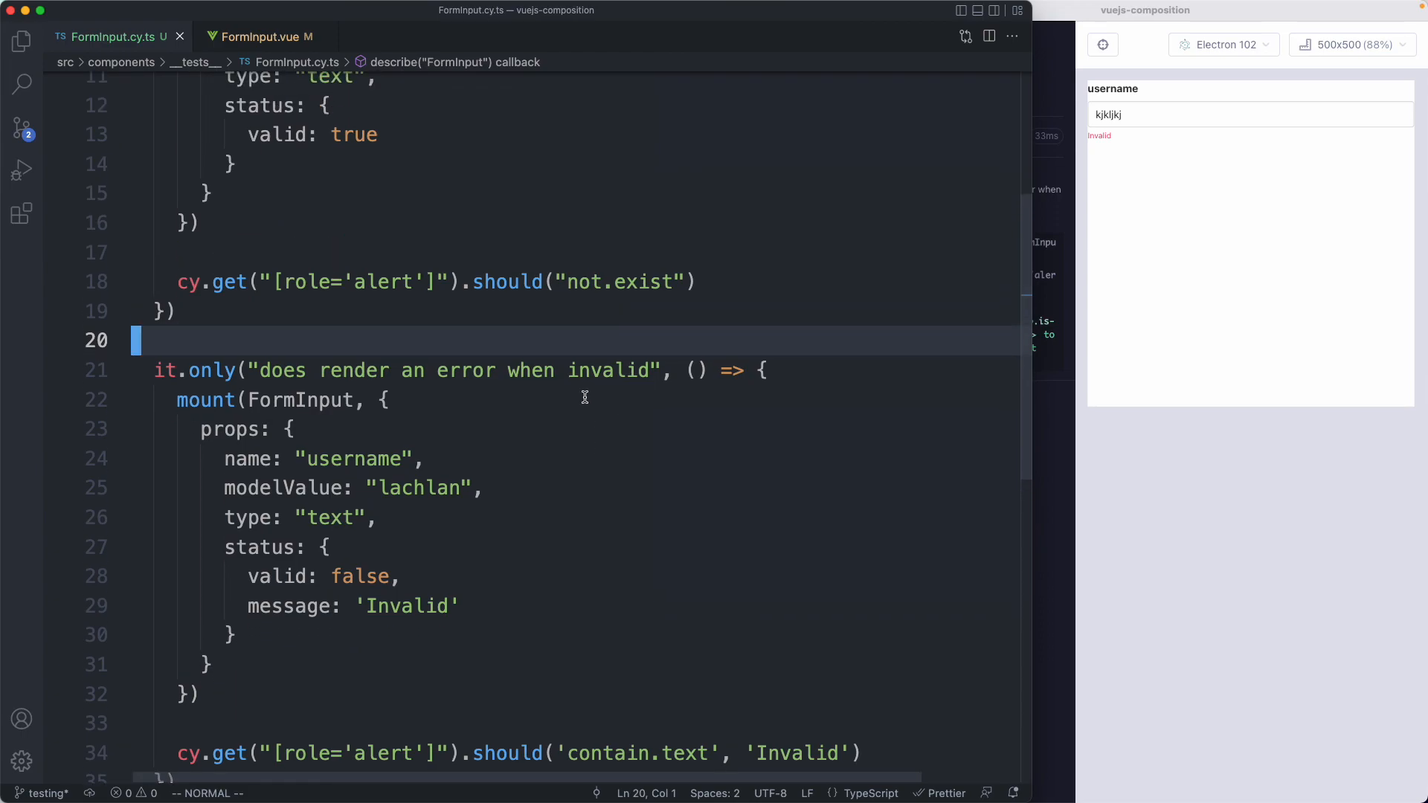